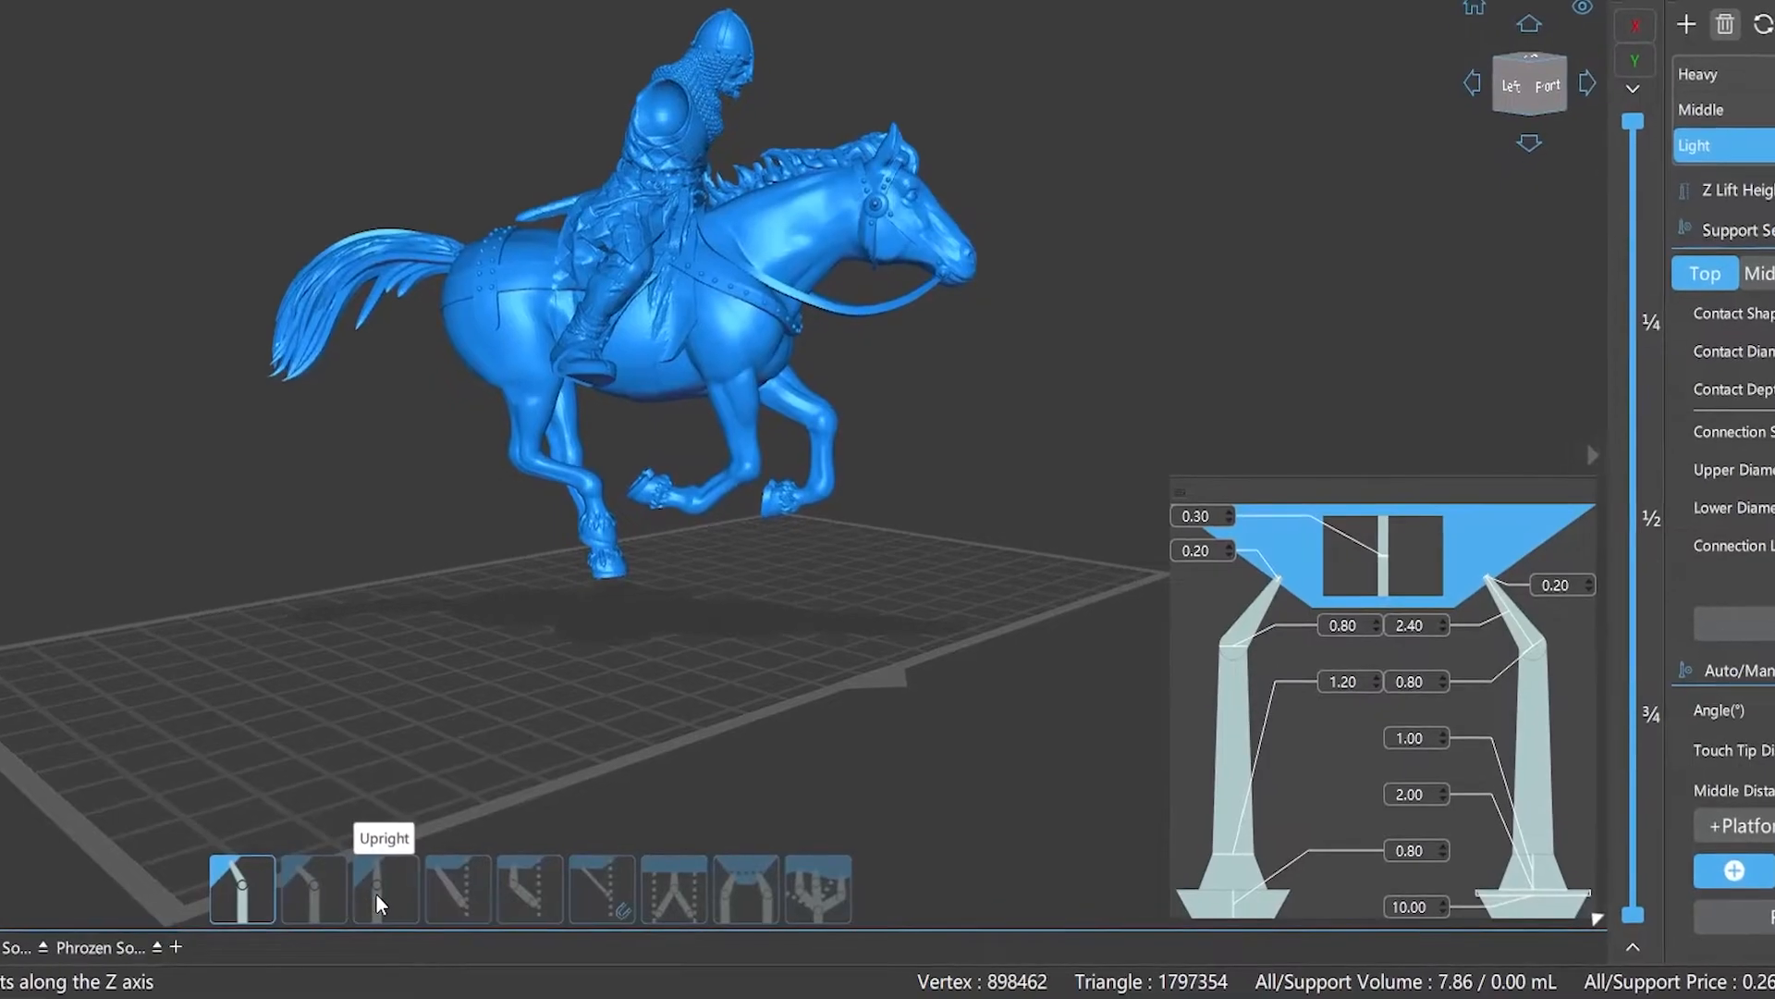
pyautogui.moveTo(572, 902)
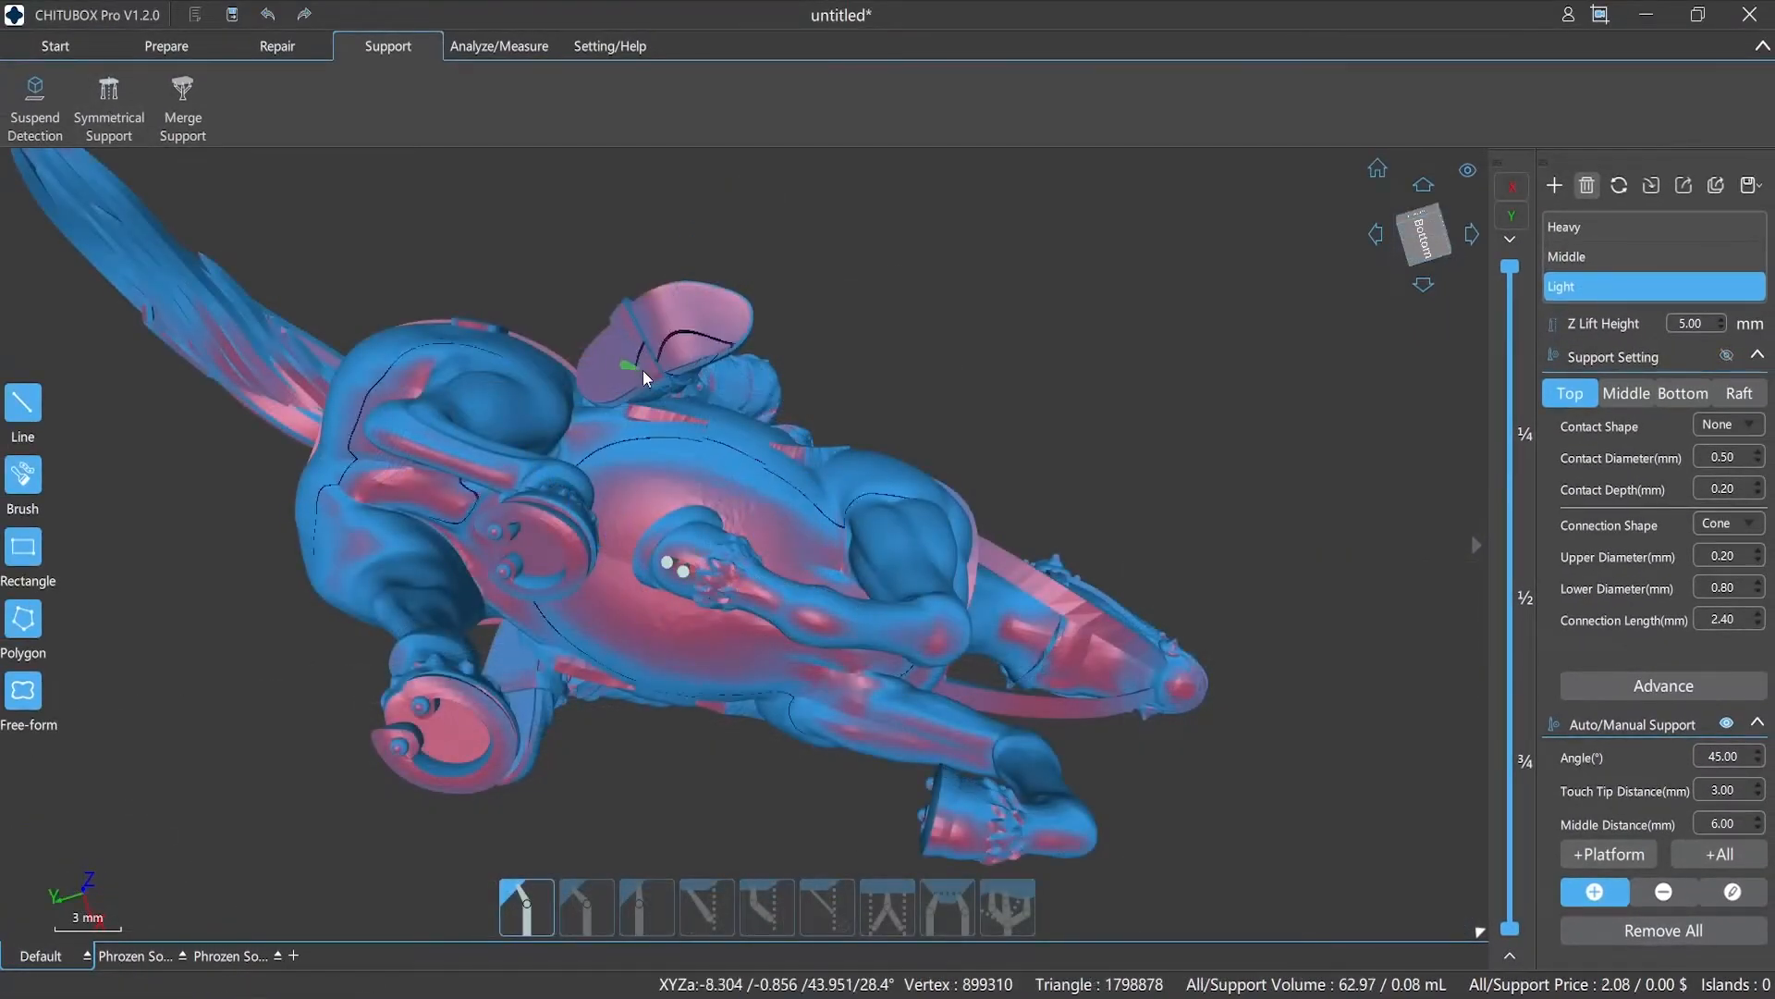
# - Place middle supports under the rider's foot, the raised front hoof and beneath the model
pyautogui.click(1718, 854)
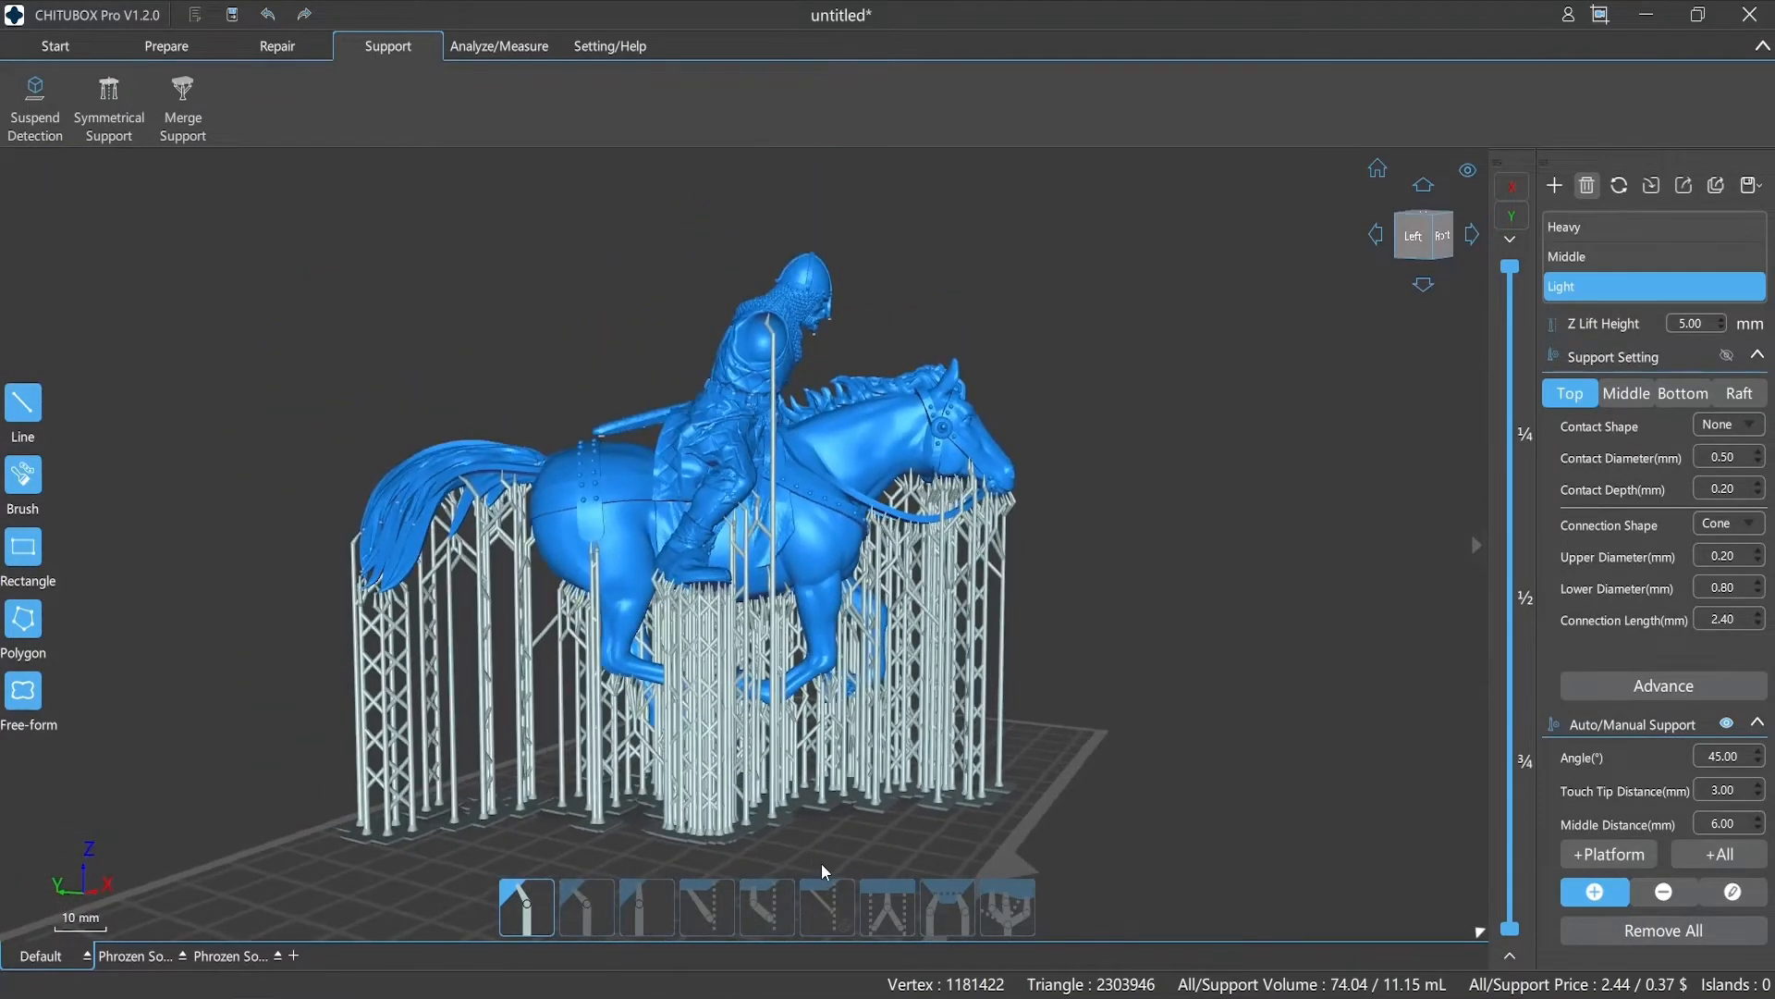
pyautogui.moveTo(183, 88)
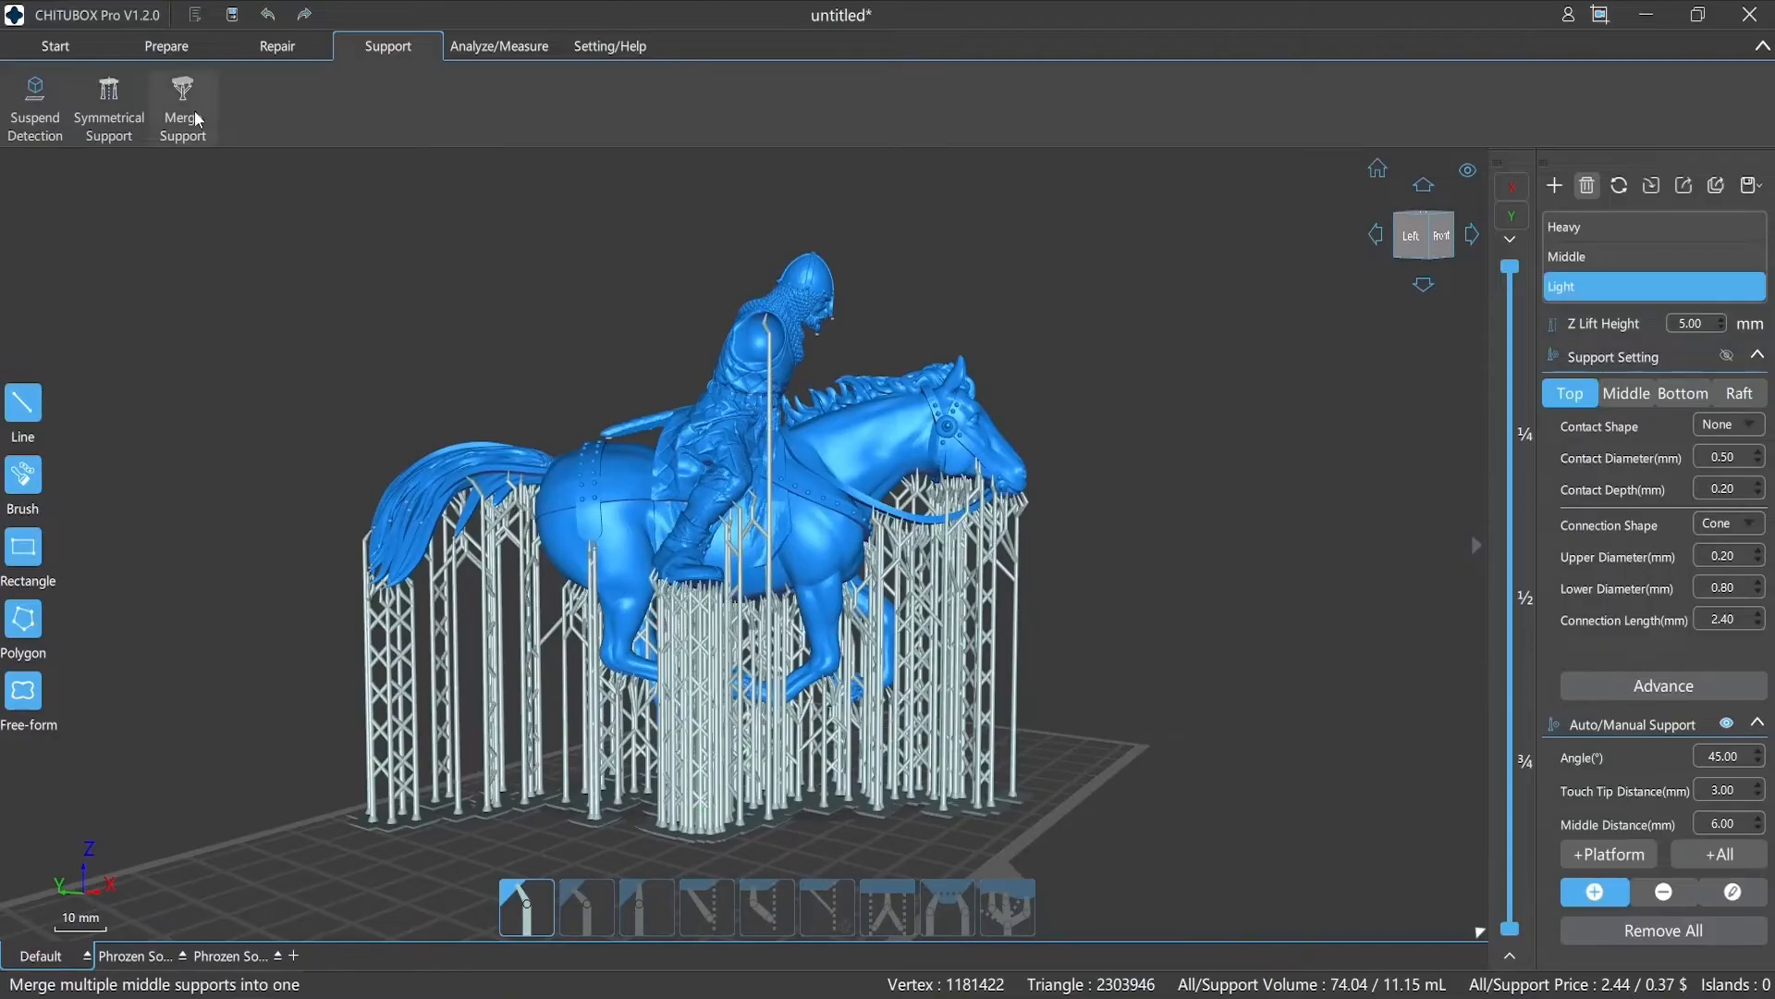
pyautogui.click(181, 102)
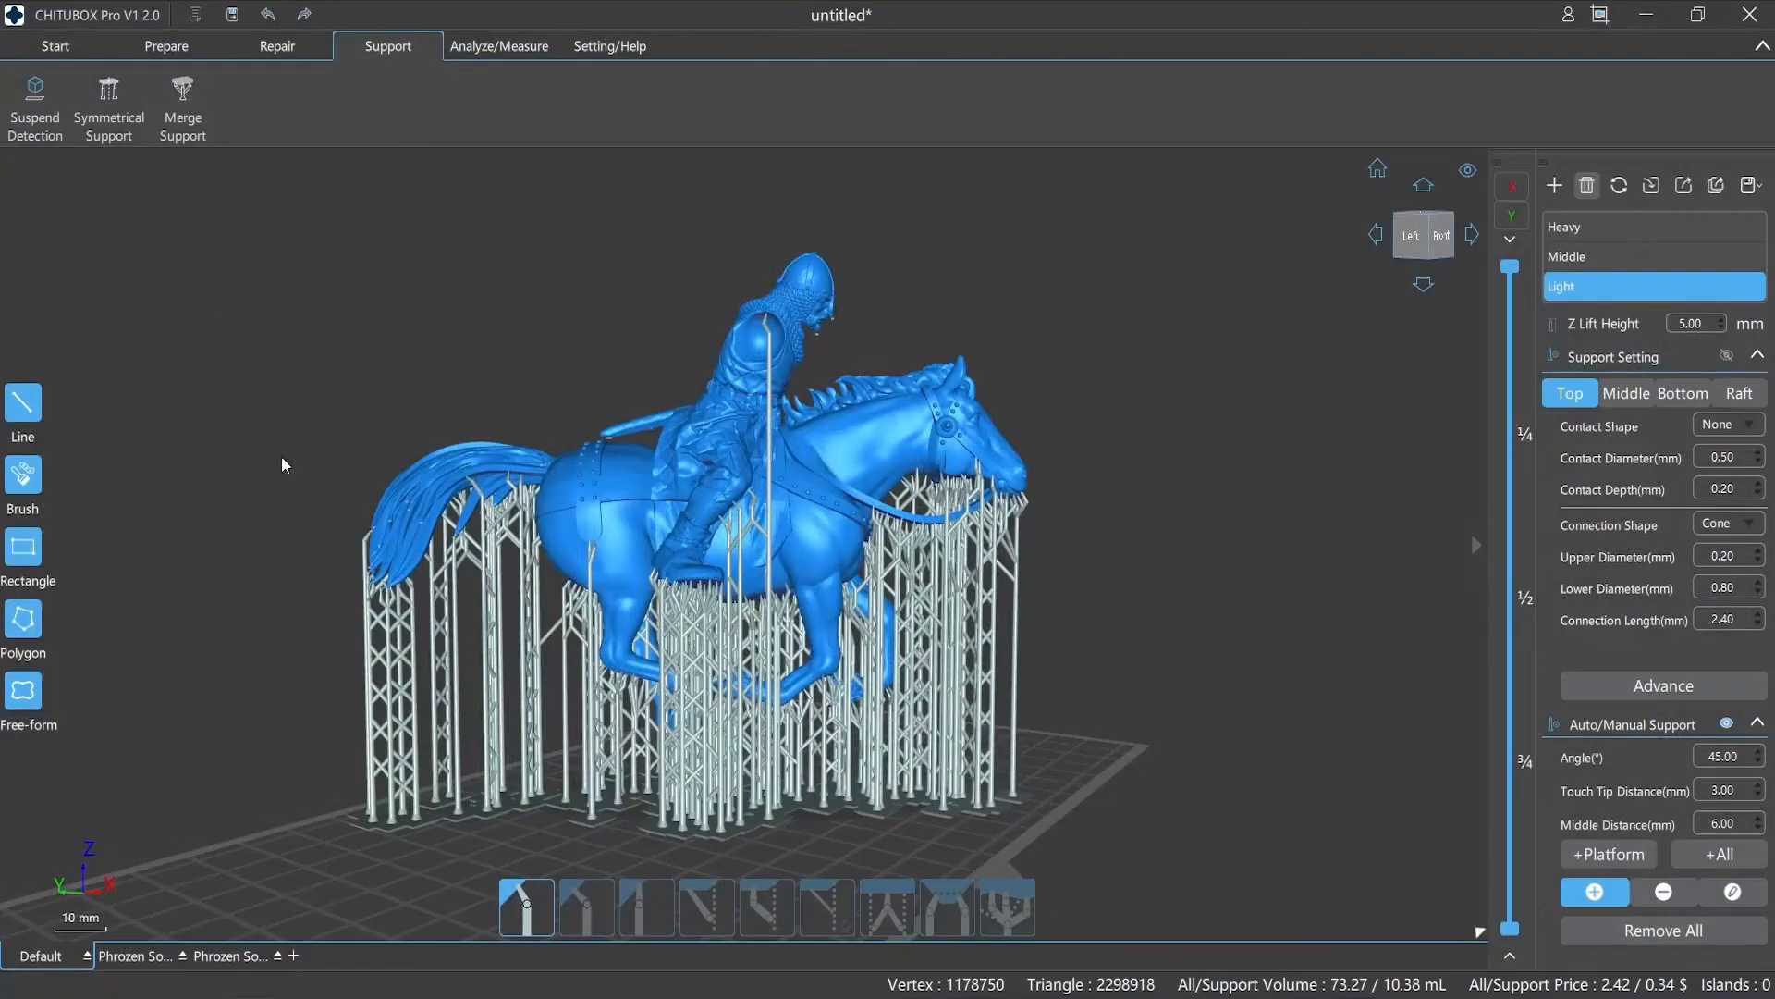
pyautogui.click(33, 107)
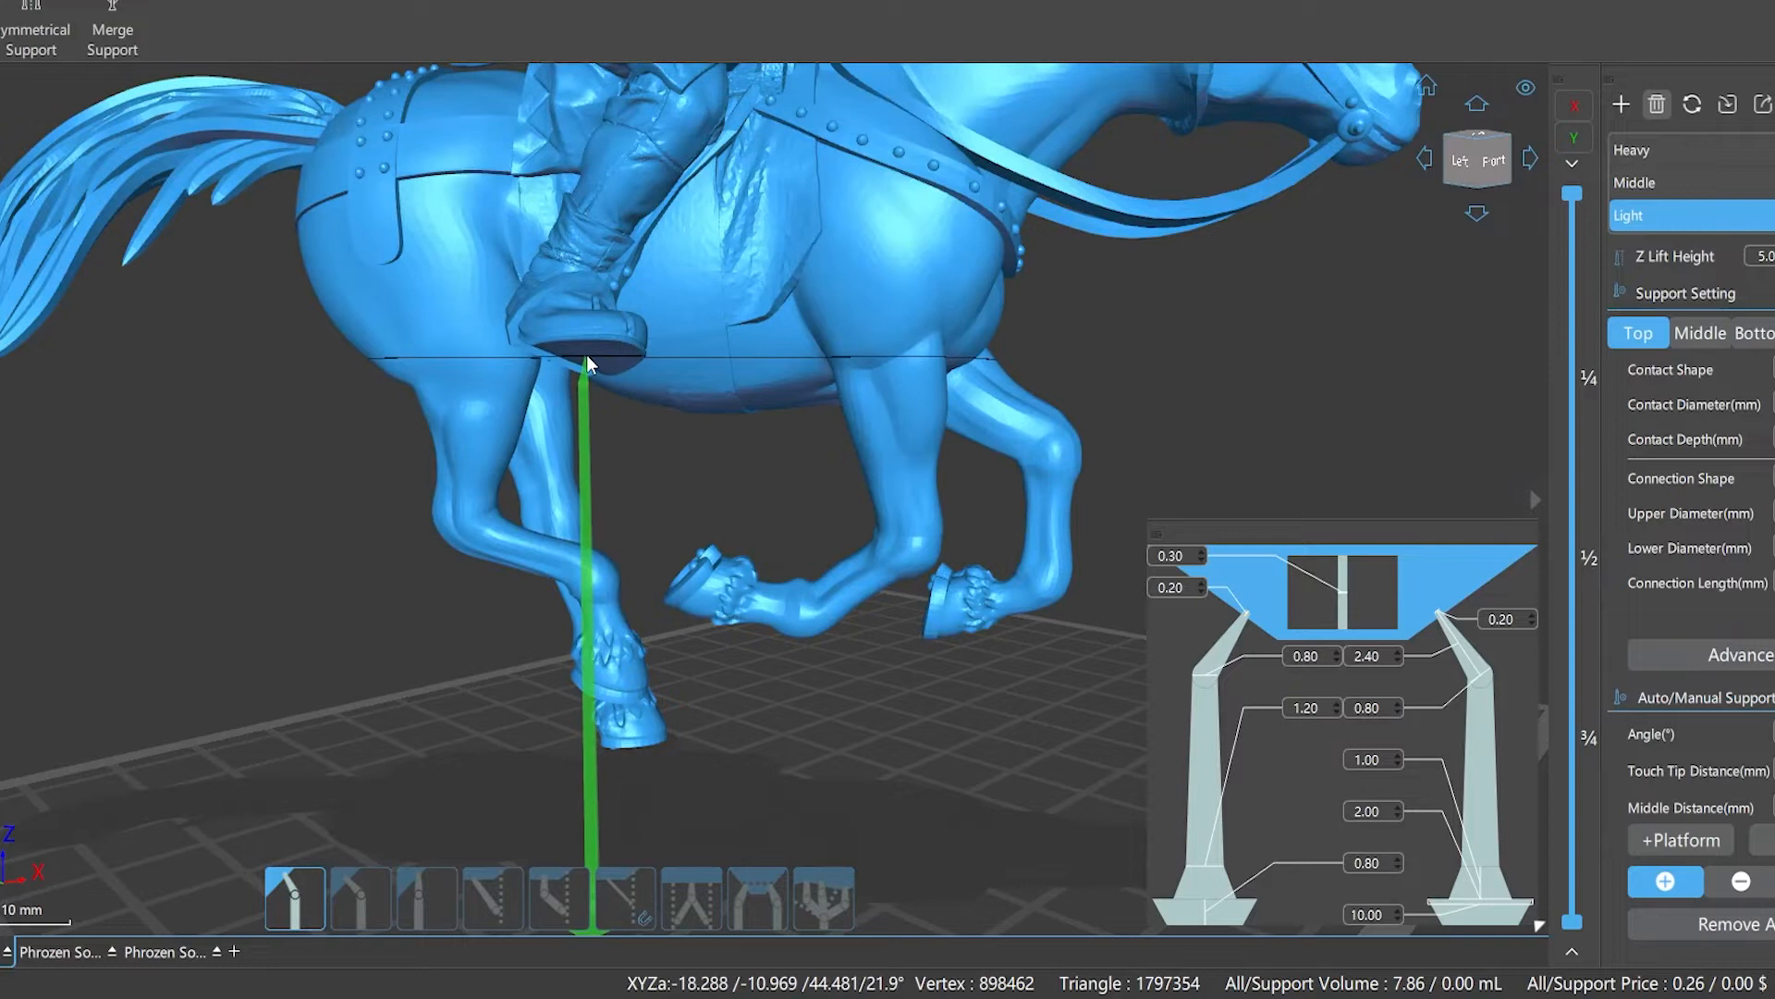
pyautogui.click(588, 362)
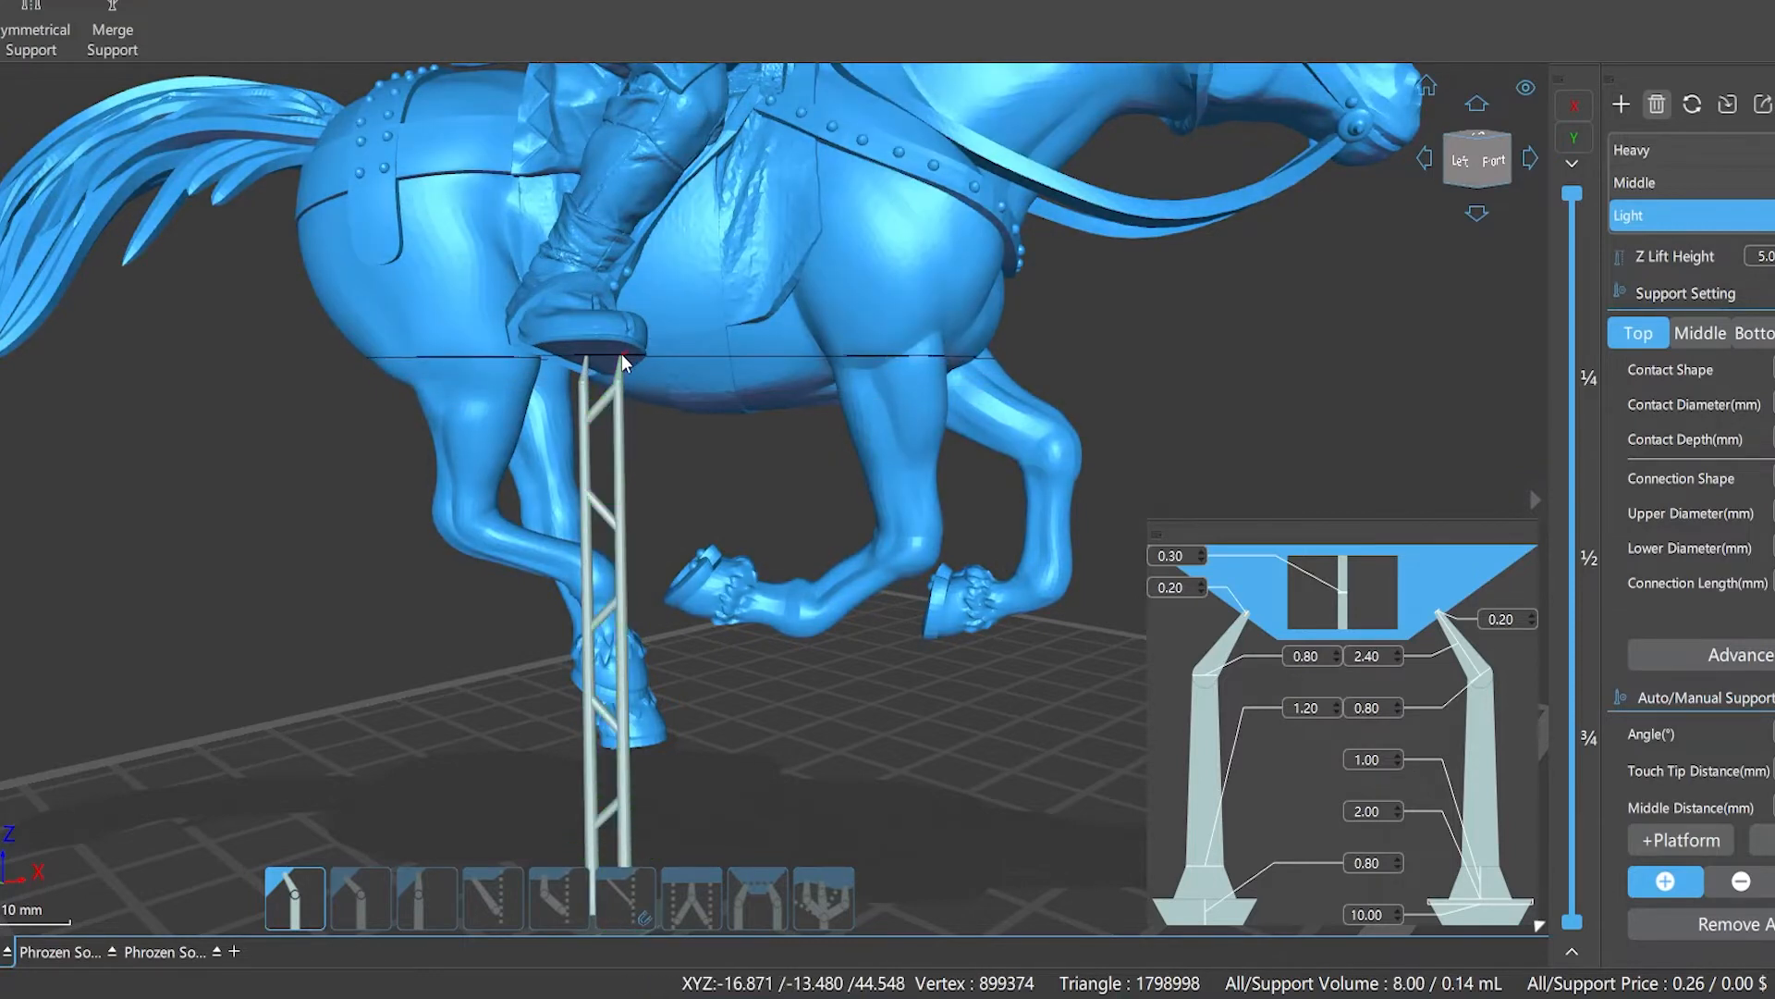
pyautogui.click(916, 582)
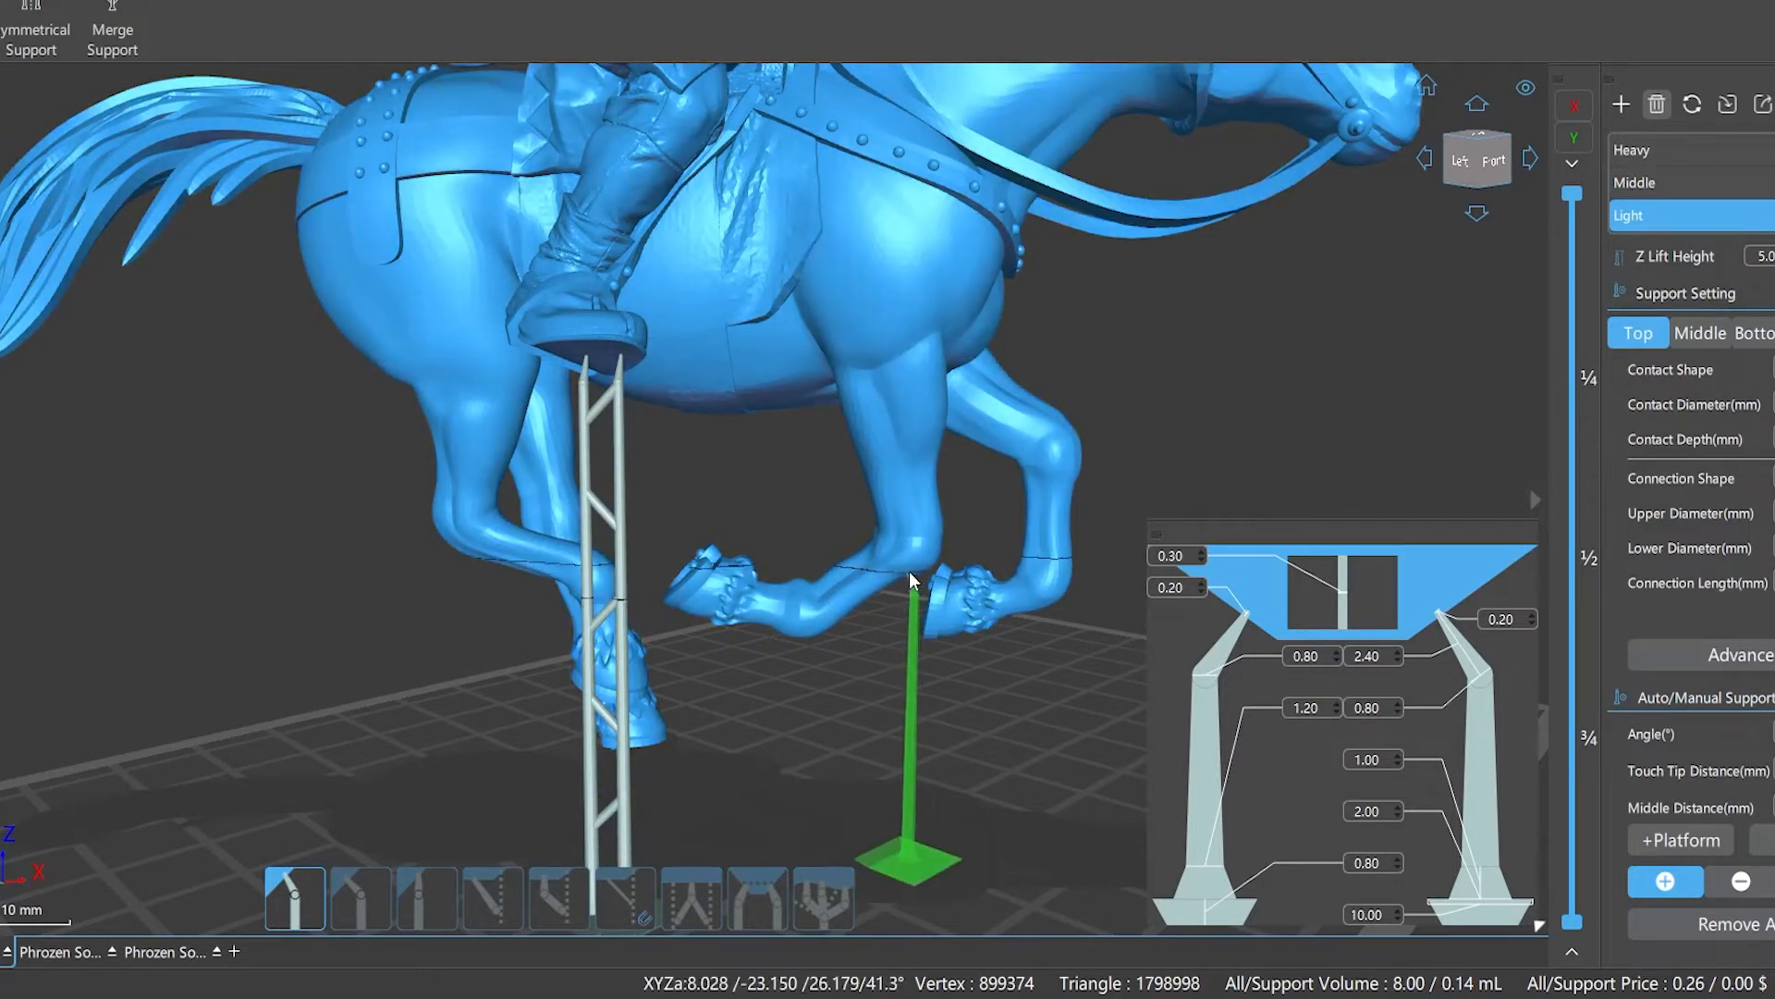
pyautogui.click(912, 583)
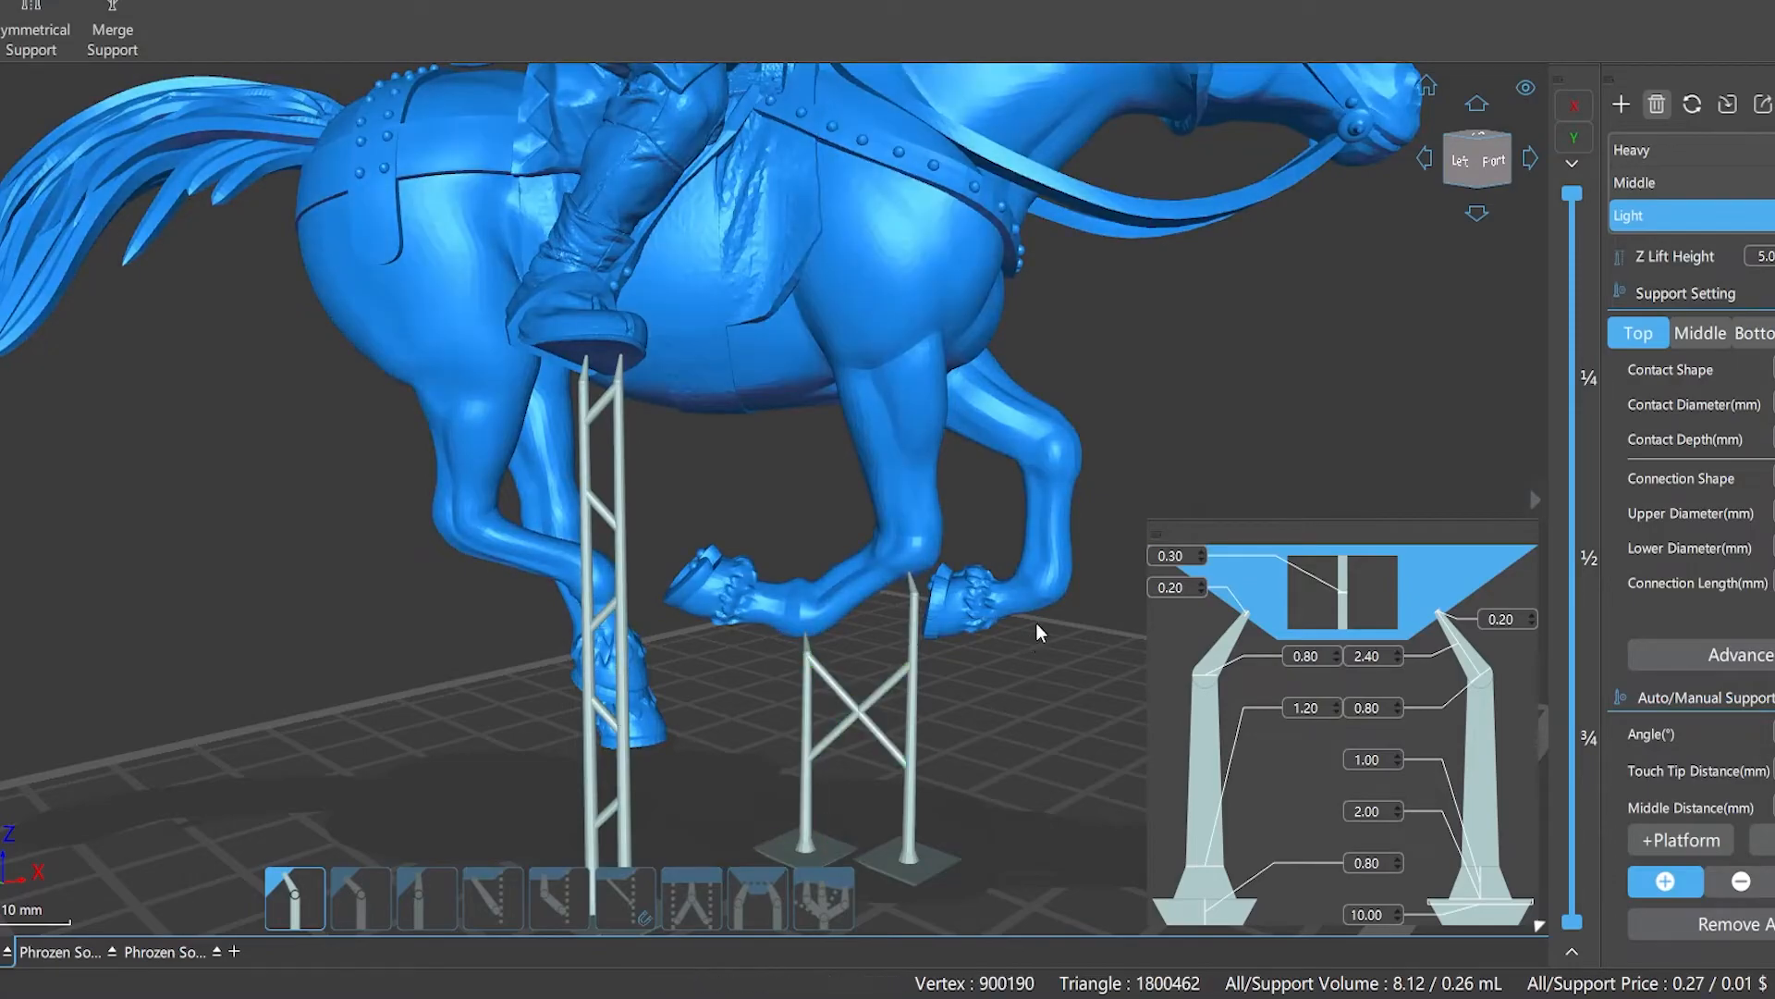
pyautogui.click(1154, 235)
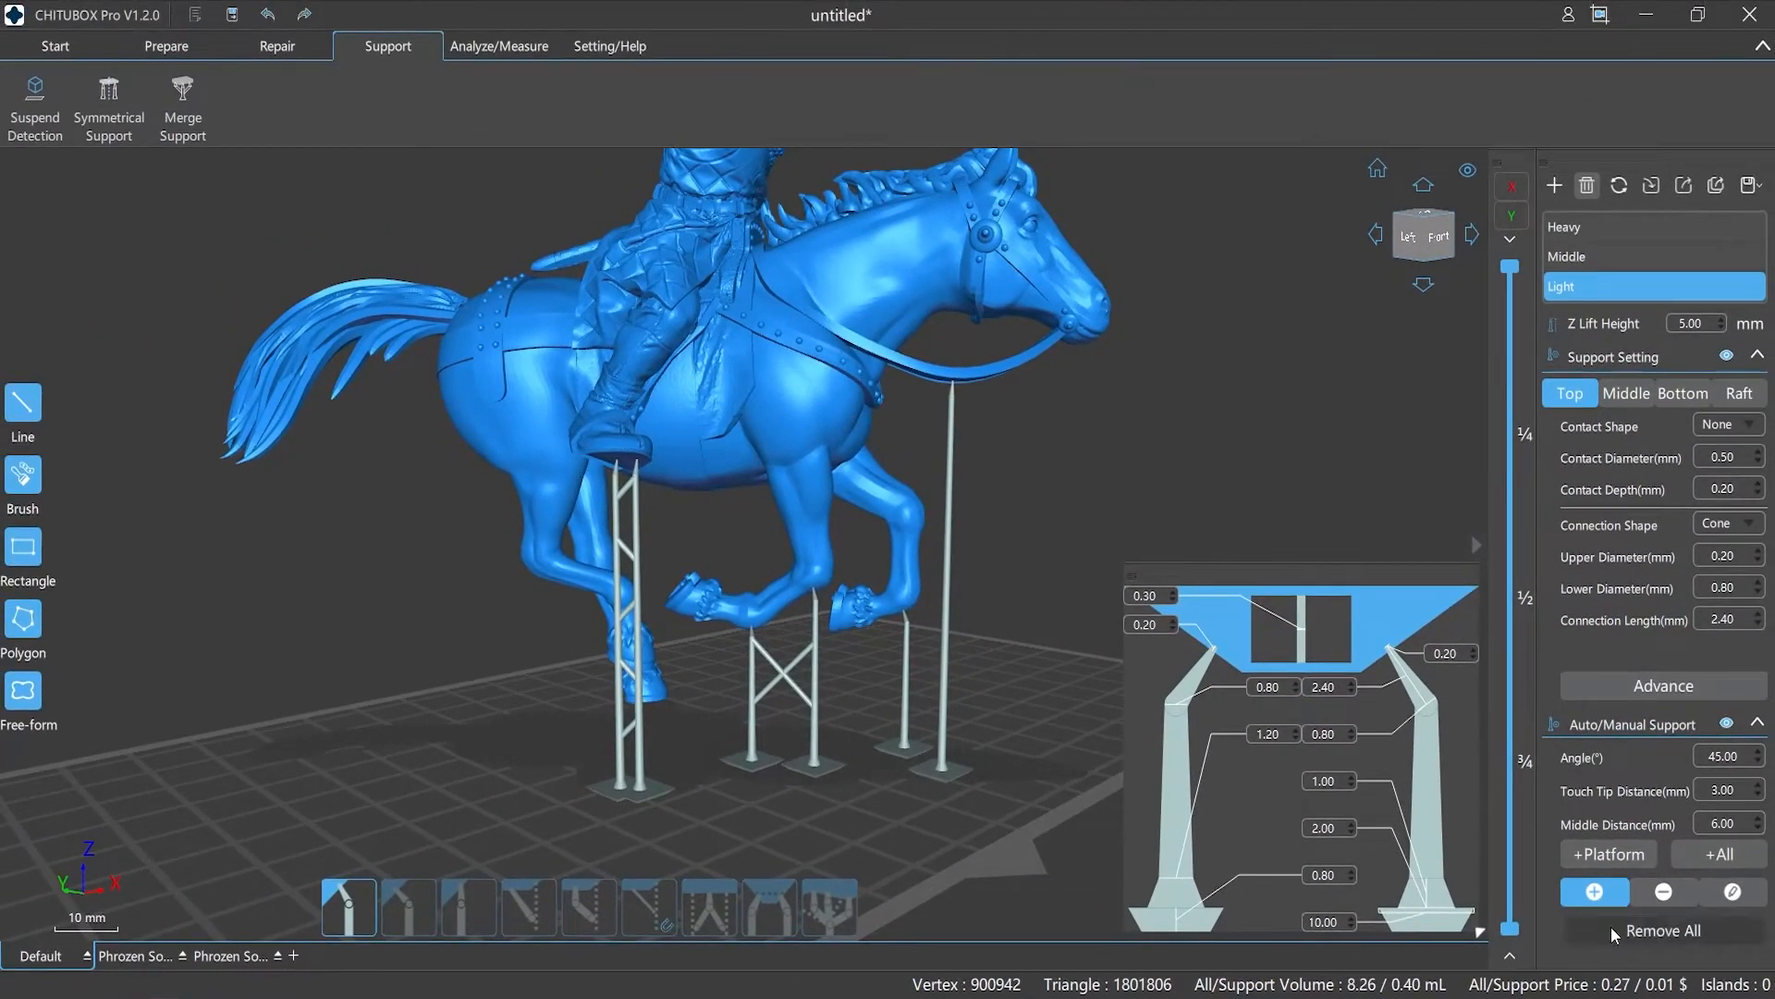
# - Remove all supports so the horse and rider stand bare again
pyautogui.click(1667, 930)
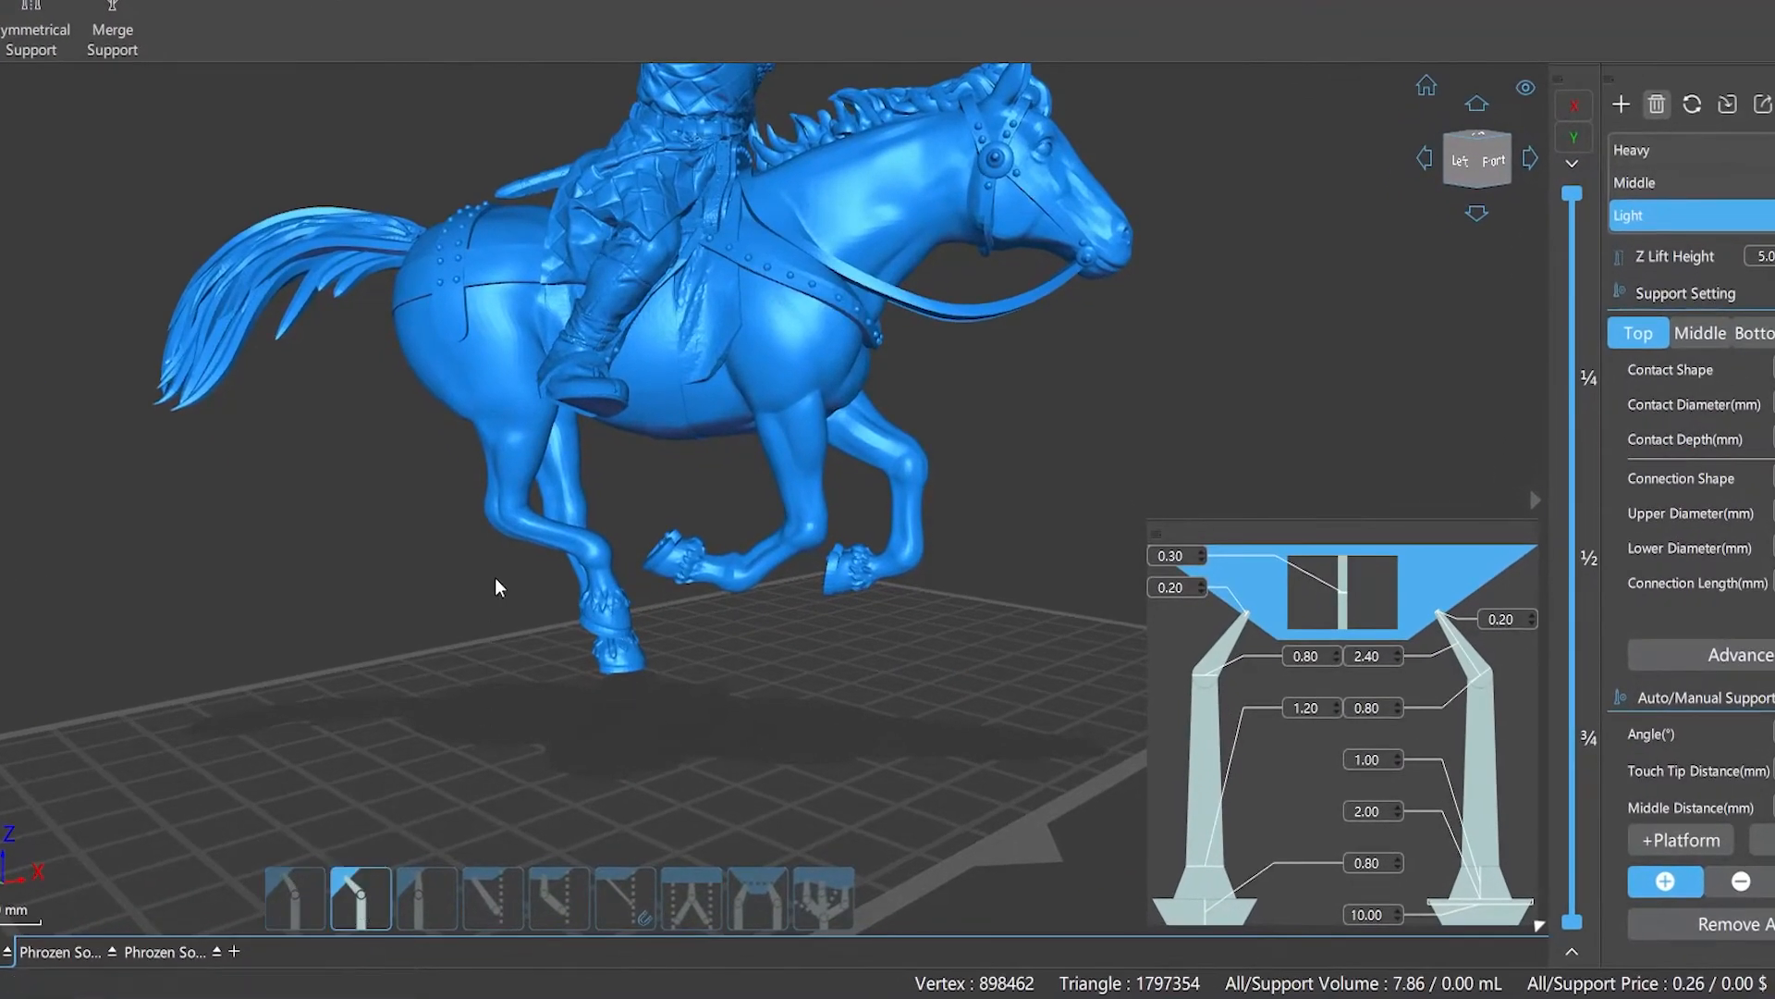
pyautogui.click(608, 433)
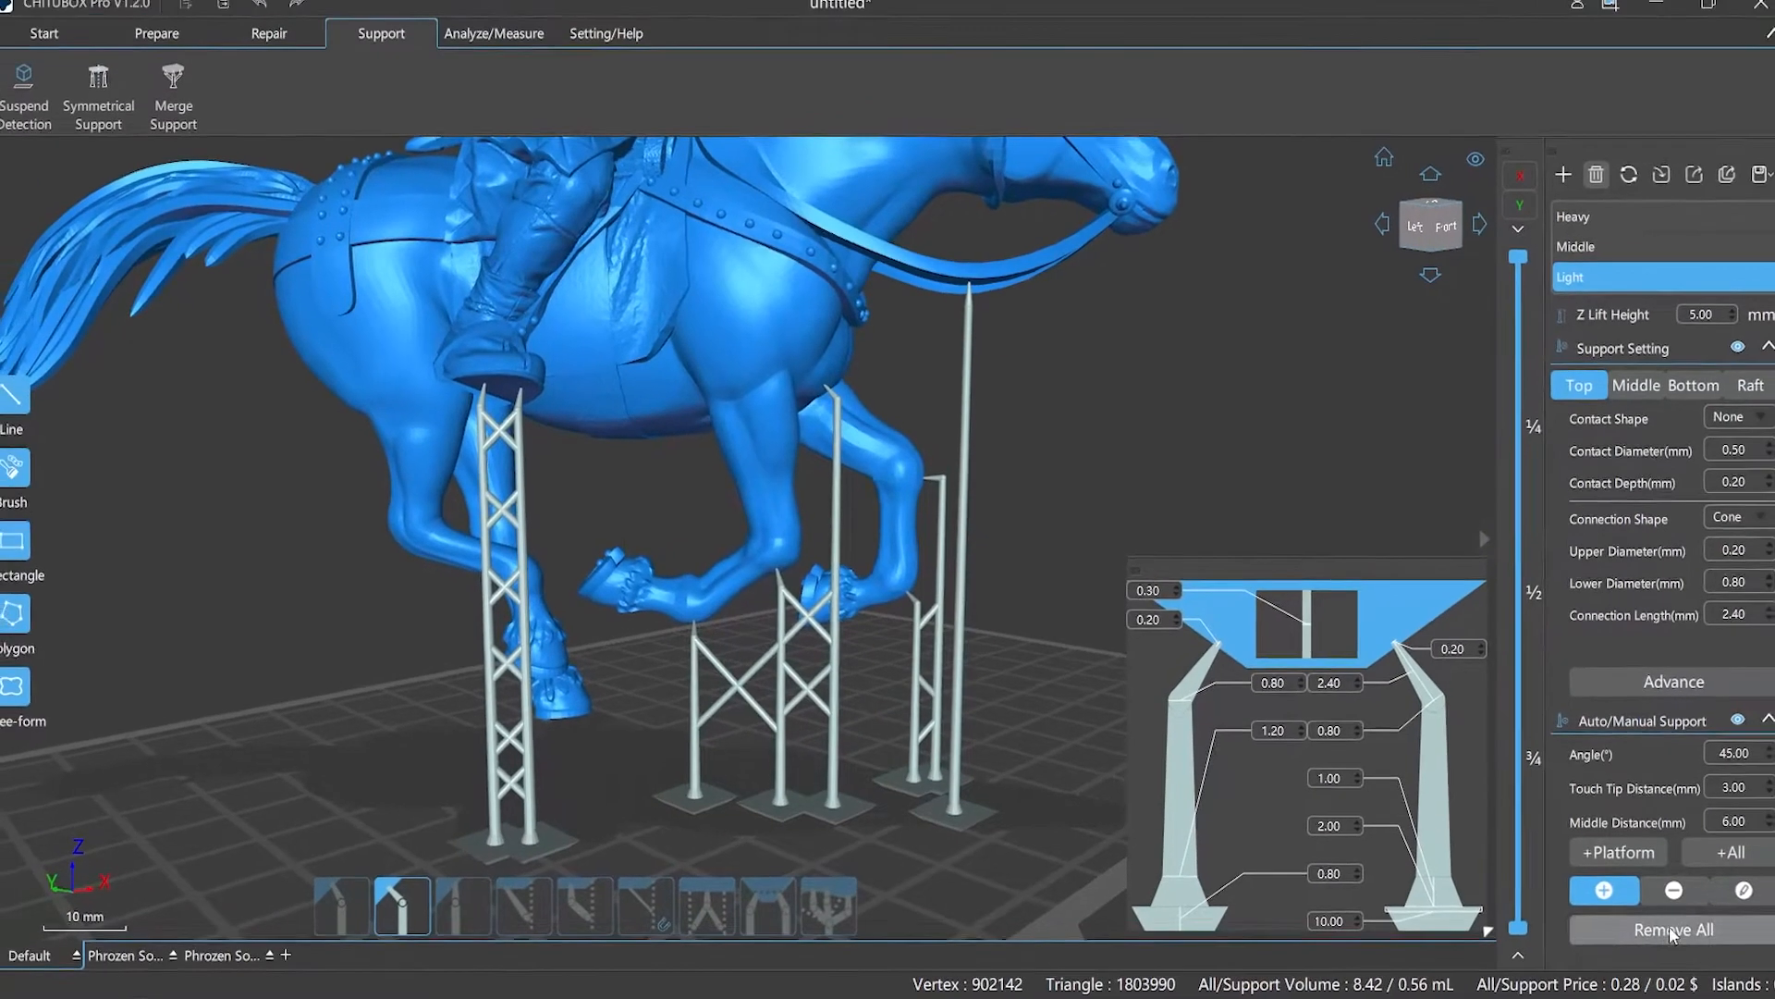
pyautogui.click(1664, 930)
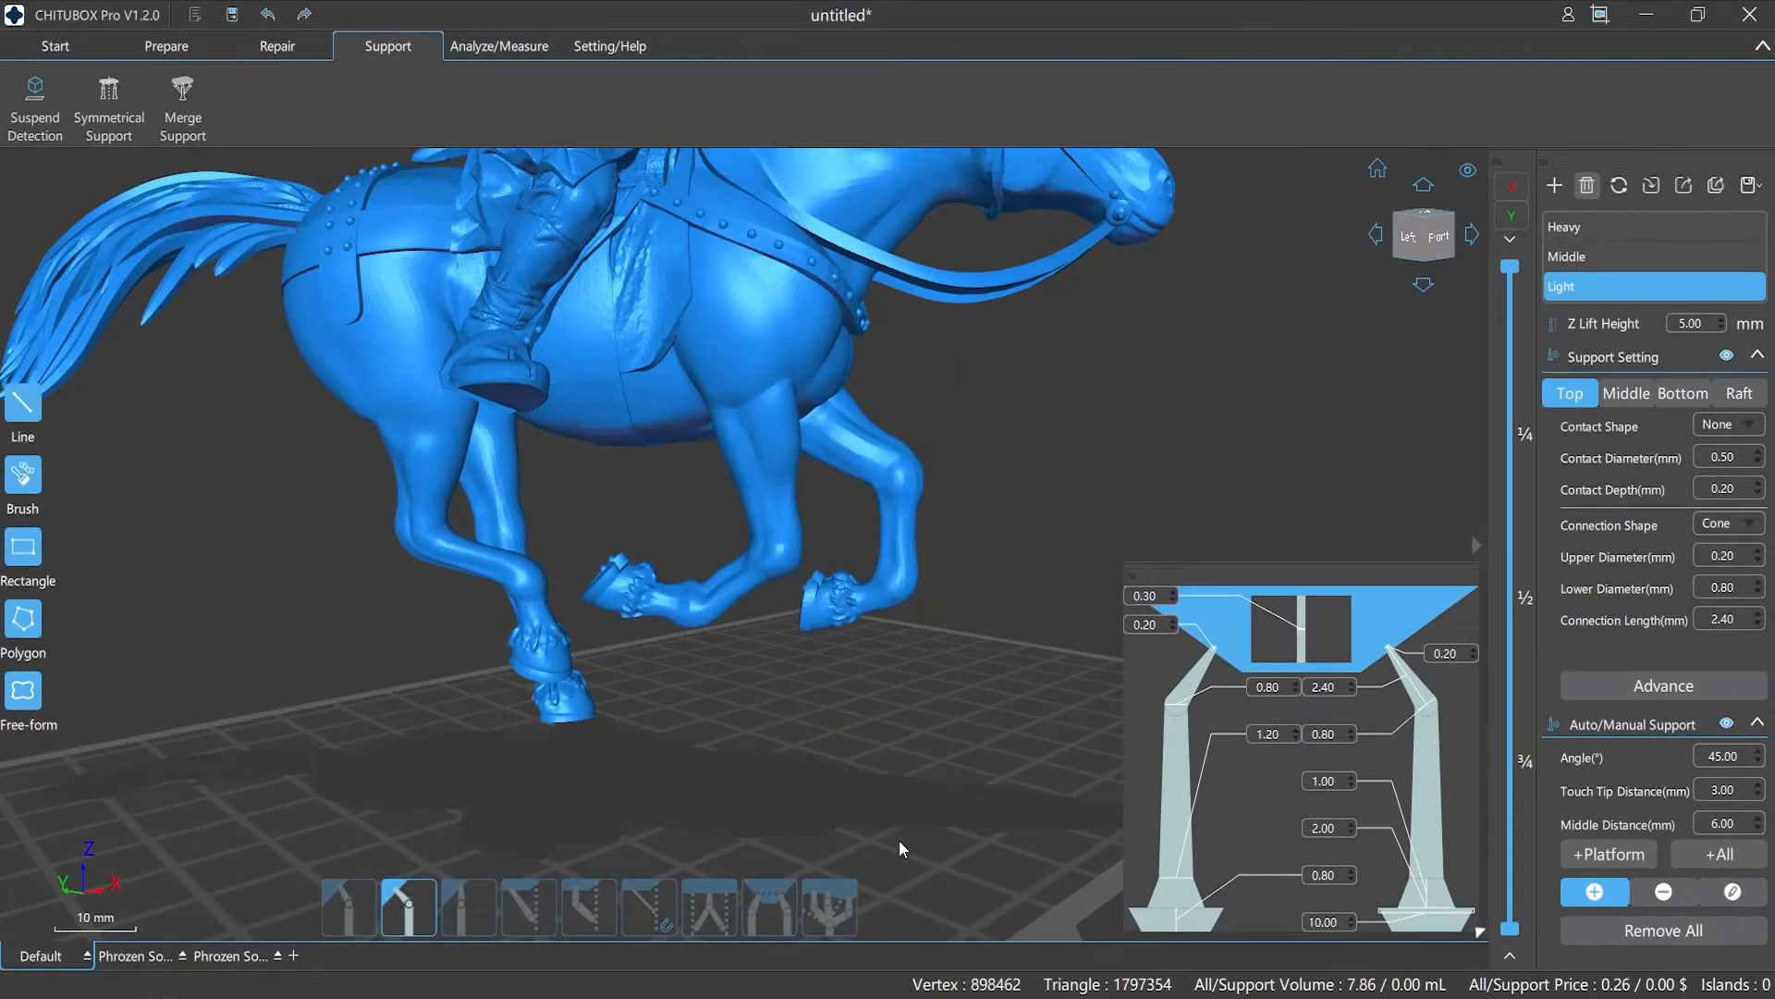
pyautogui.moveTo(467, 906)
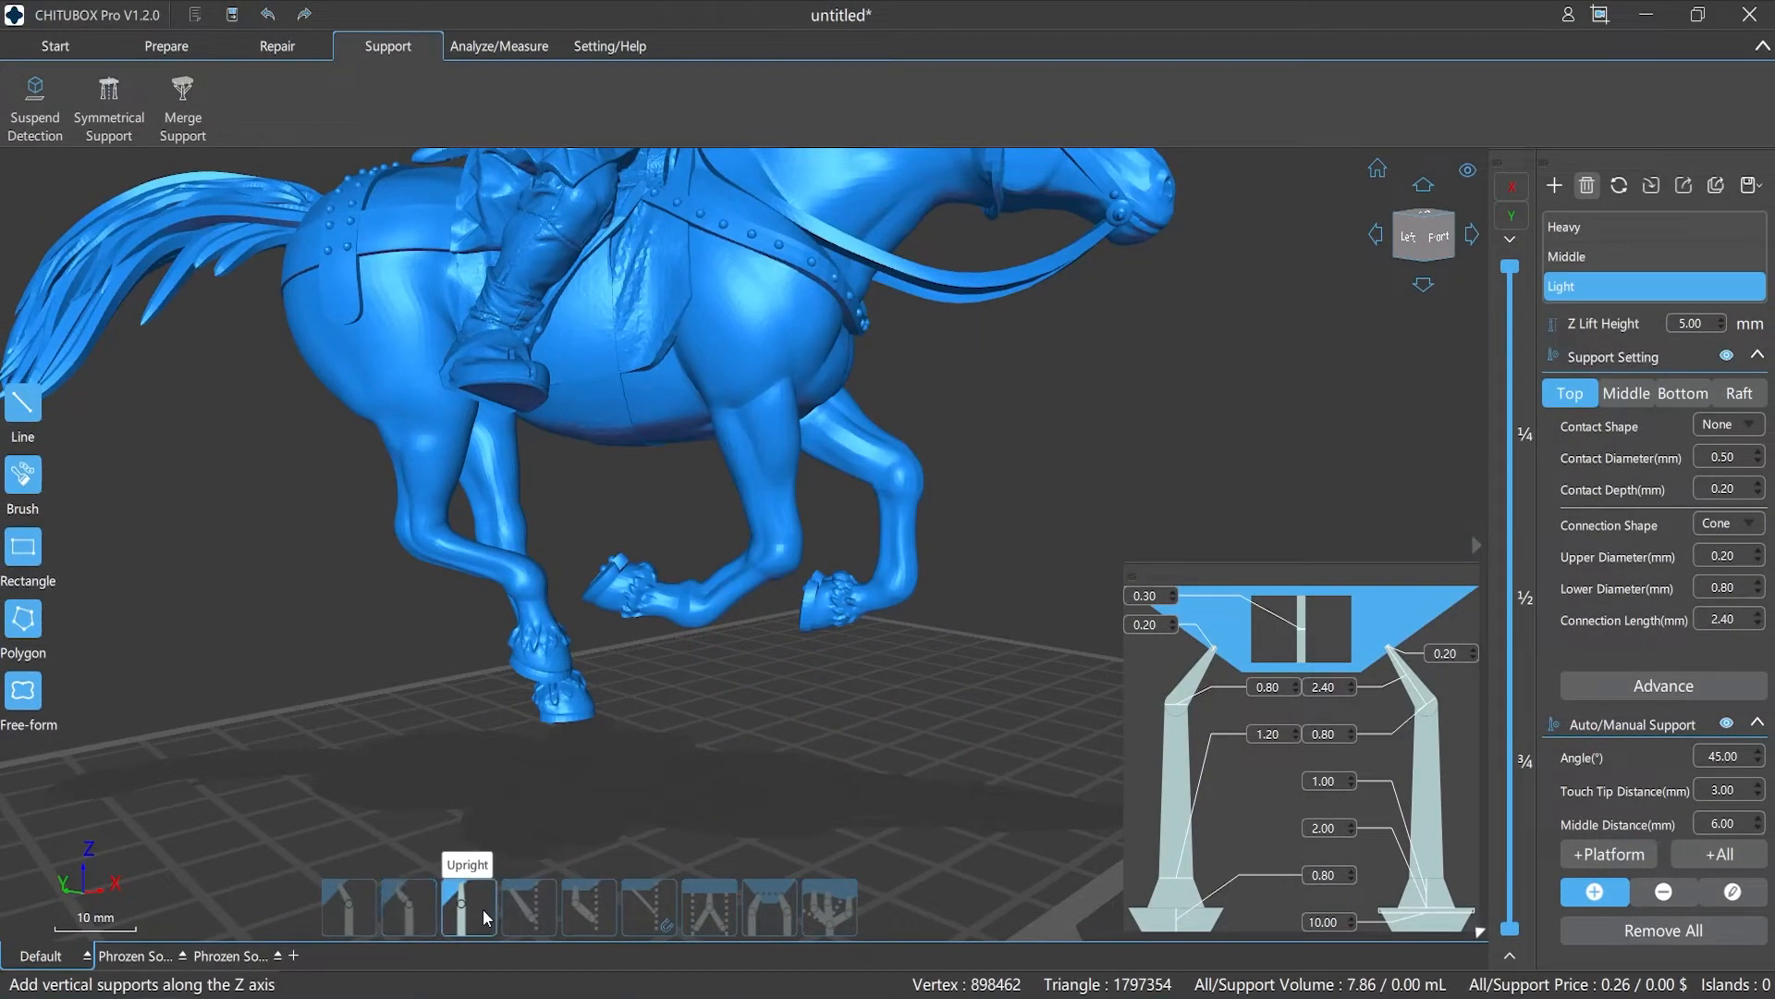
# - Add upright supports under the rider's foot and both raised hooves
pyautogui.click(507, 416)
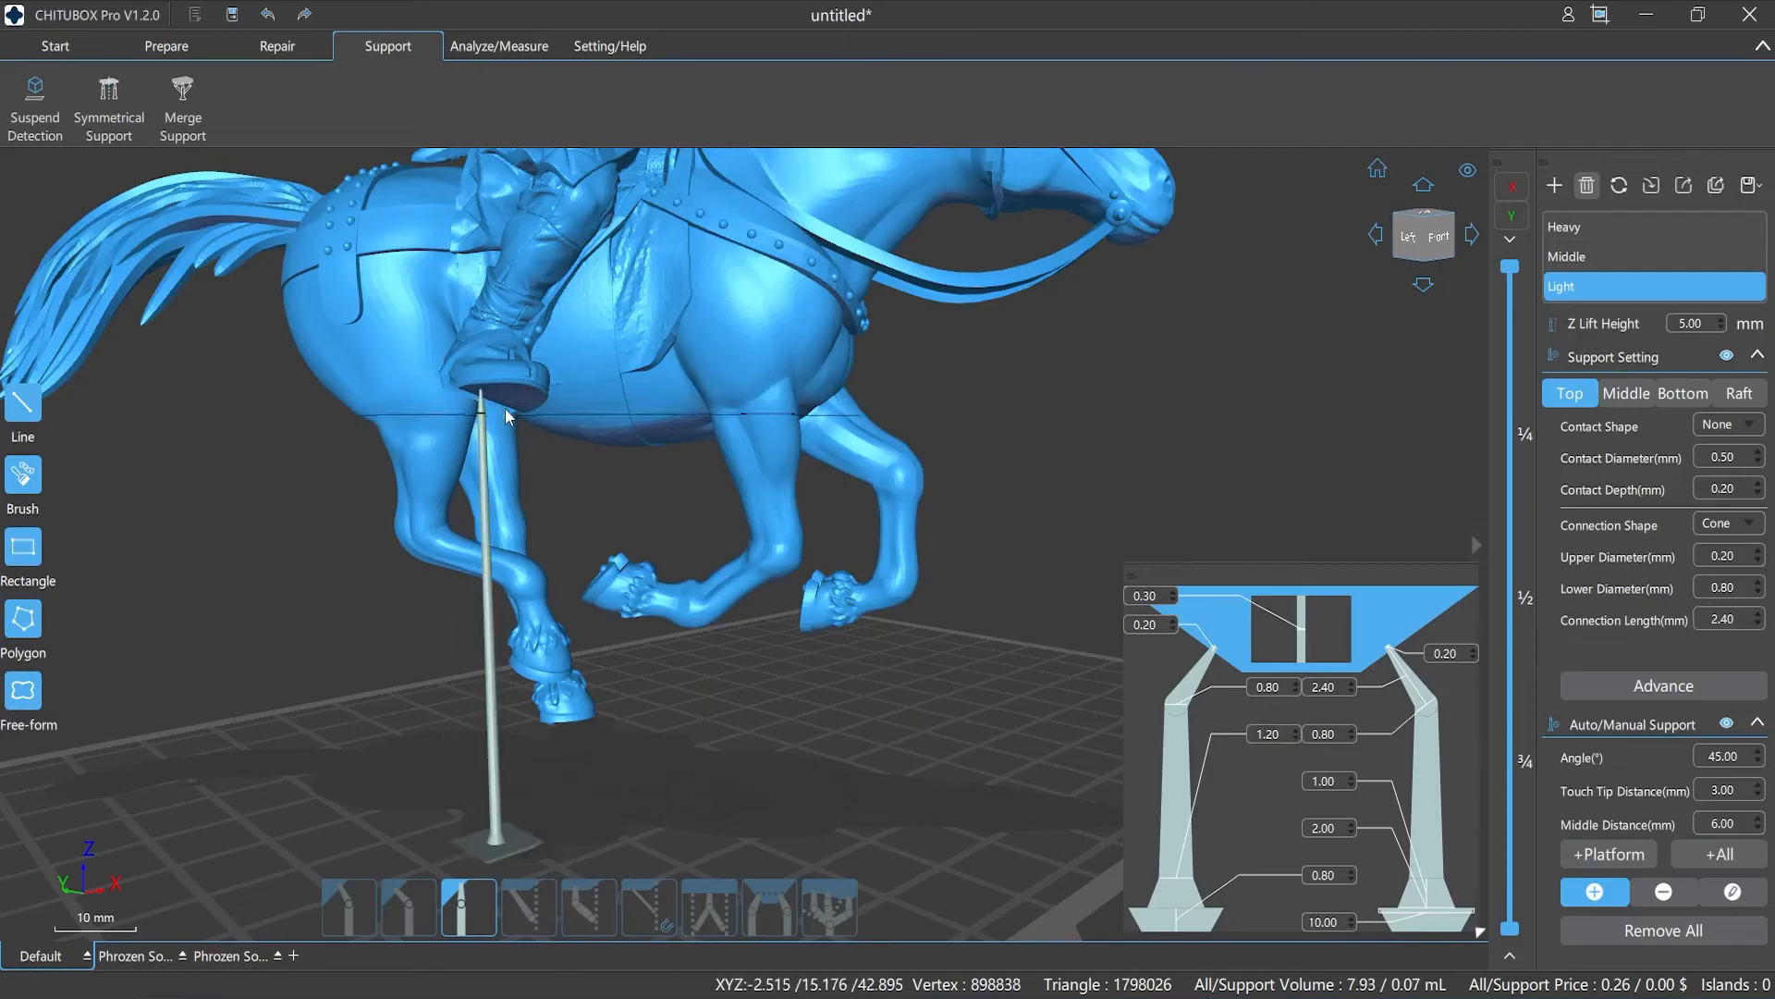
pyautogui.click(503, 402)
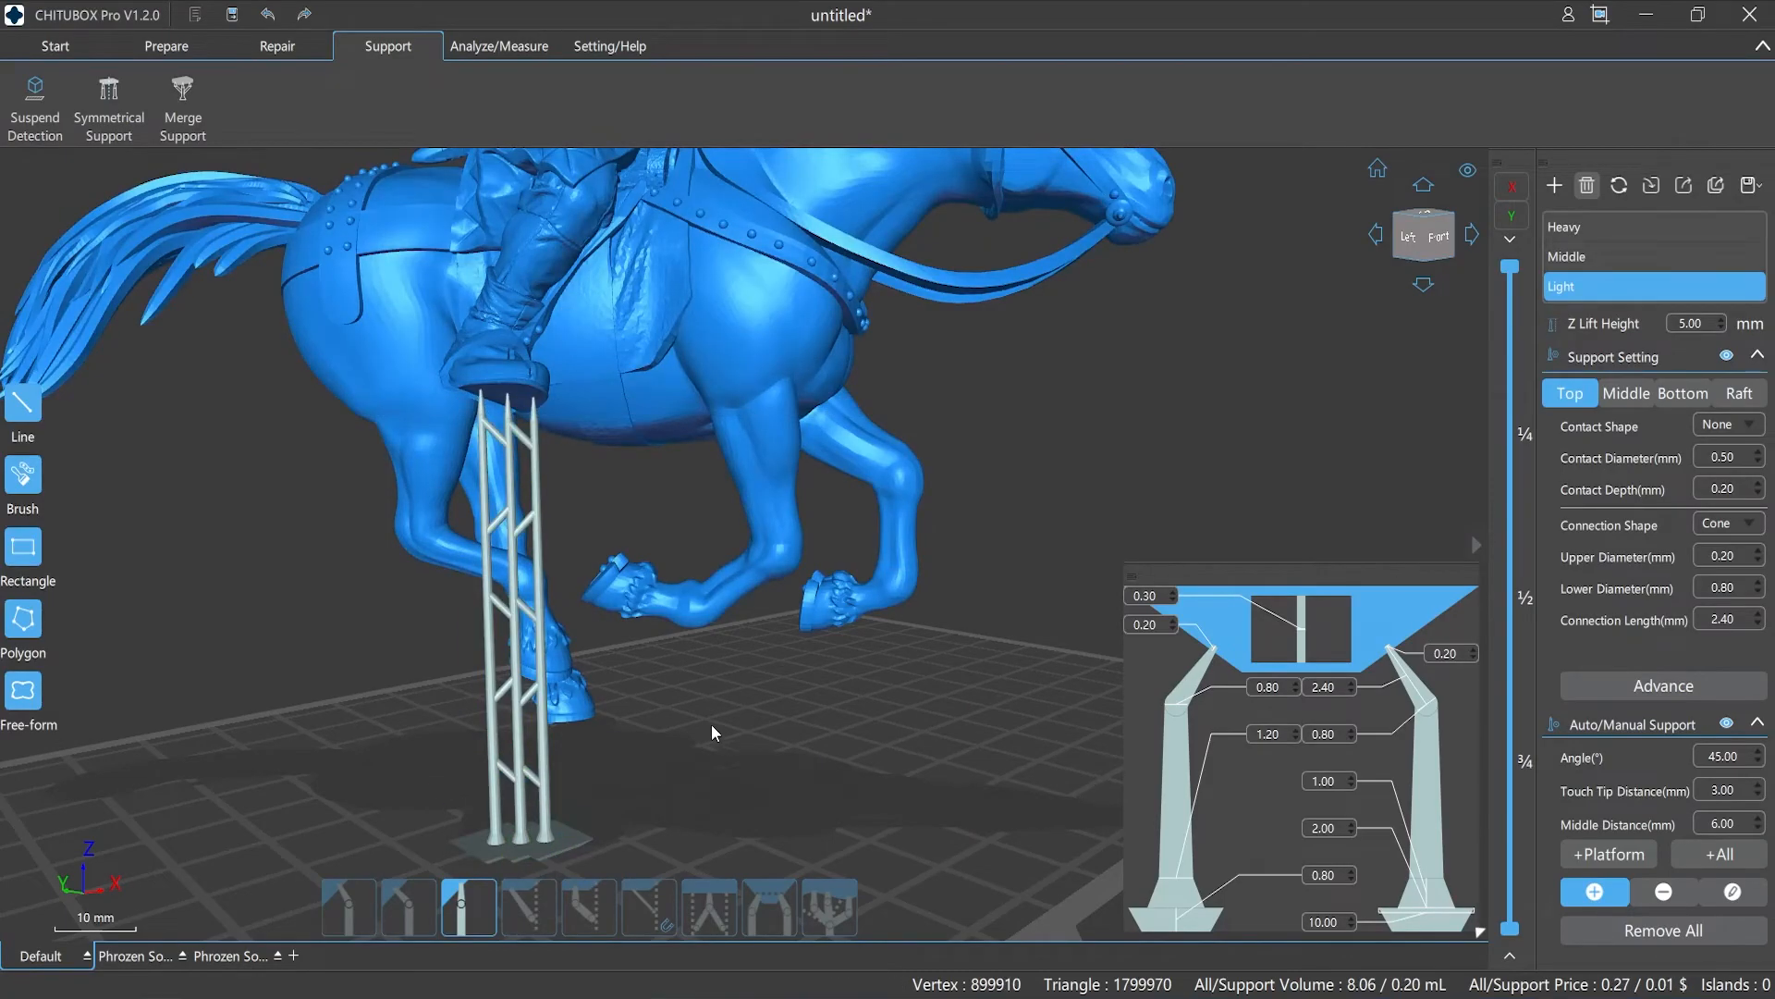
pyautogui.click(697, 635)
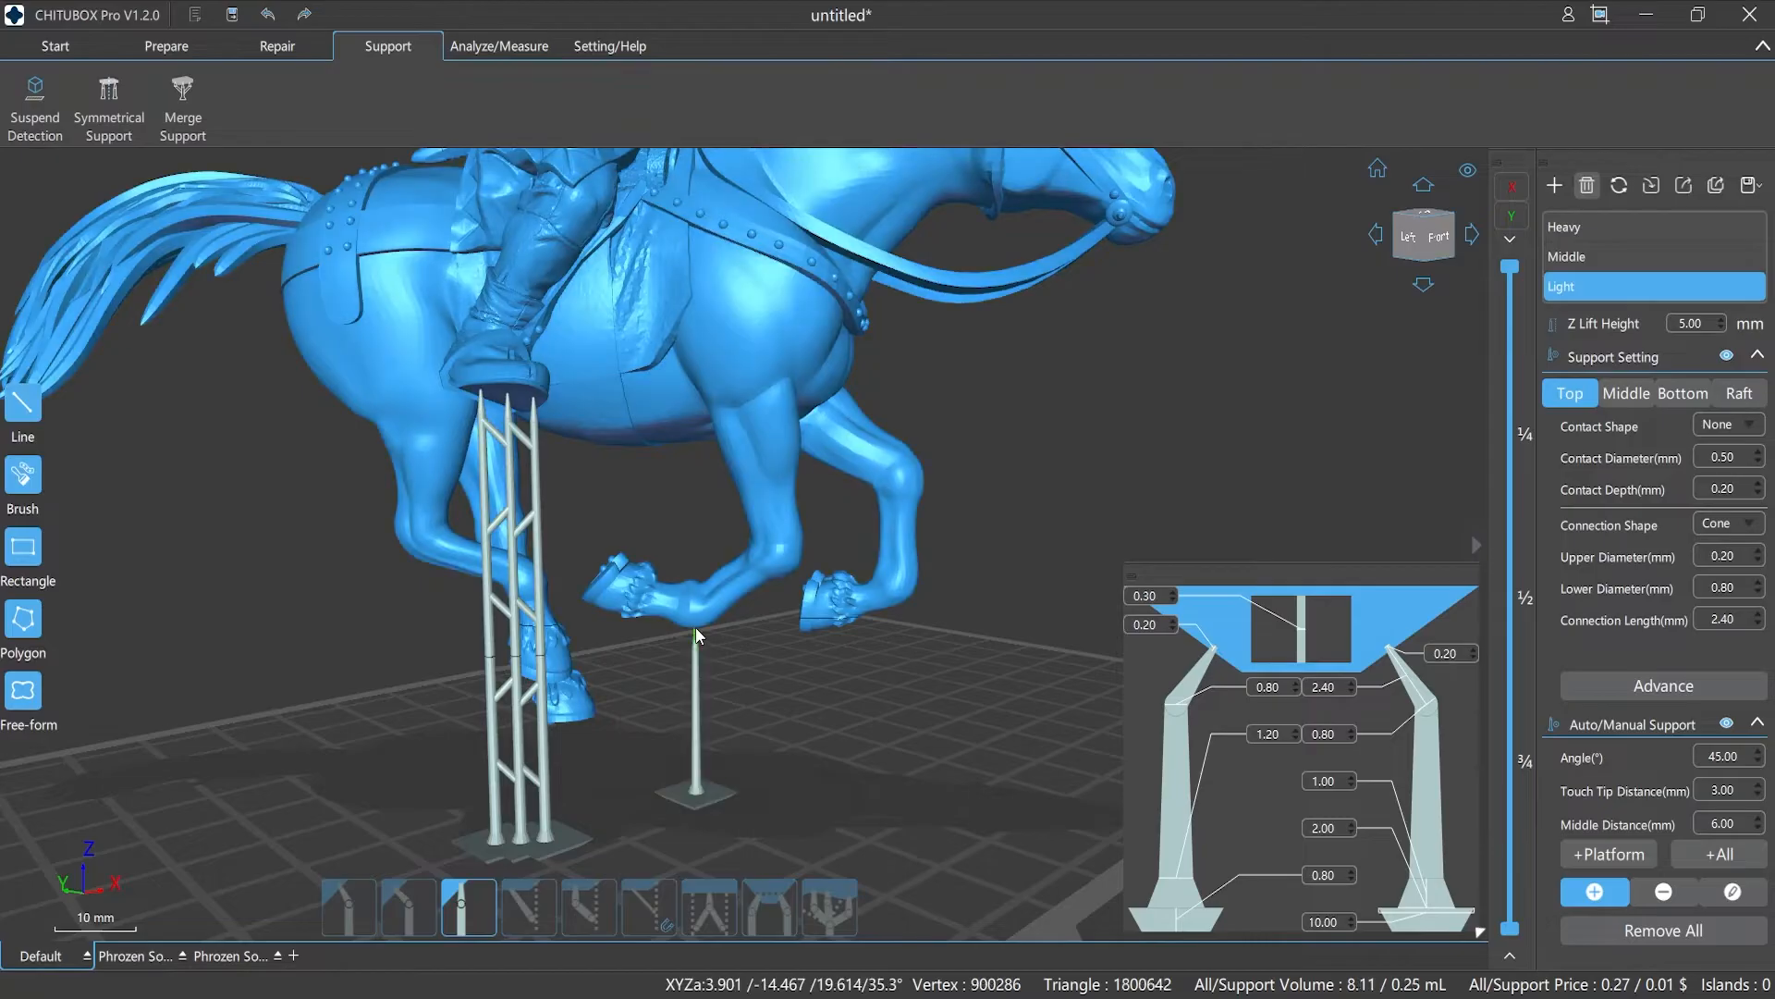
pyautogui.click(871, 618)
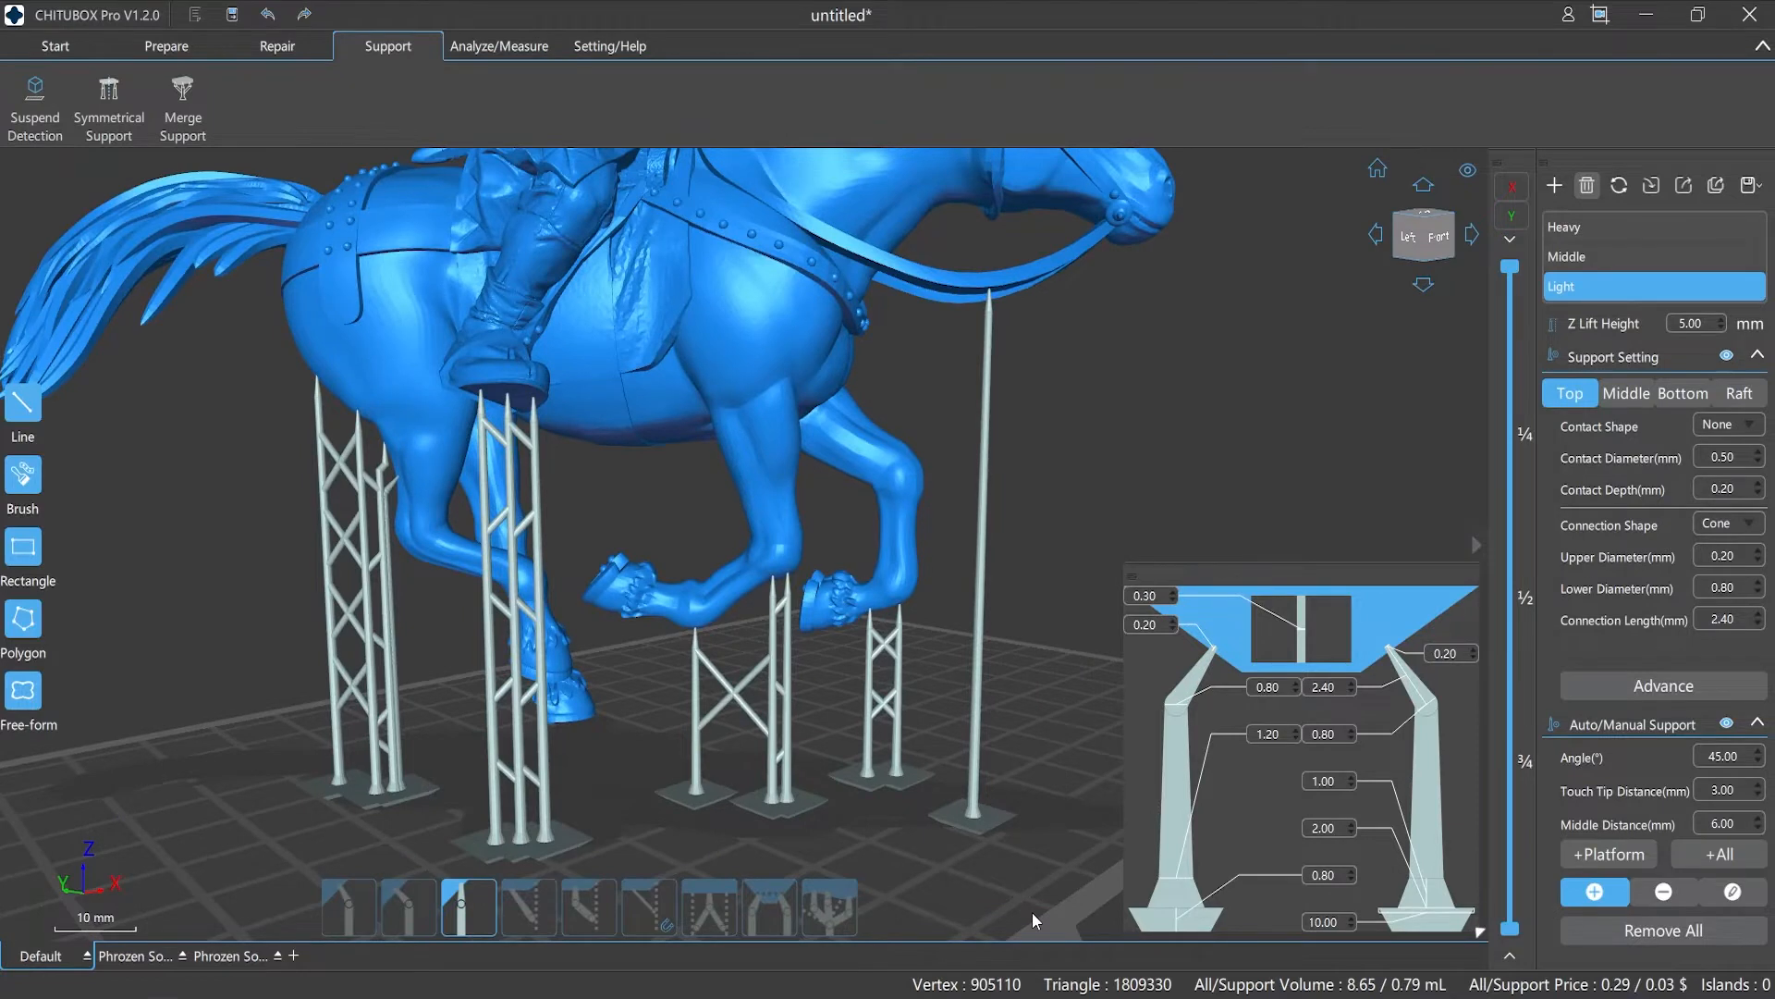
pyautogui.click(527, 906)
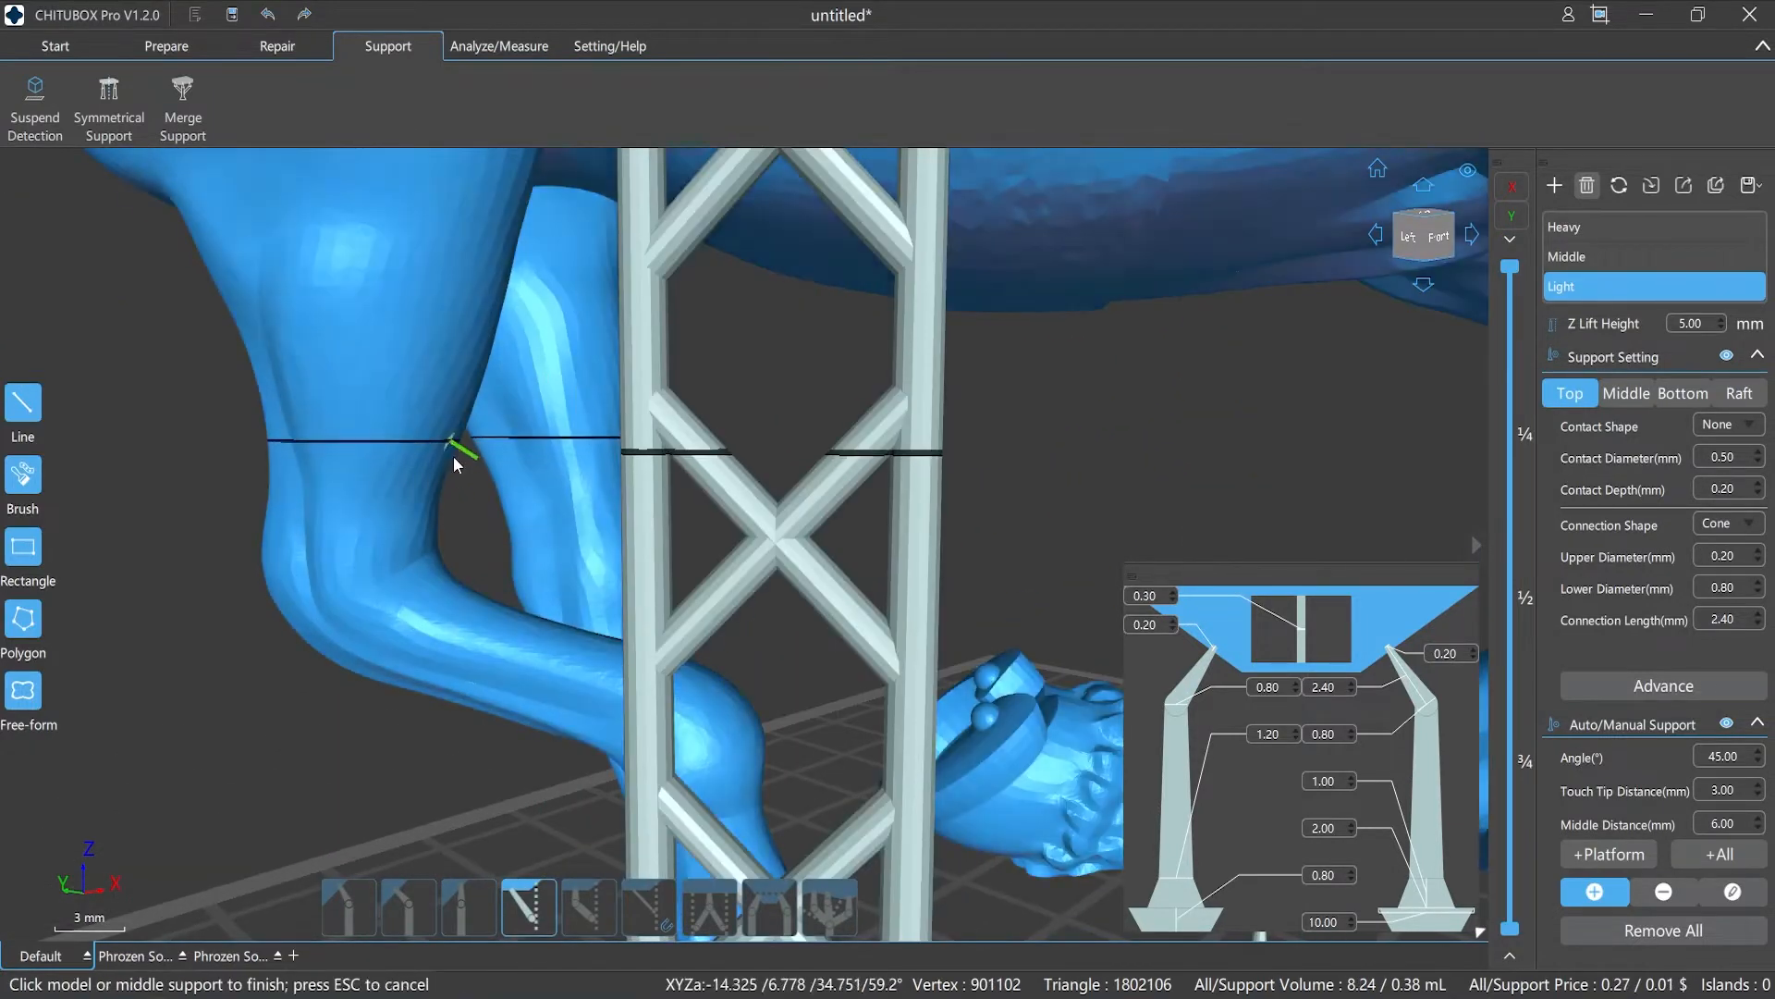
# - Branch a support off the horse's leg and link two middle supports with a cross brace
pyautogui.click(464, 453)
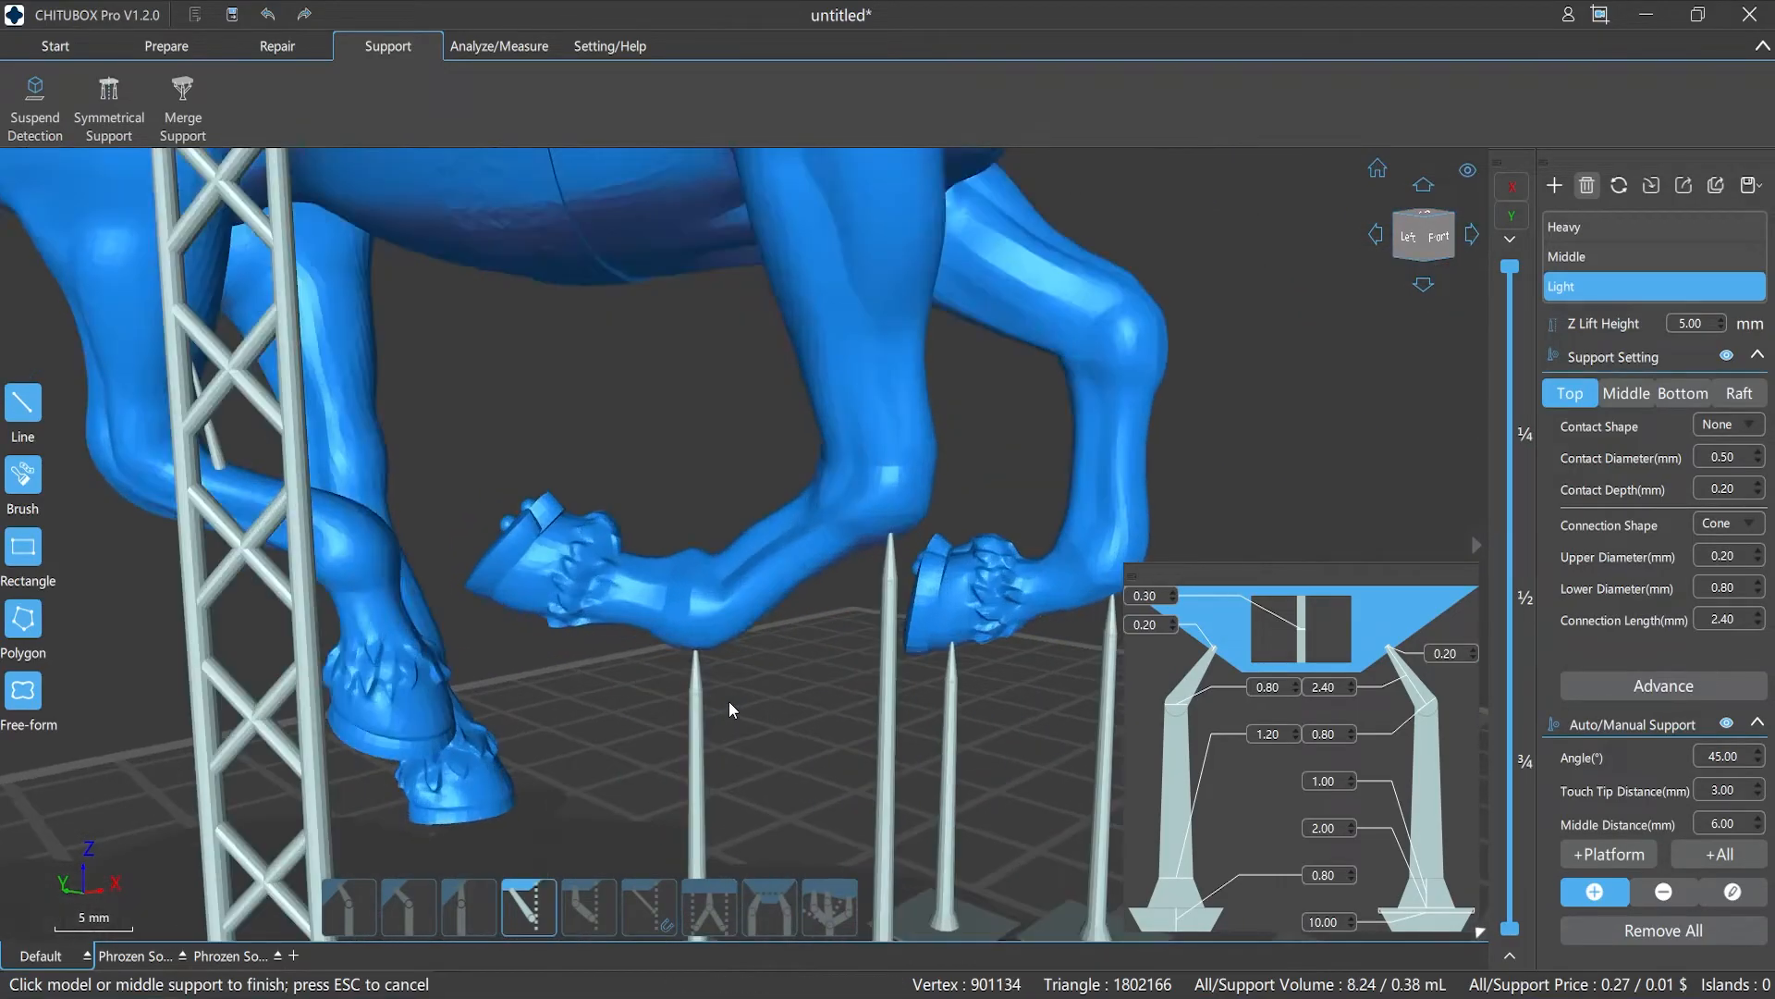
pyautogui.click(682, 766)
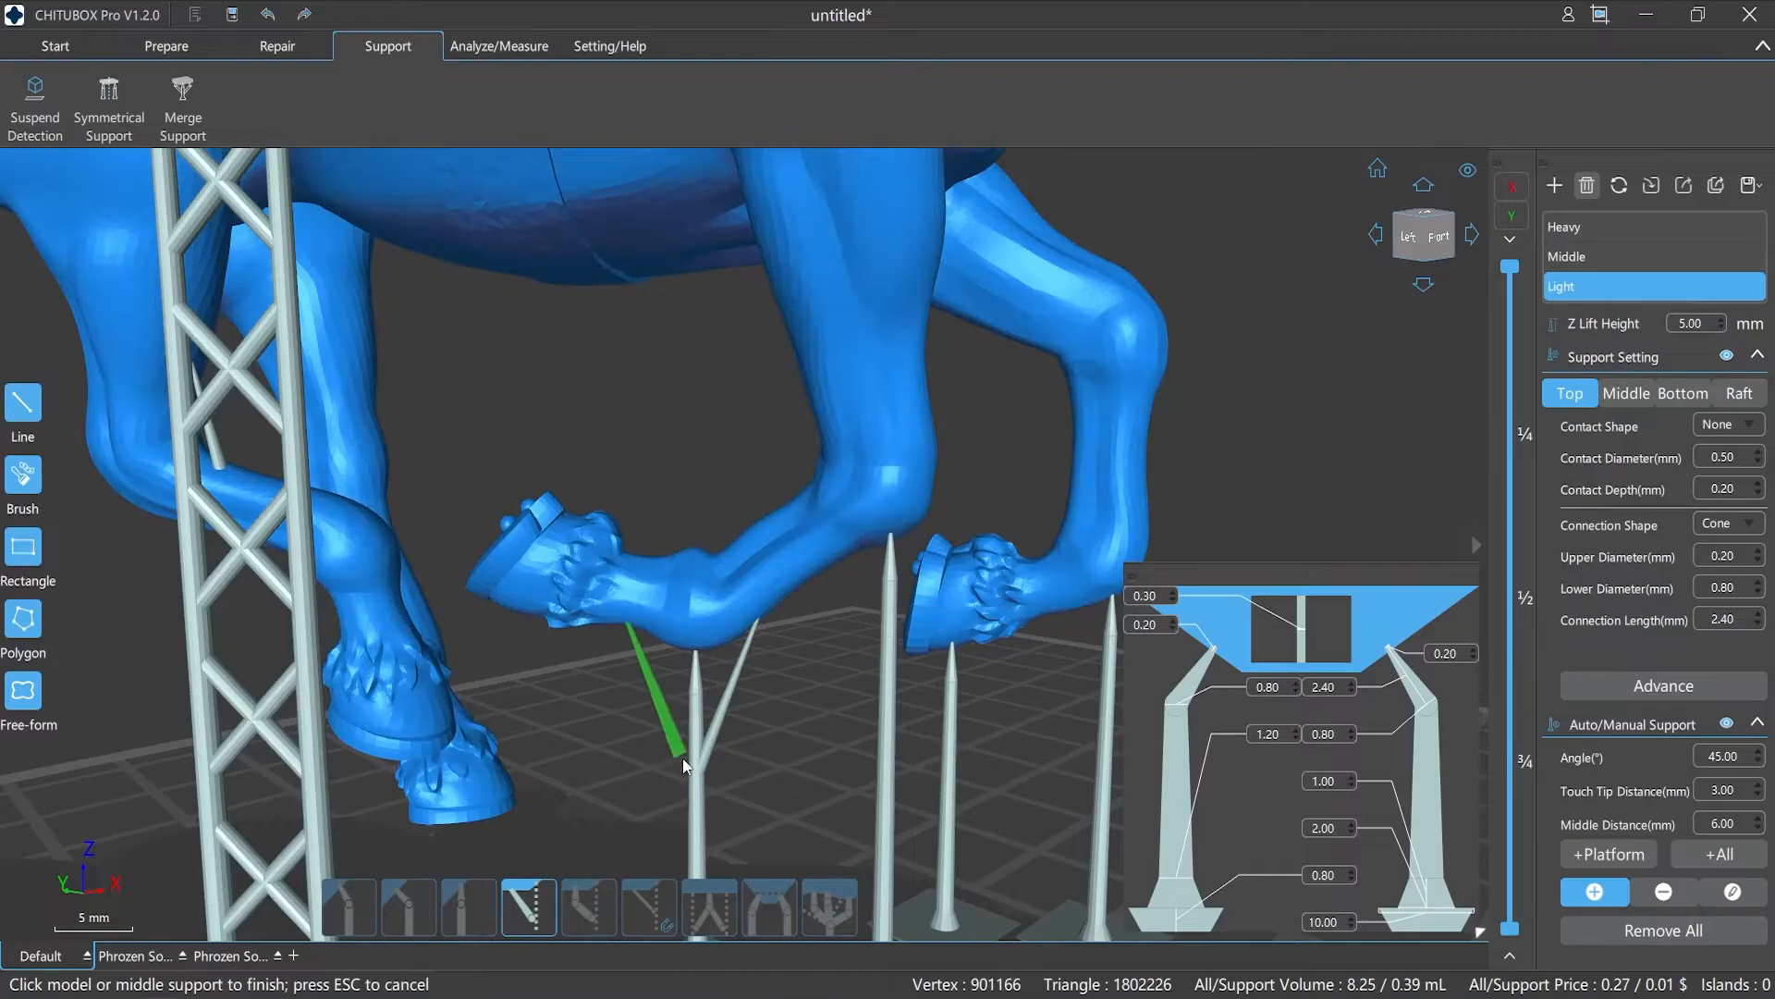
pyautogui.scroll(-3)
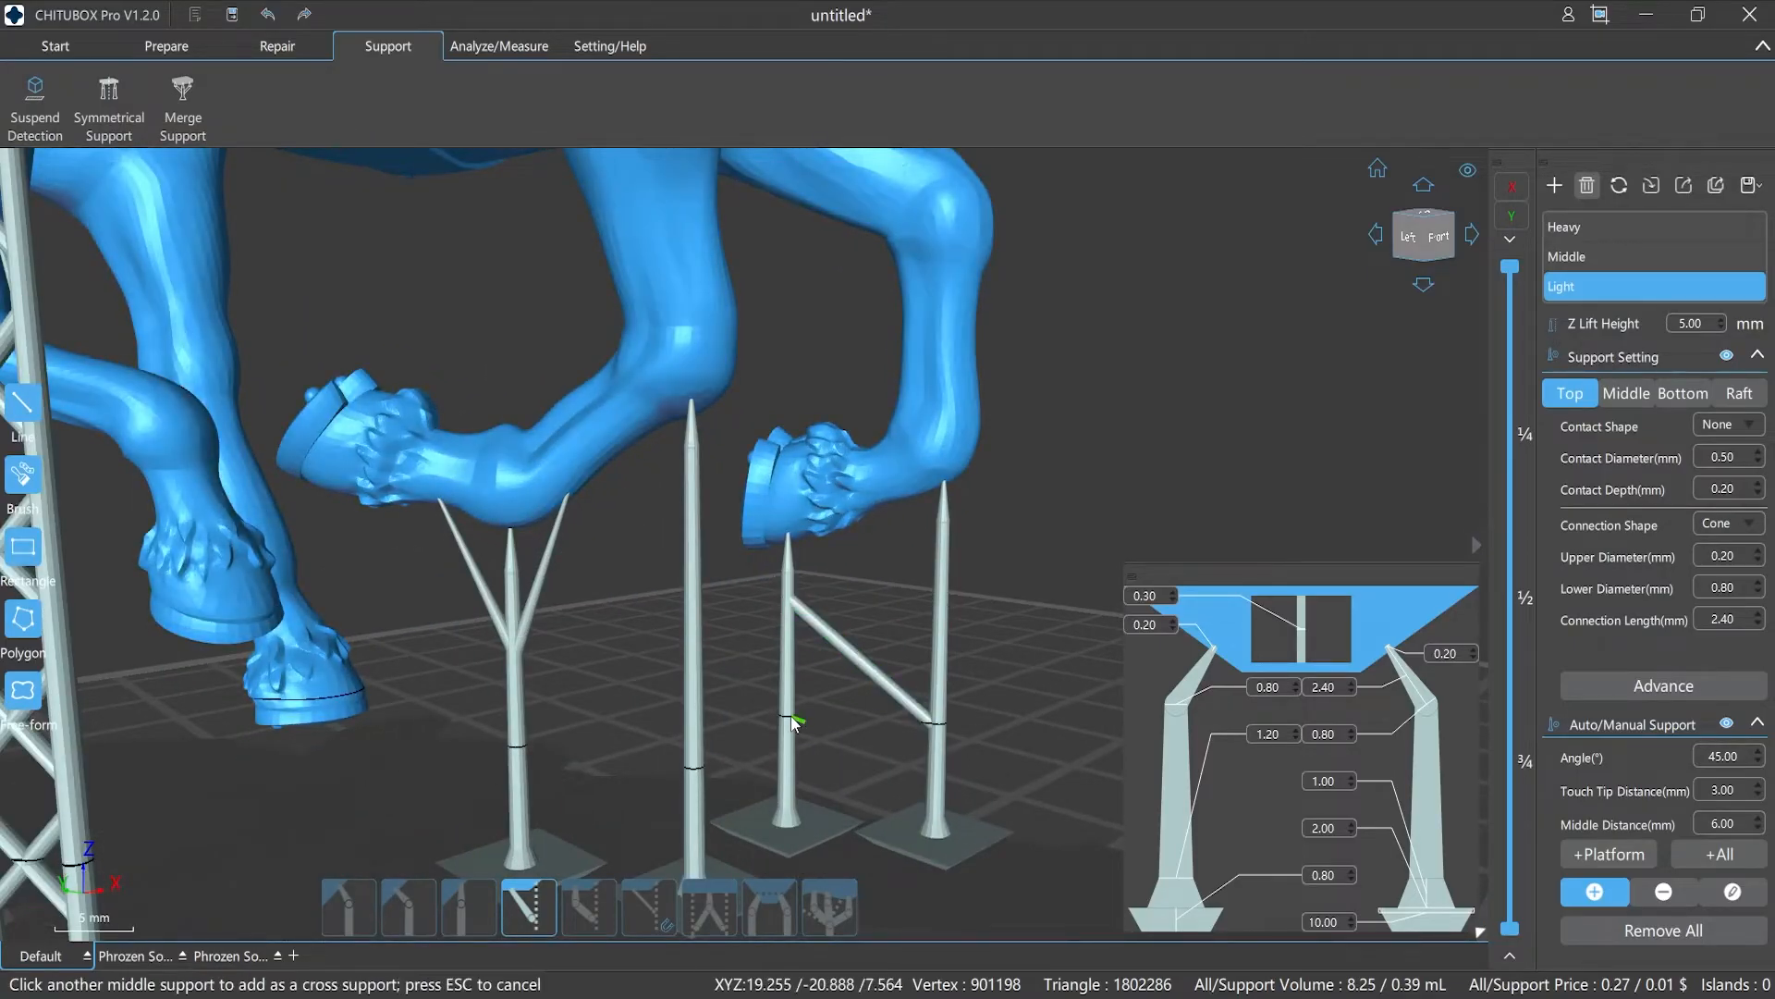
pyautogui.click(794, 725)
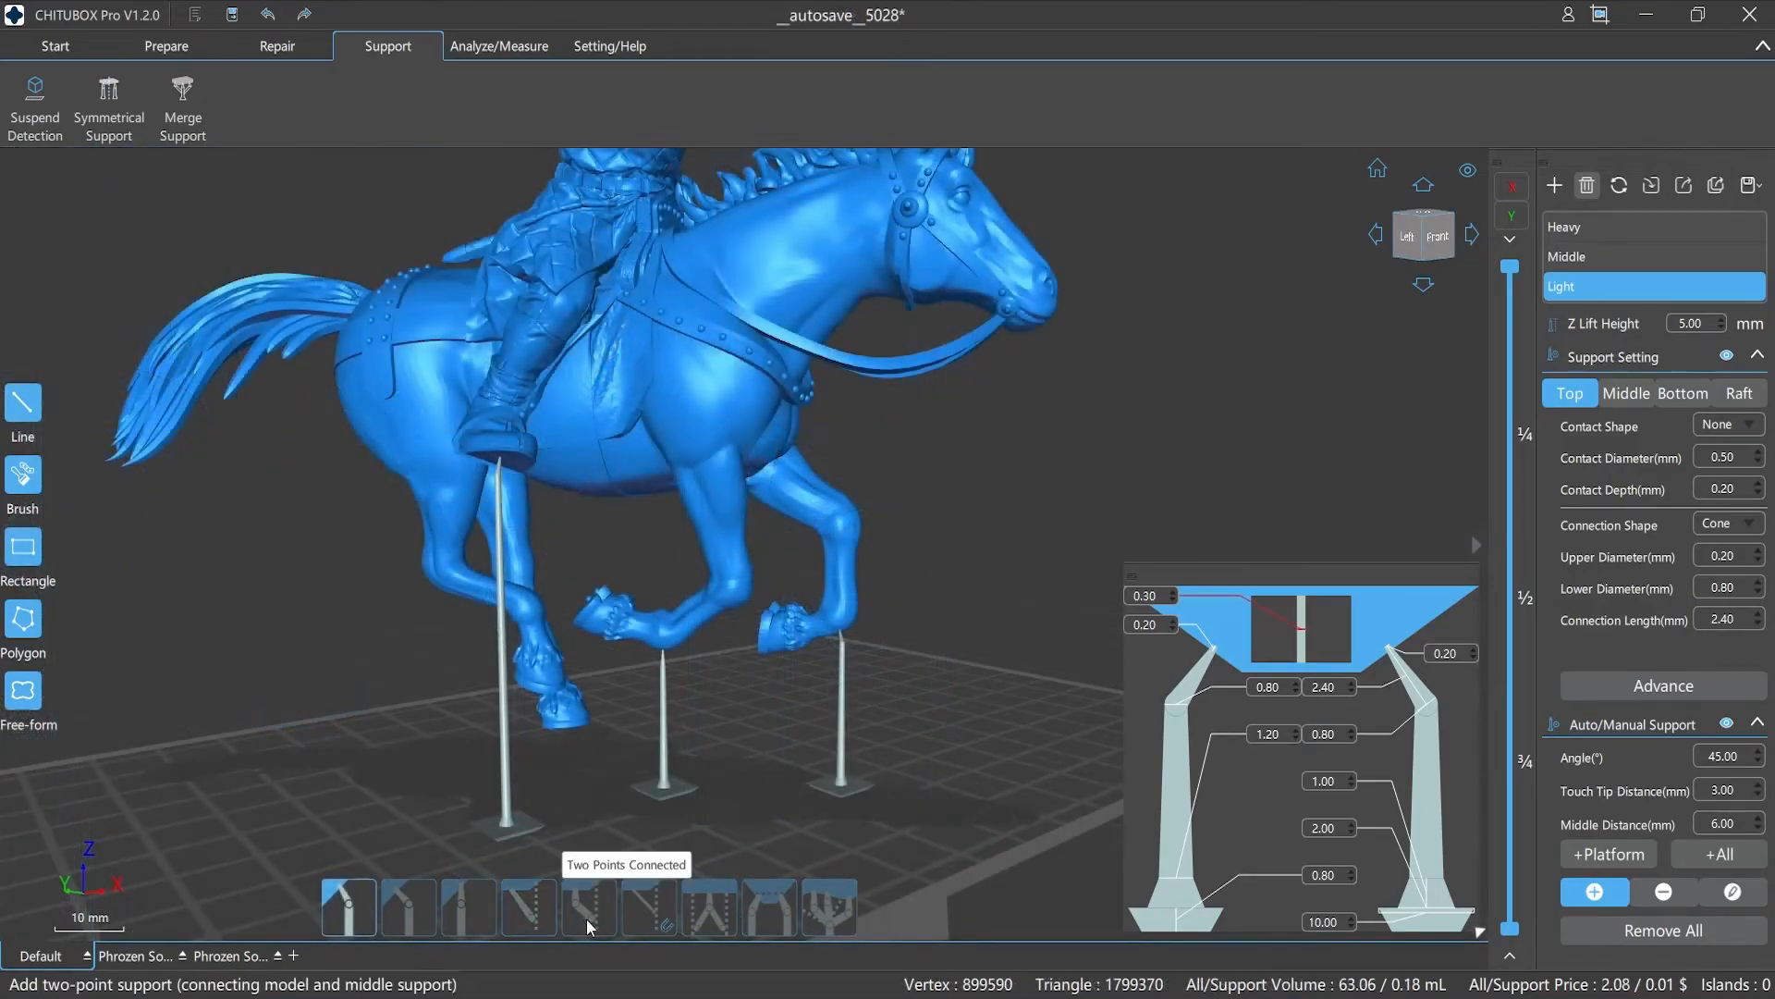
# - Zoom the view around the model and its existing middle supports
pyautogui.scroll(-3)
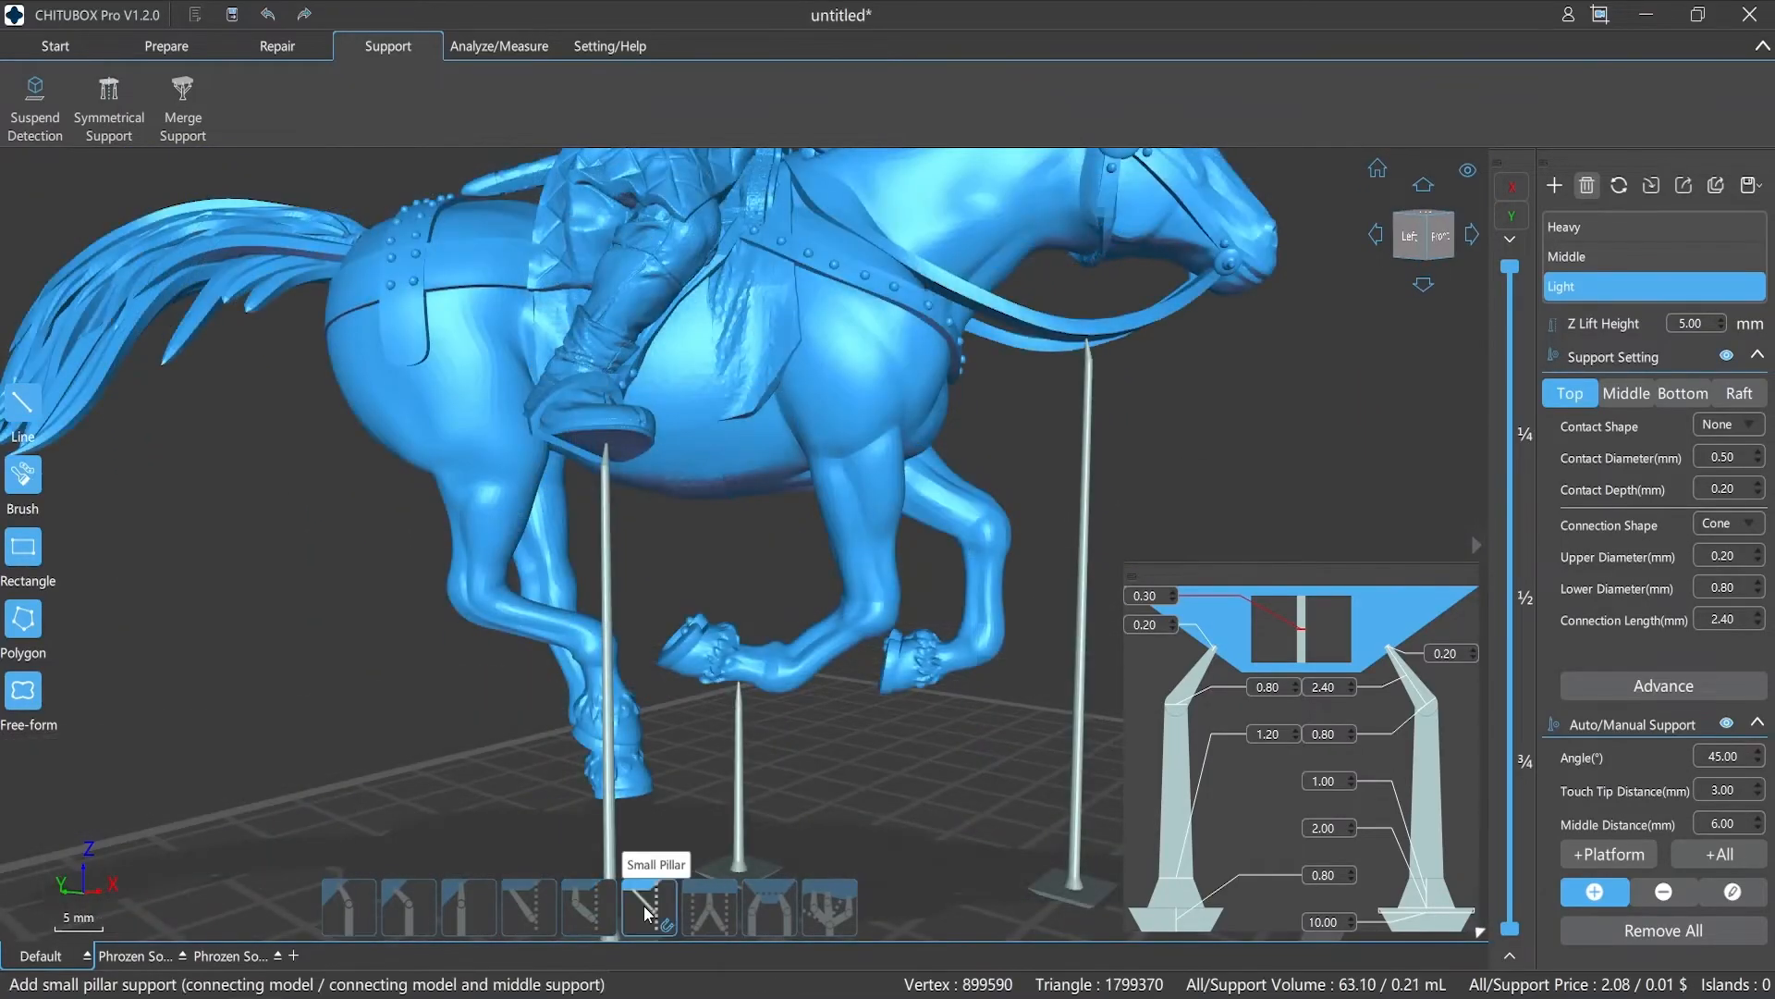
# - Connect a small pillar support from the raised hoof to an existing support
pyautogui.click(649, 906)
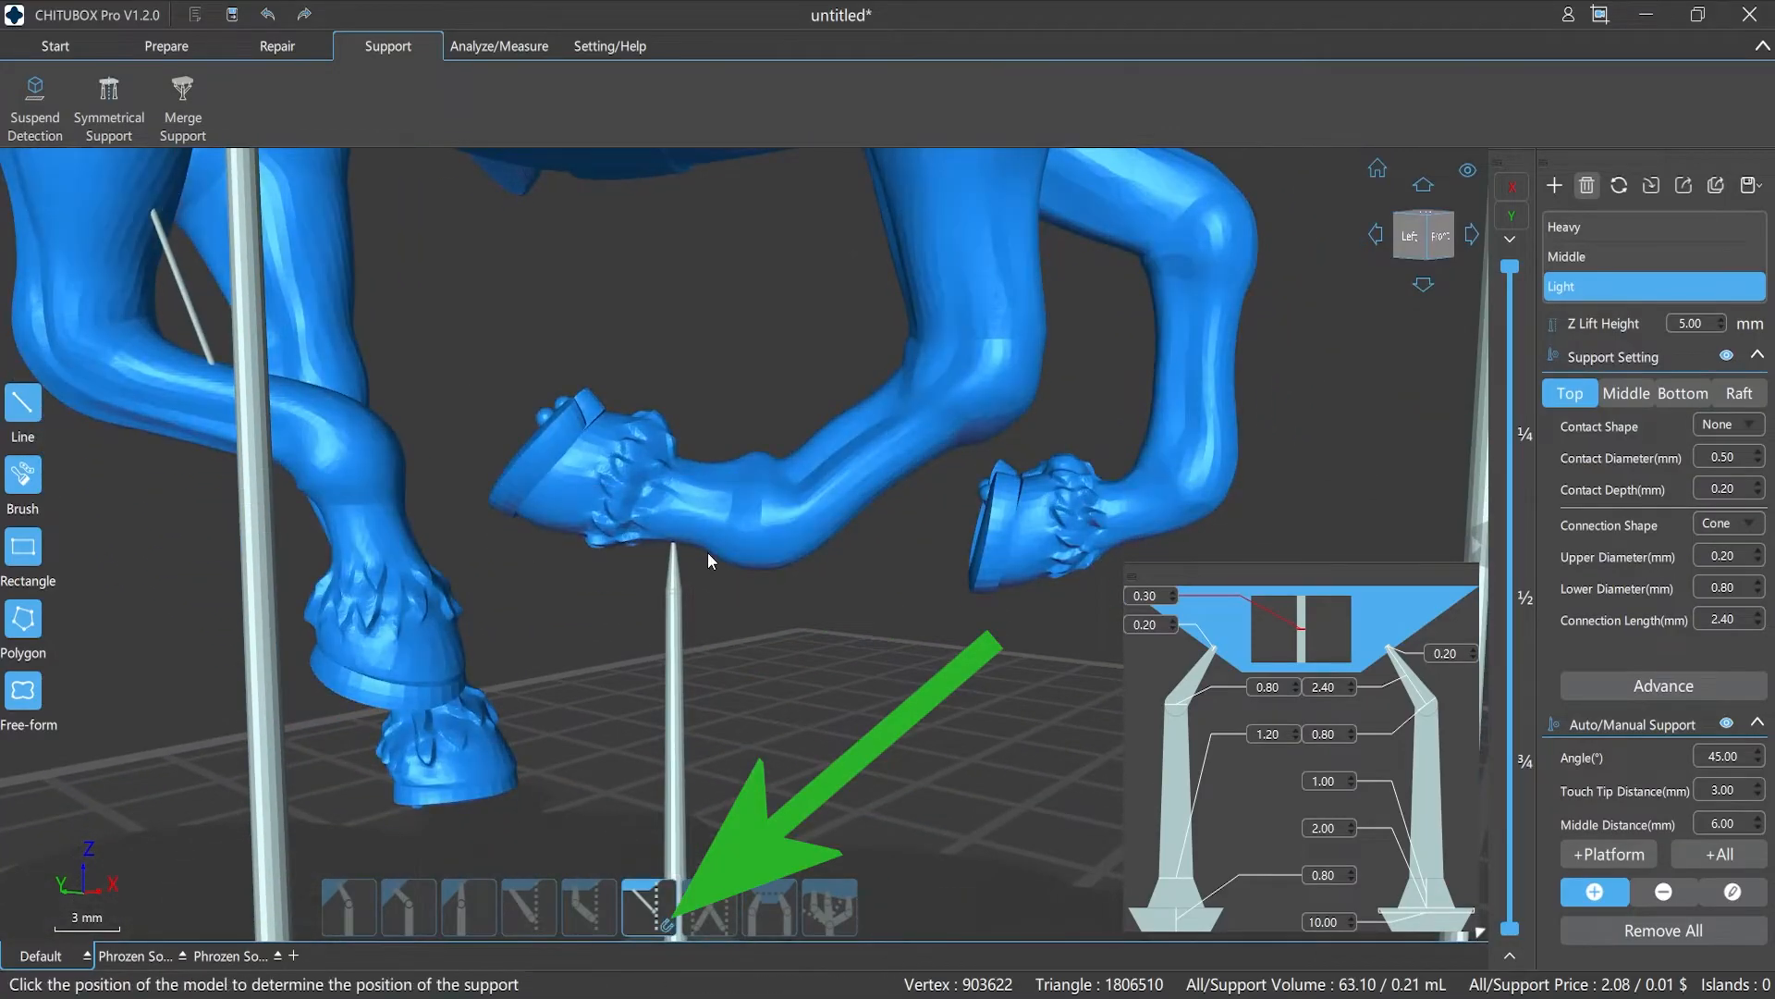
pyautogui.click(575, 542)
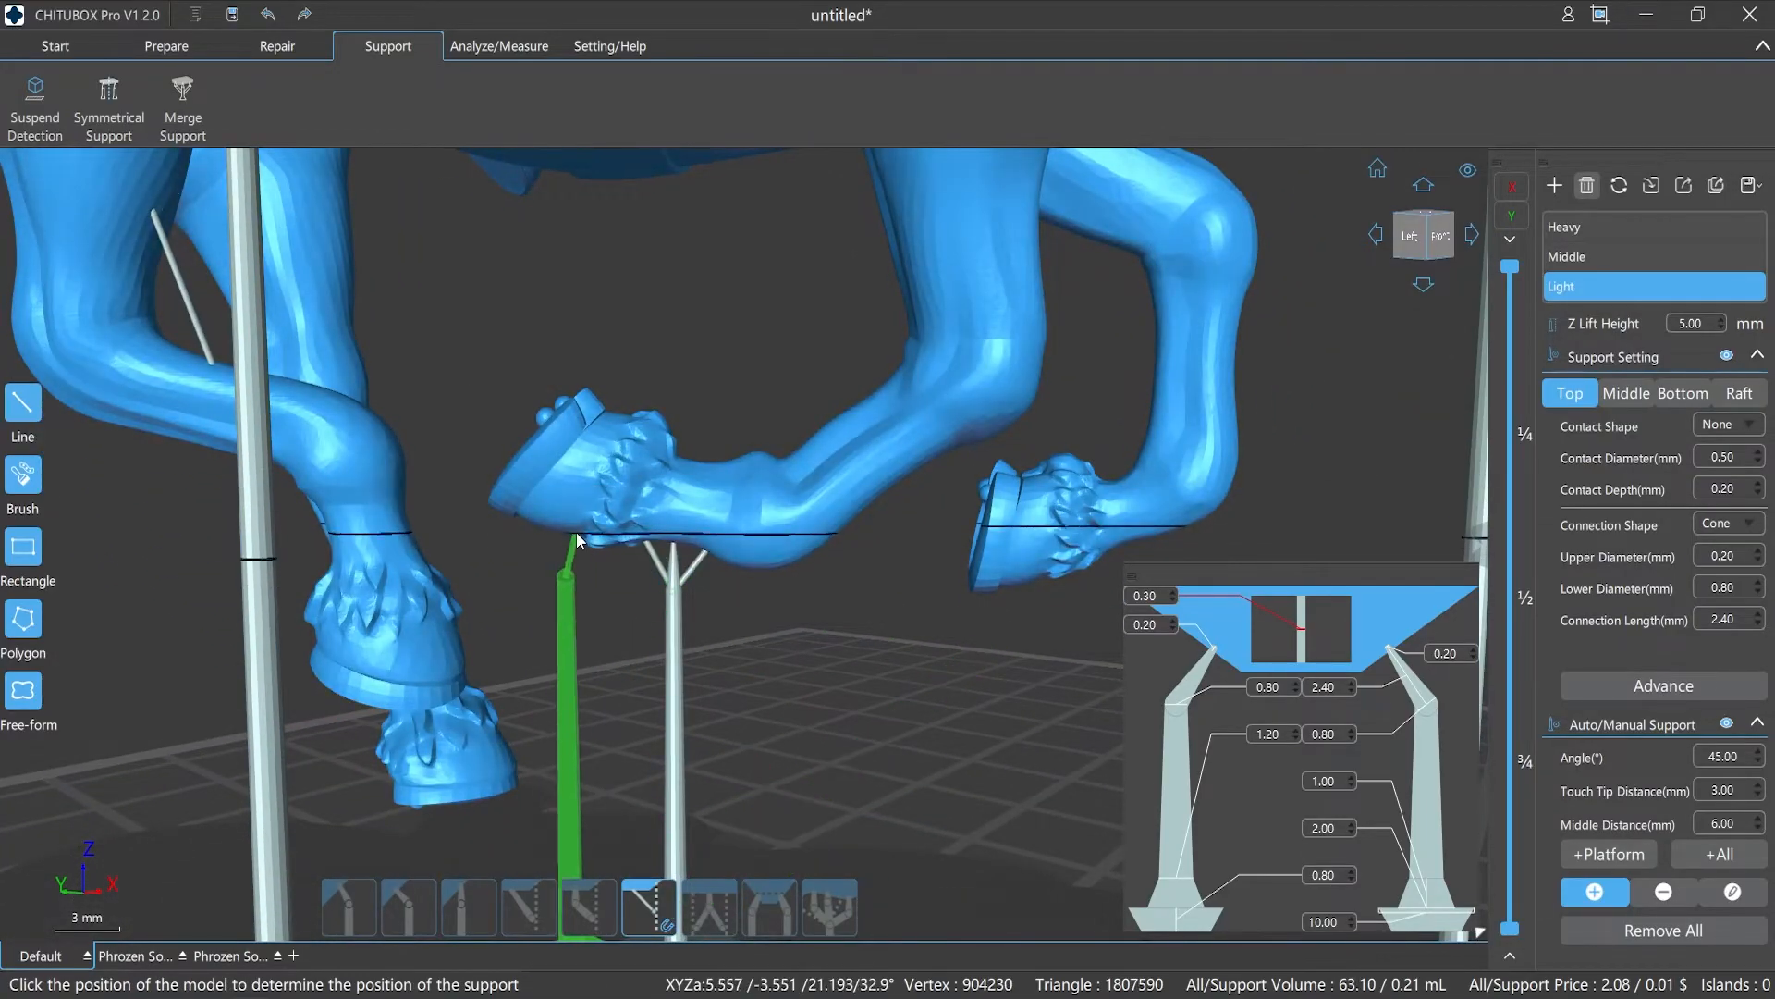
pyautogui.click(566, 544)
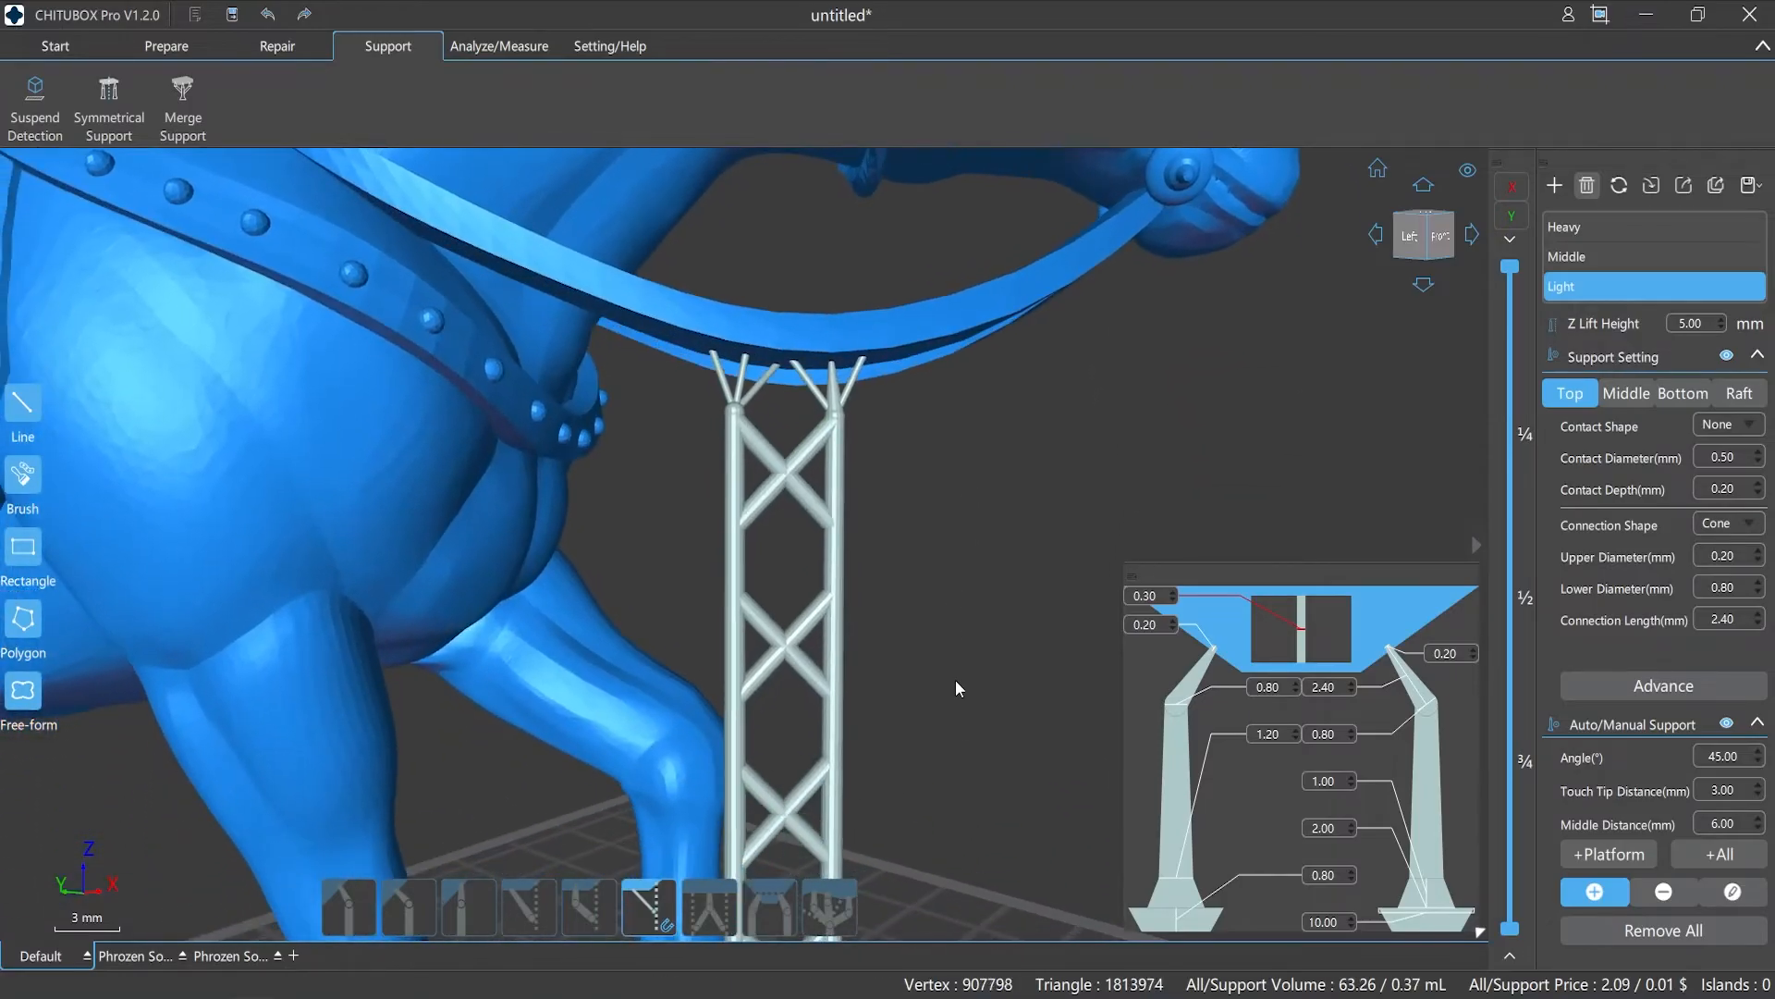
pyautogui.scroll(-3)
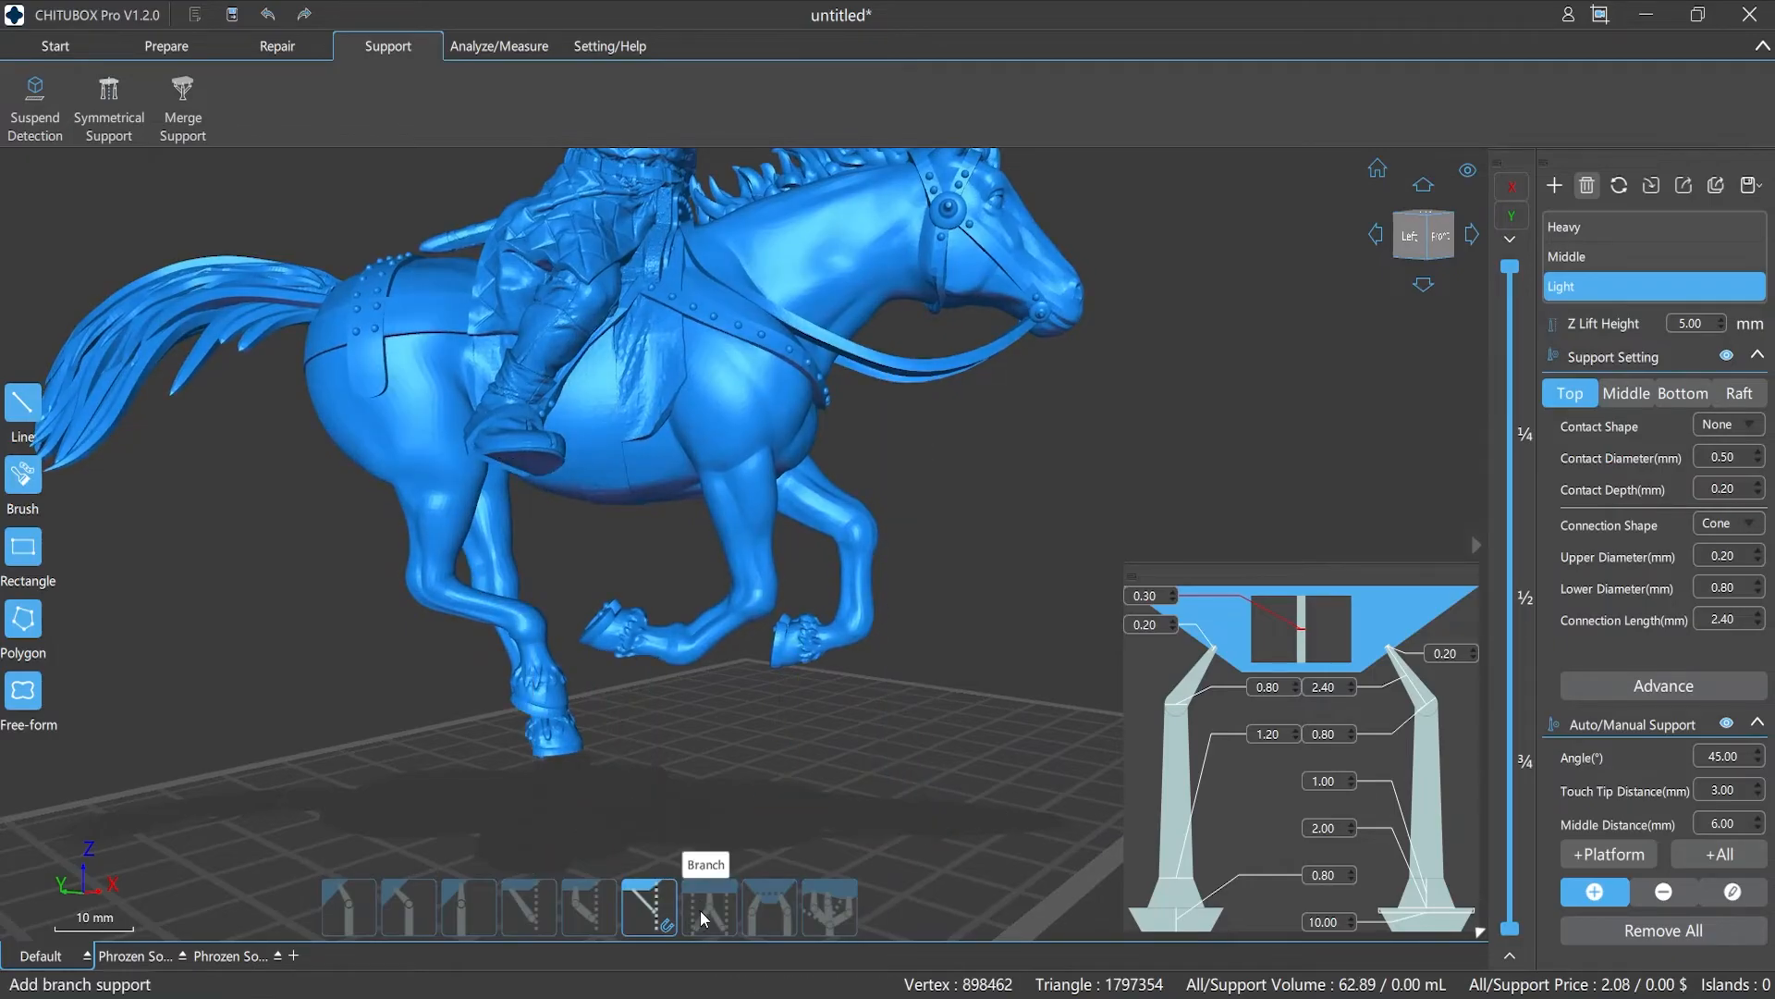
# - Place branch supports beneath the rider's stirrup and the raised front hoof
pyautogui.scroll(3)
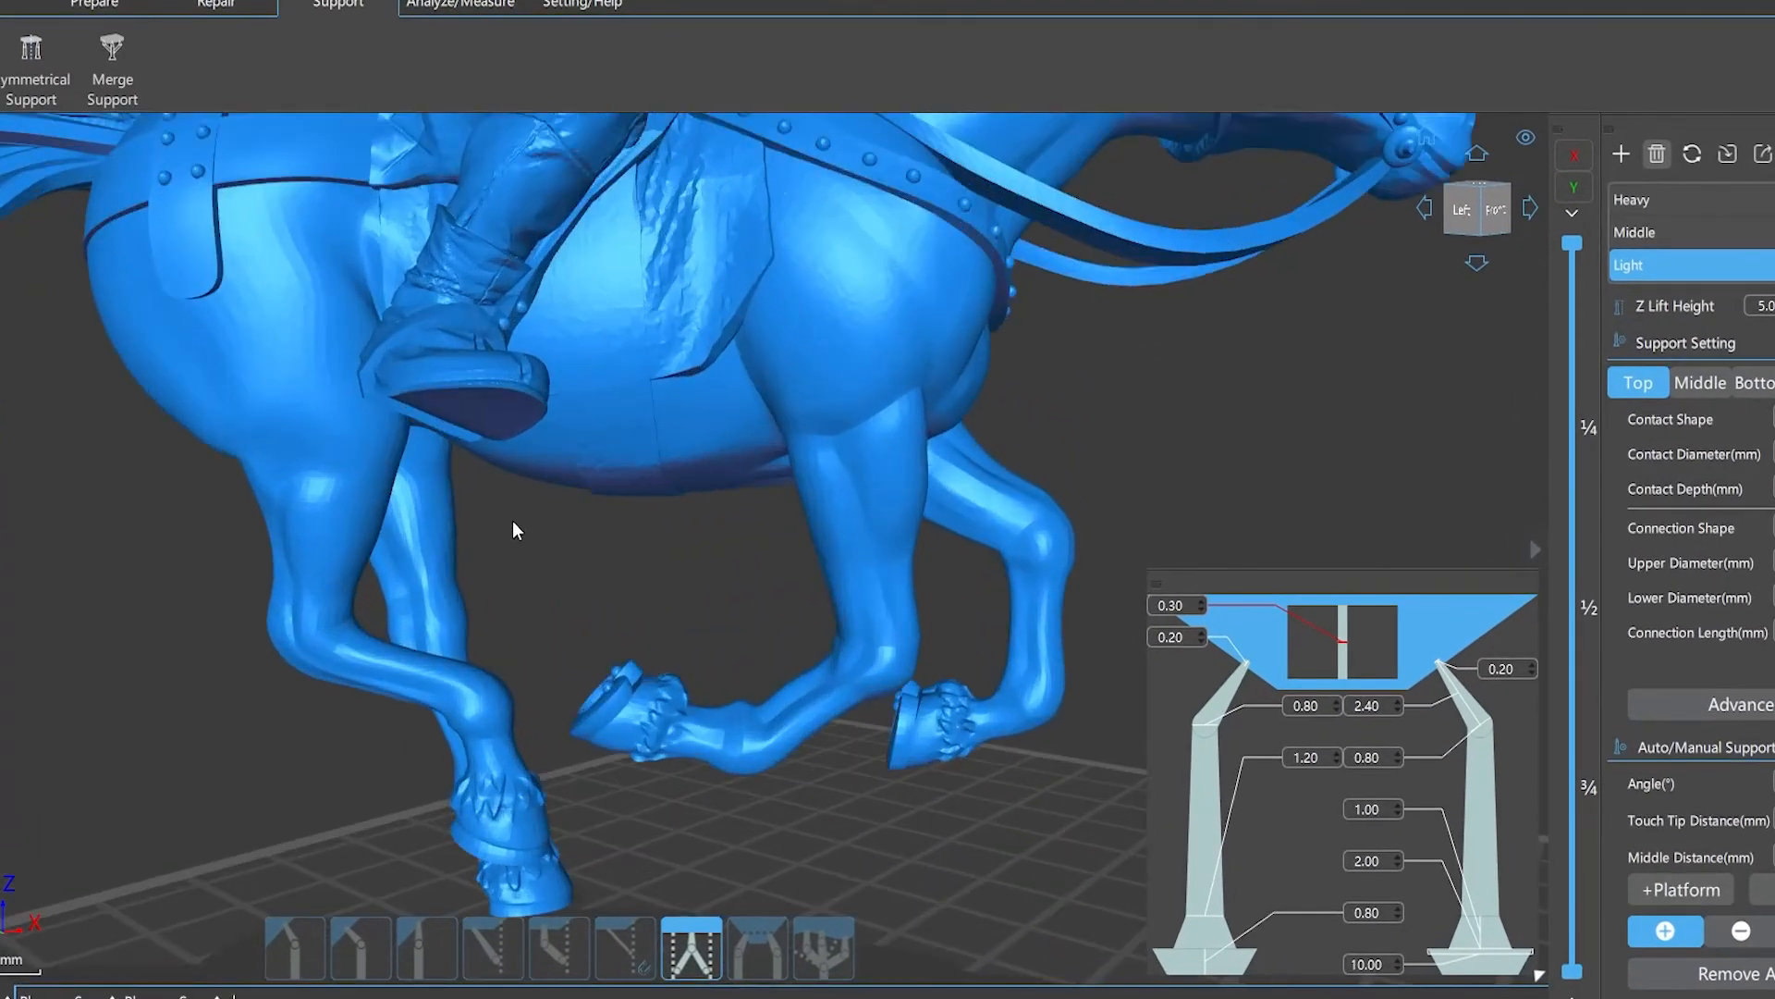
pyautogui.click(516, 431)
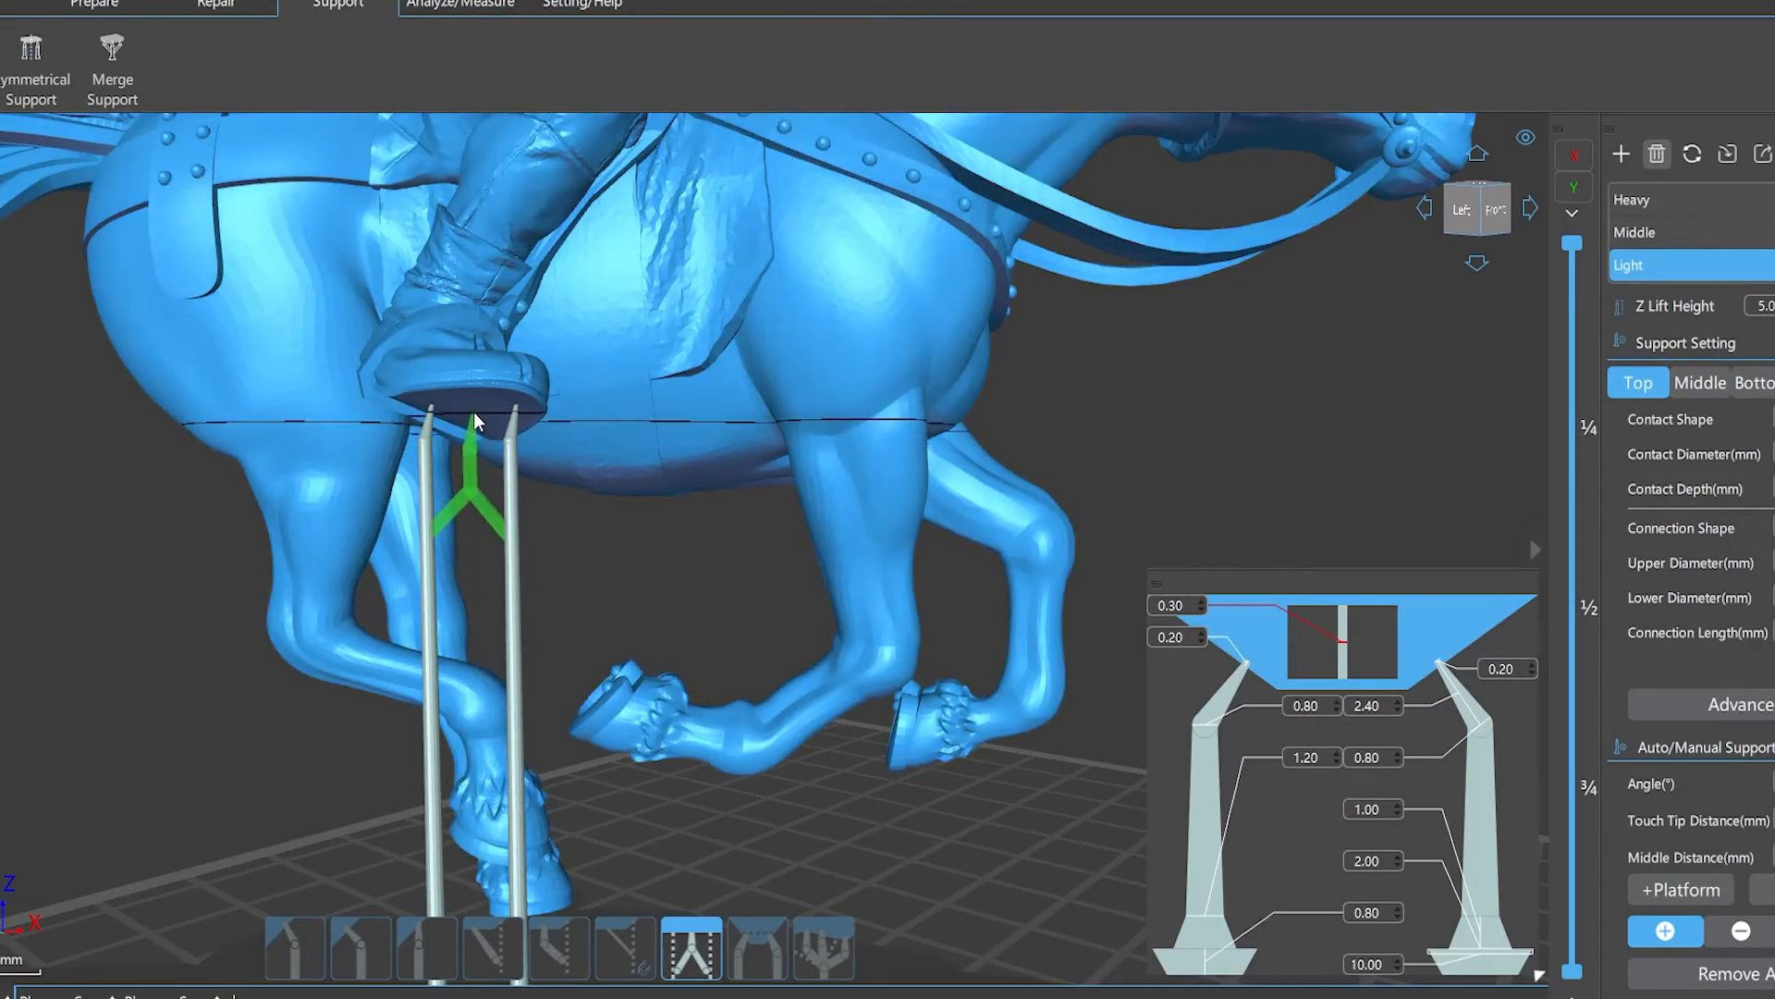
pyautogui.moveTo(476, 420); pyautogui.dragTo(618, 420)
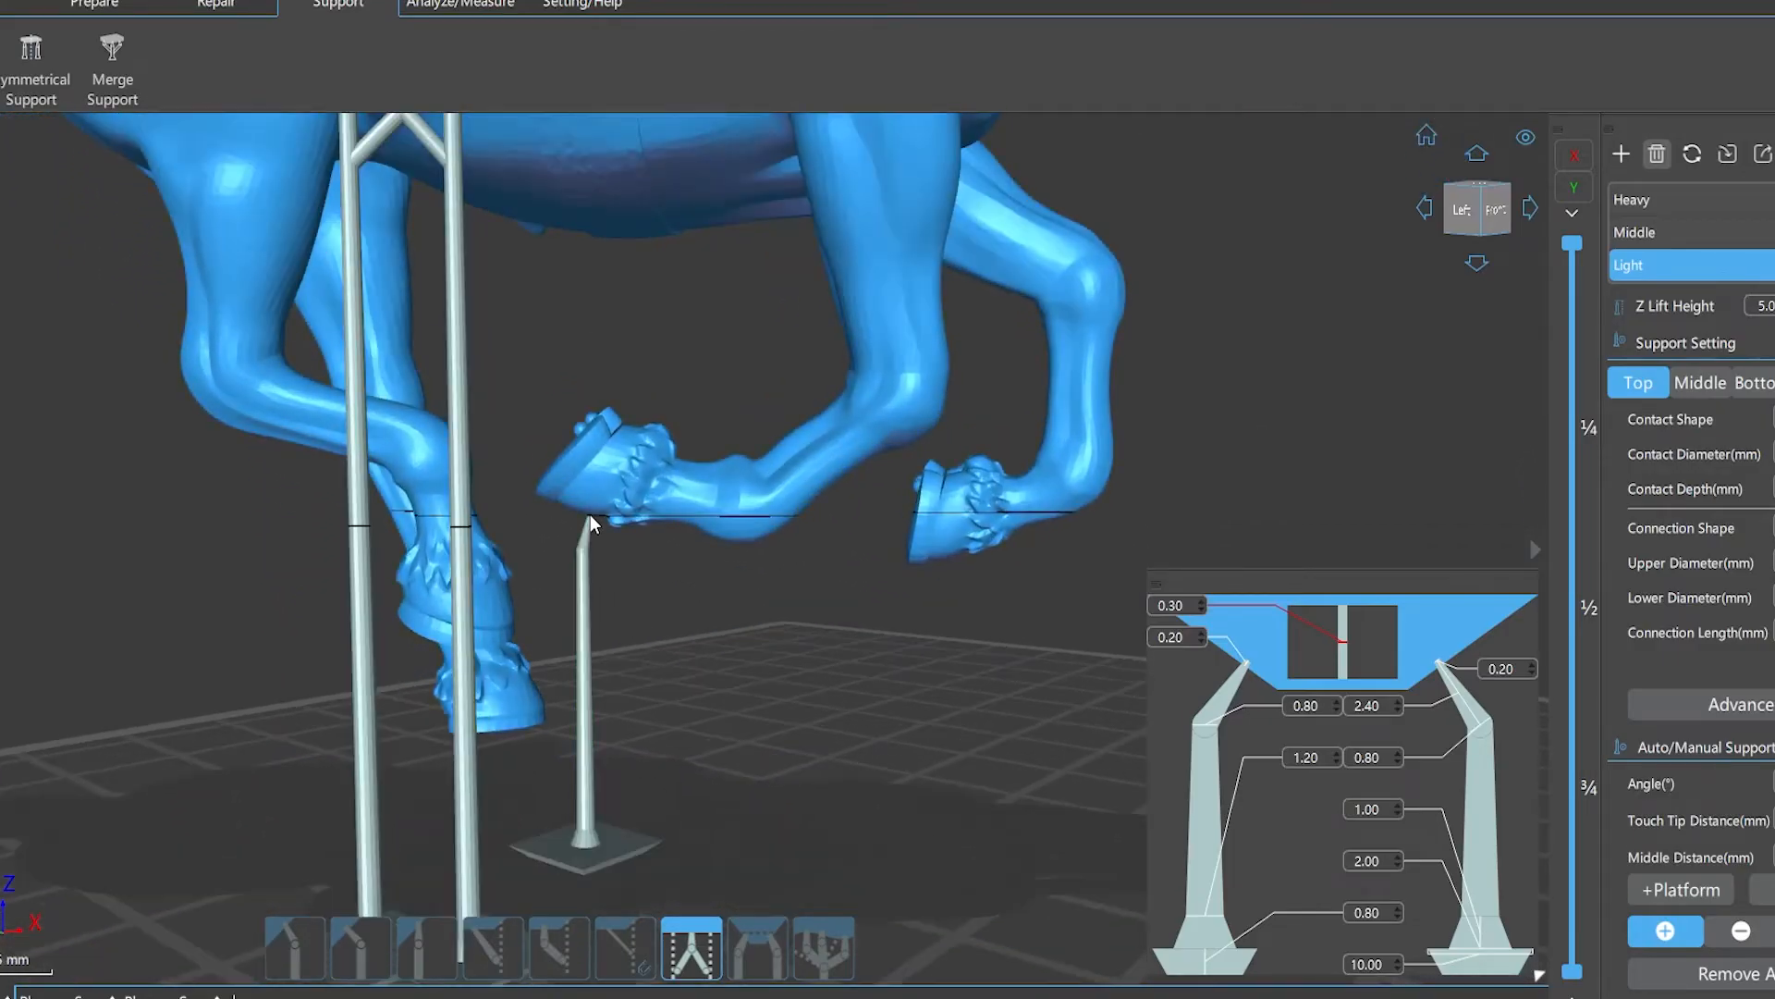
pyautogui.click(736, 551)
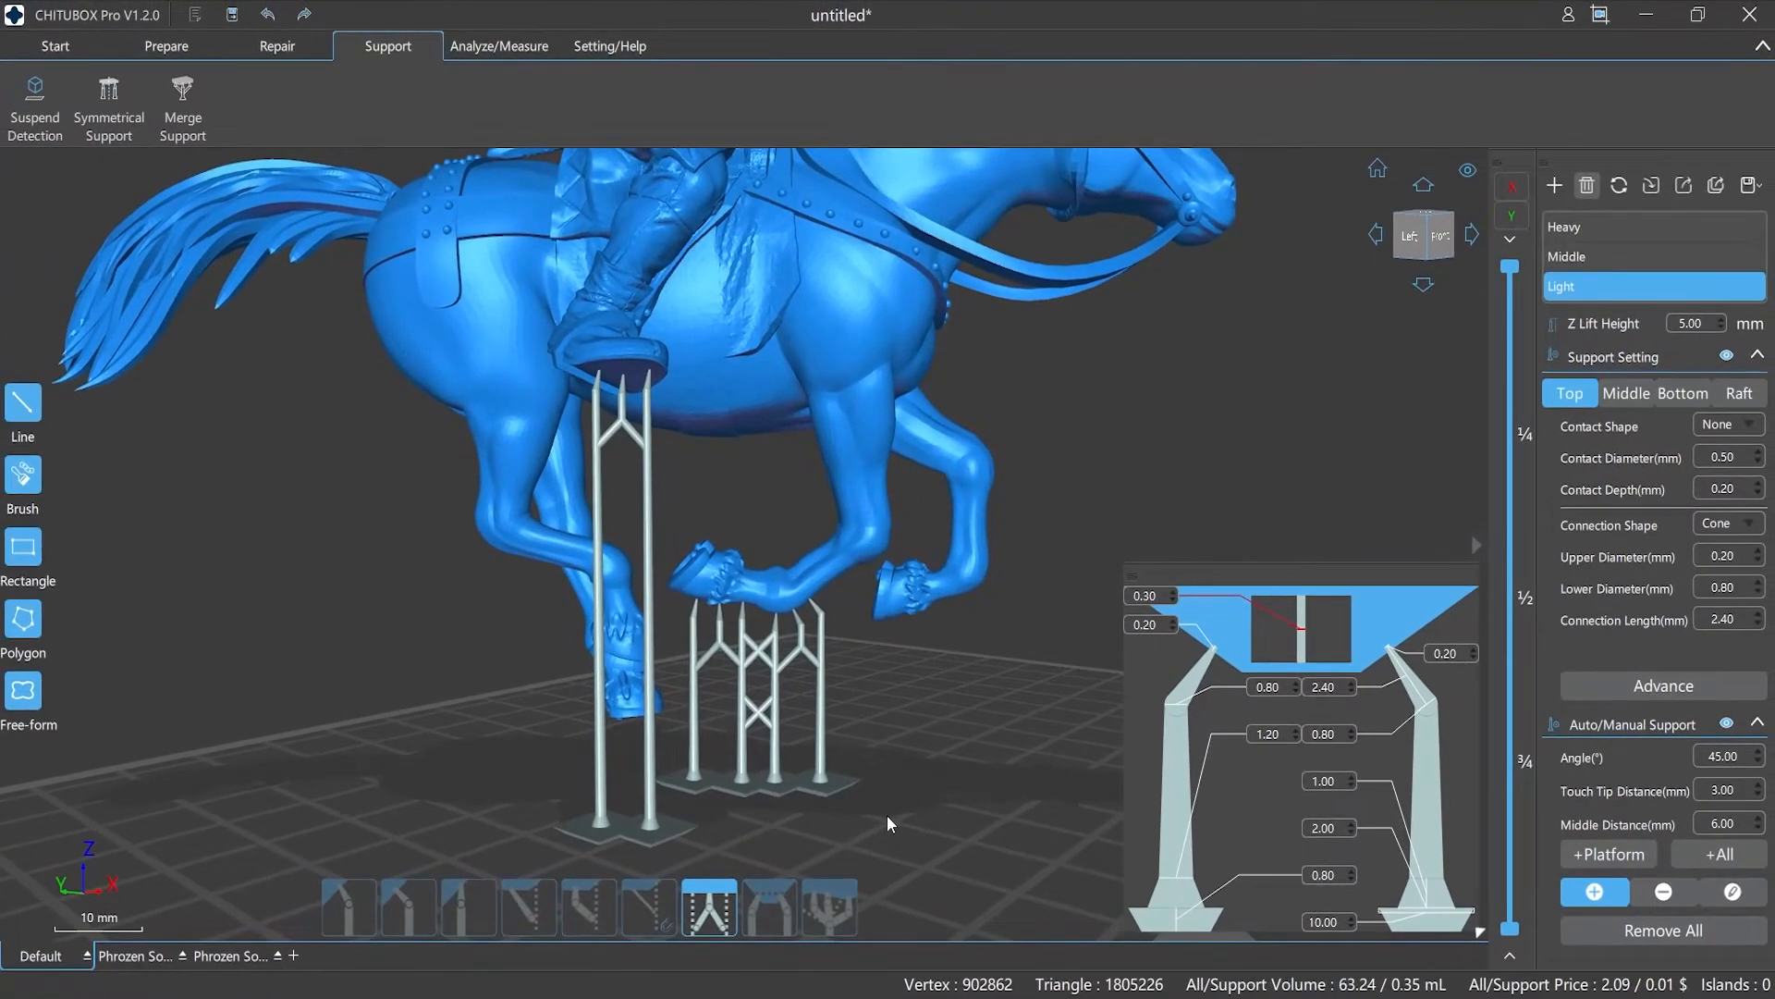
# - Clear the branch supports and switch to contour-distributed supports
pyautogui.click(769, 907)
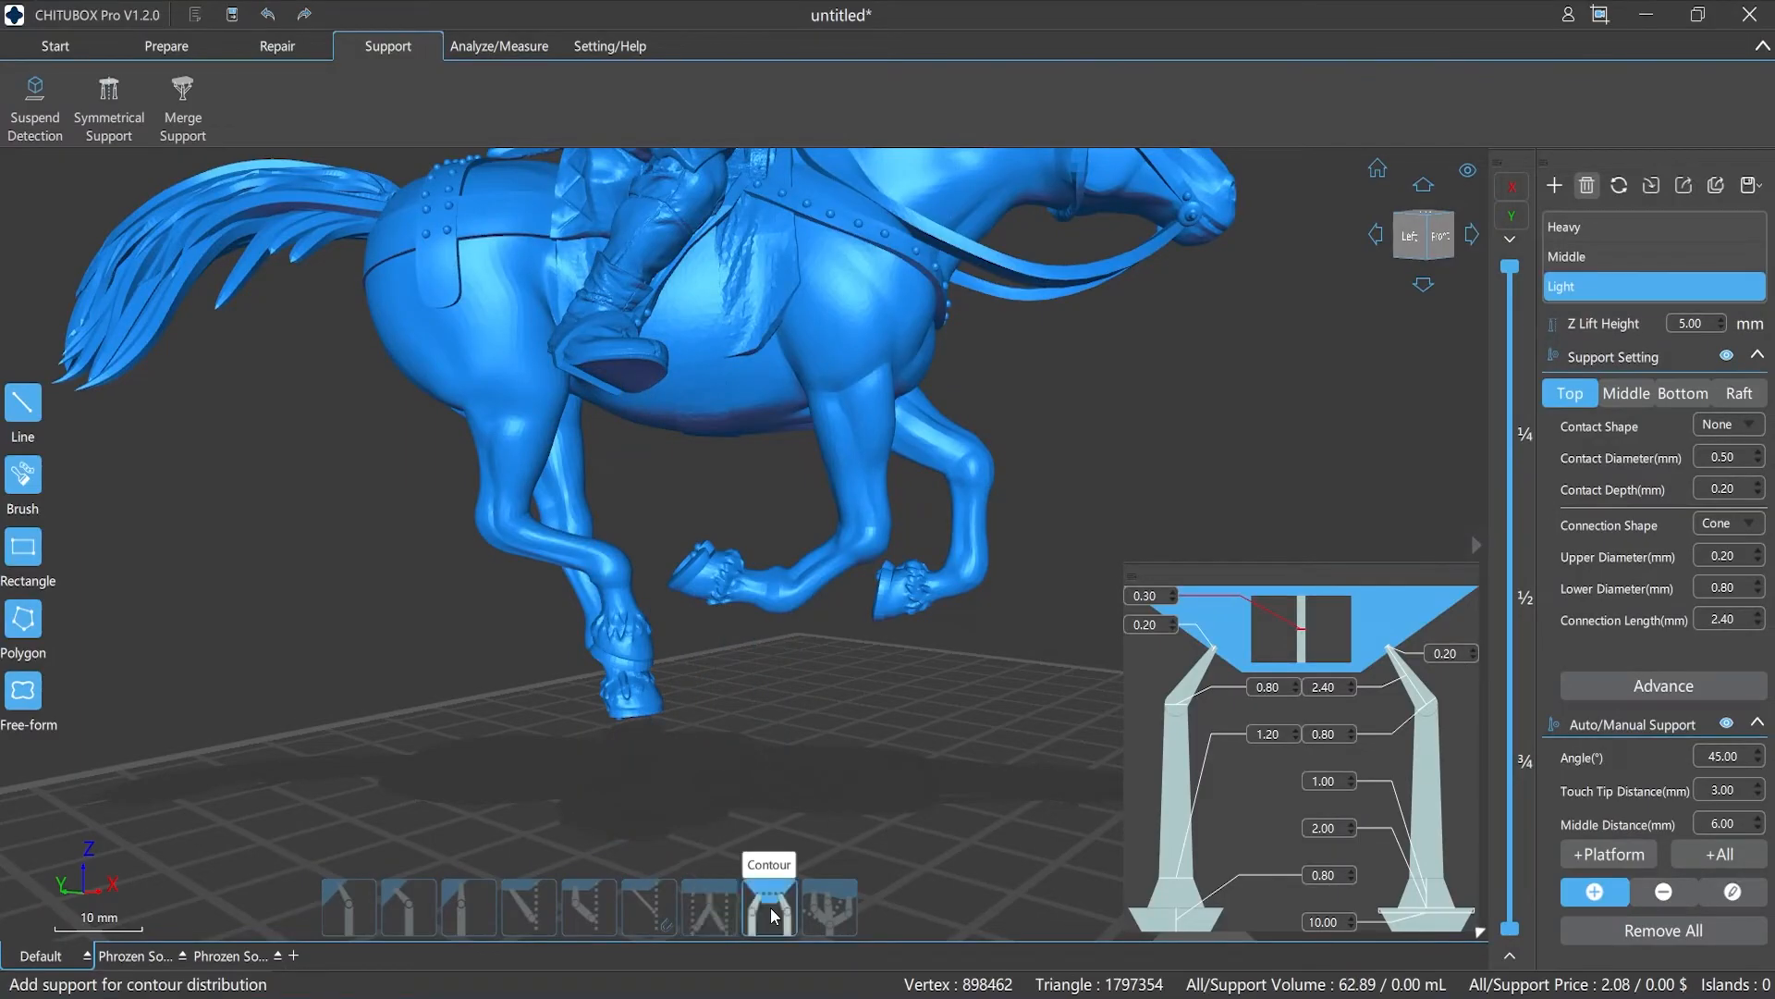
pyautogui.click(618, 714)
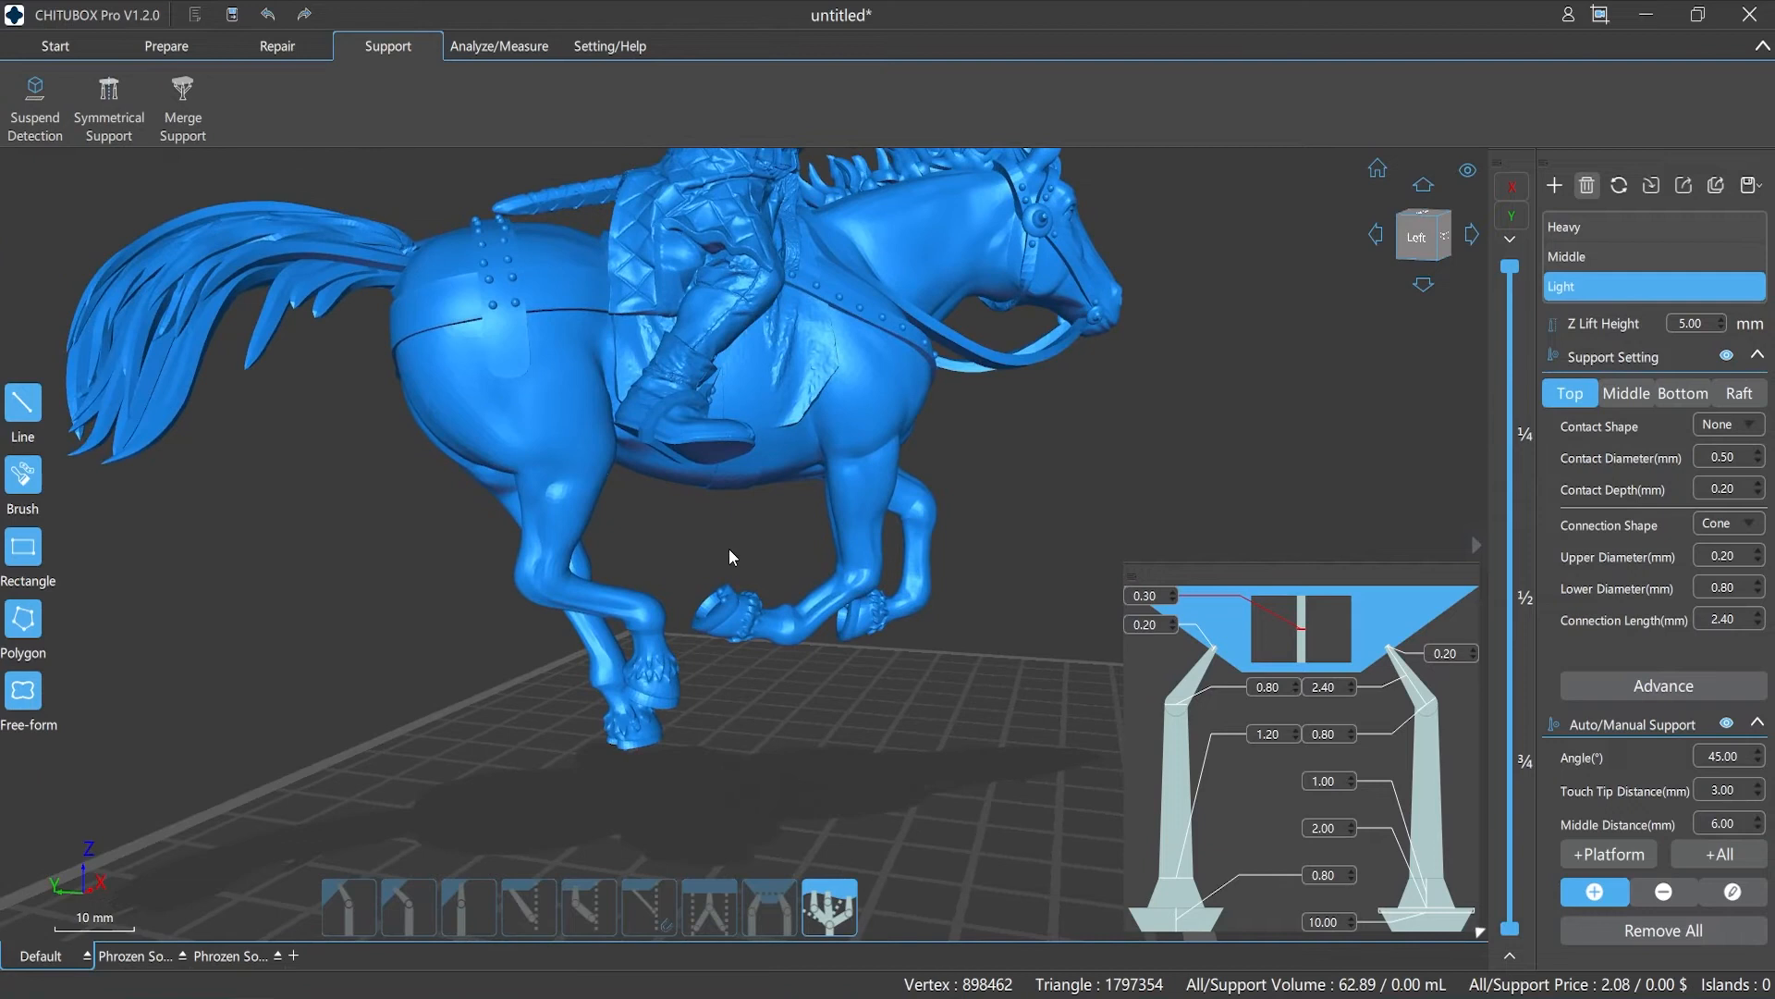
# - Plant a tree support trunk under the stirrup and finish it with several tips
pyautogui.click(684, 329)
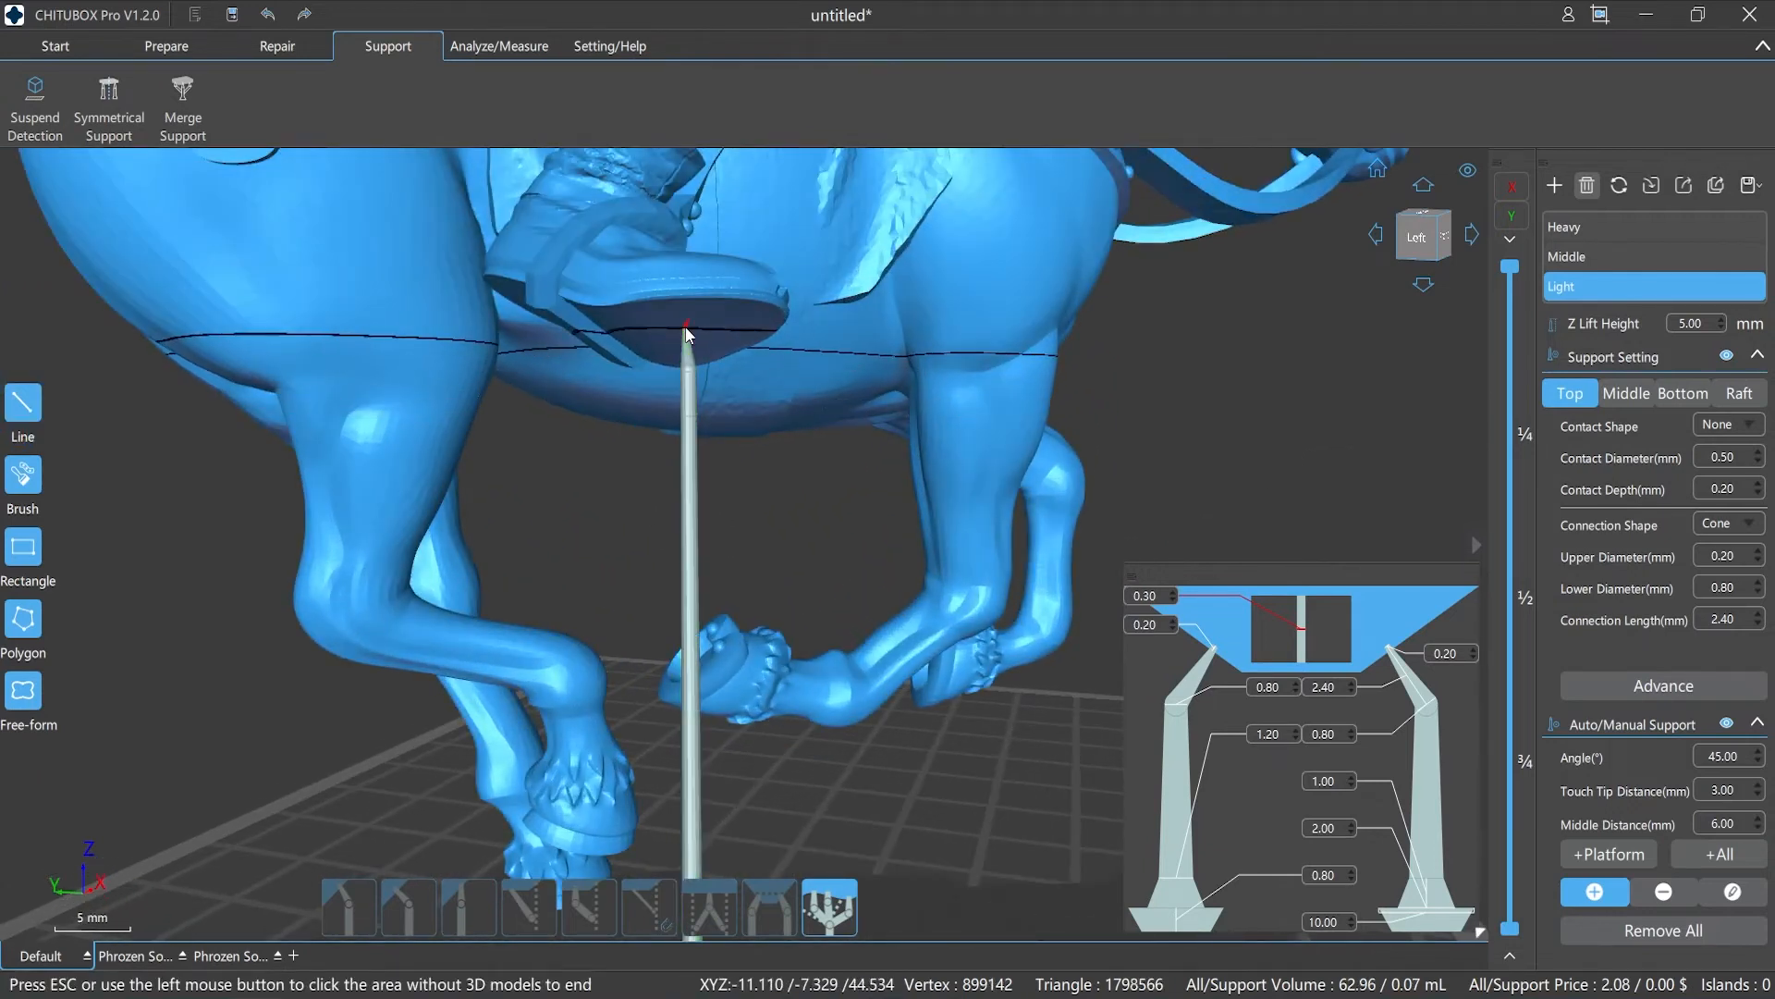
pyautogui.click(736, 352)
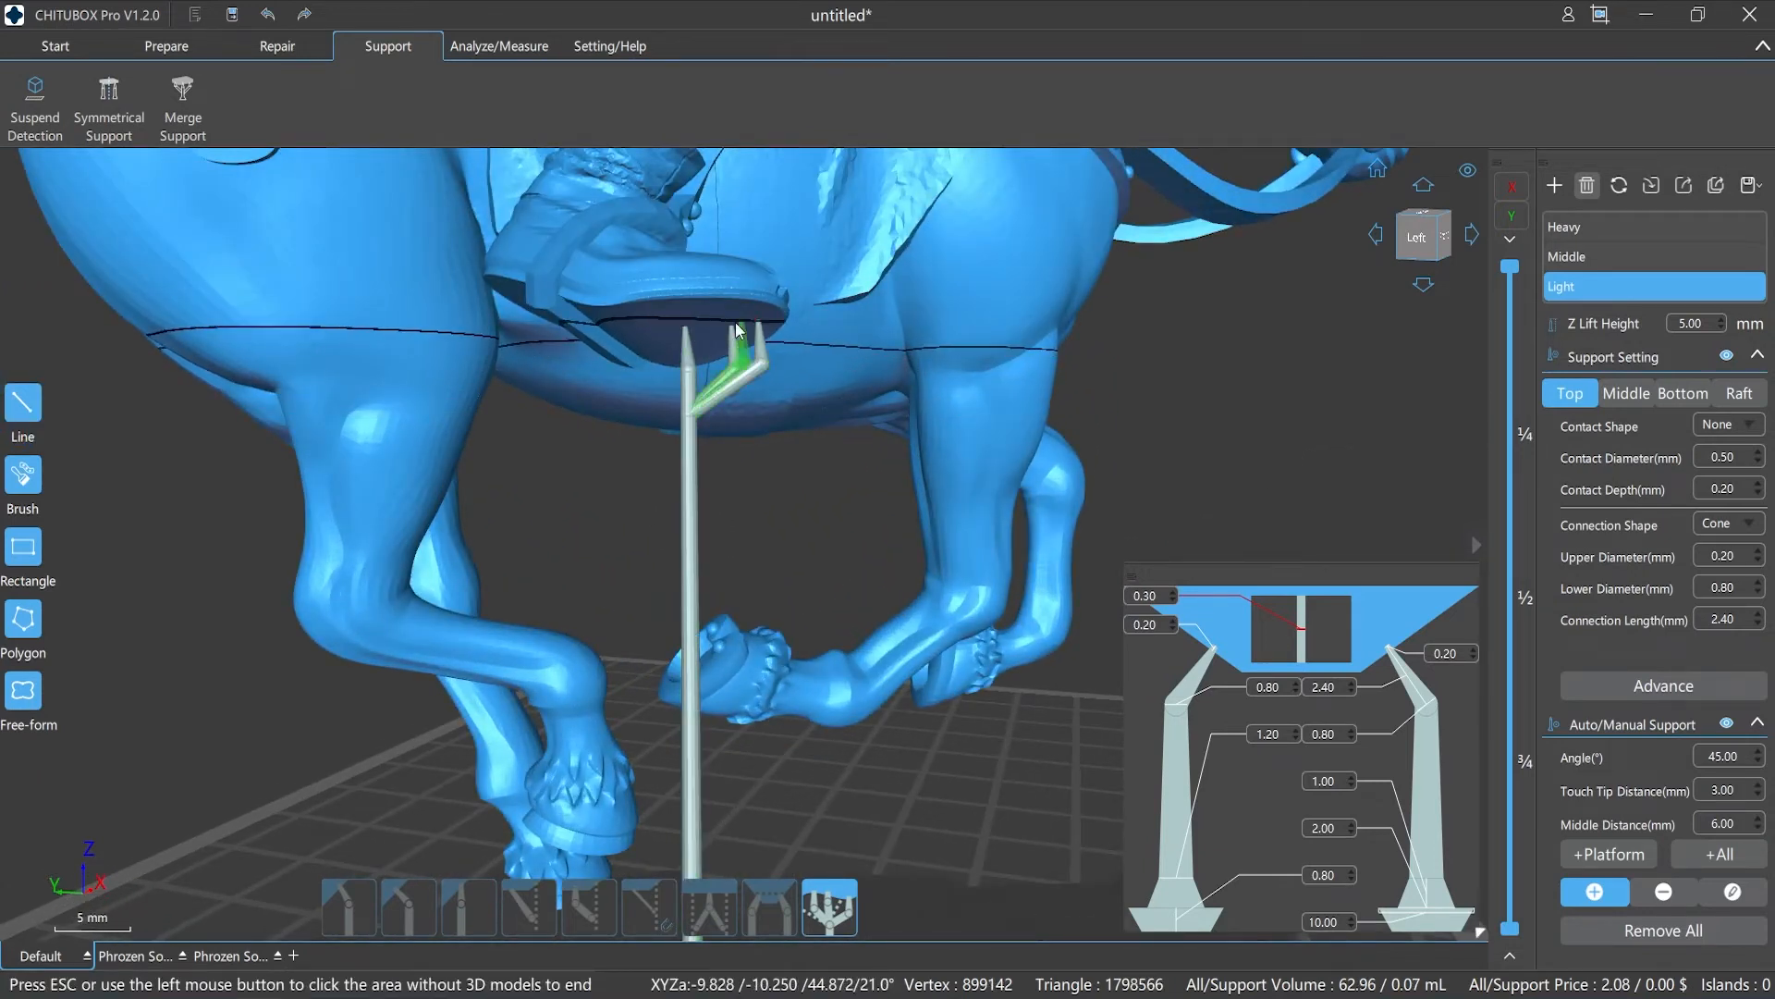
pyautogui.click(679, 340)
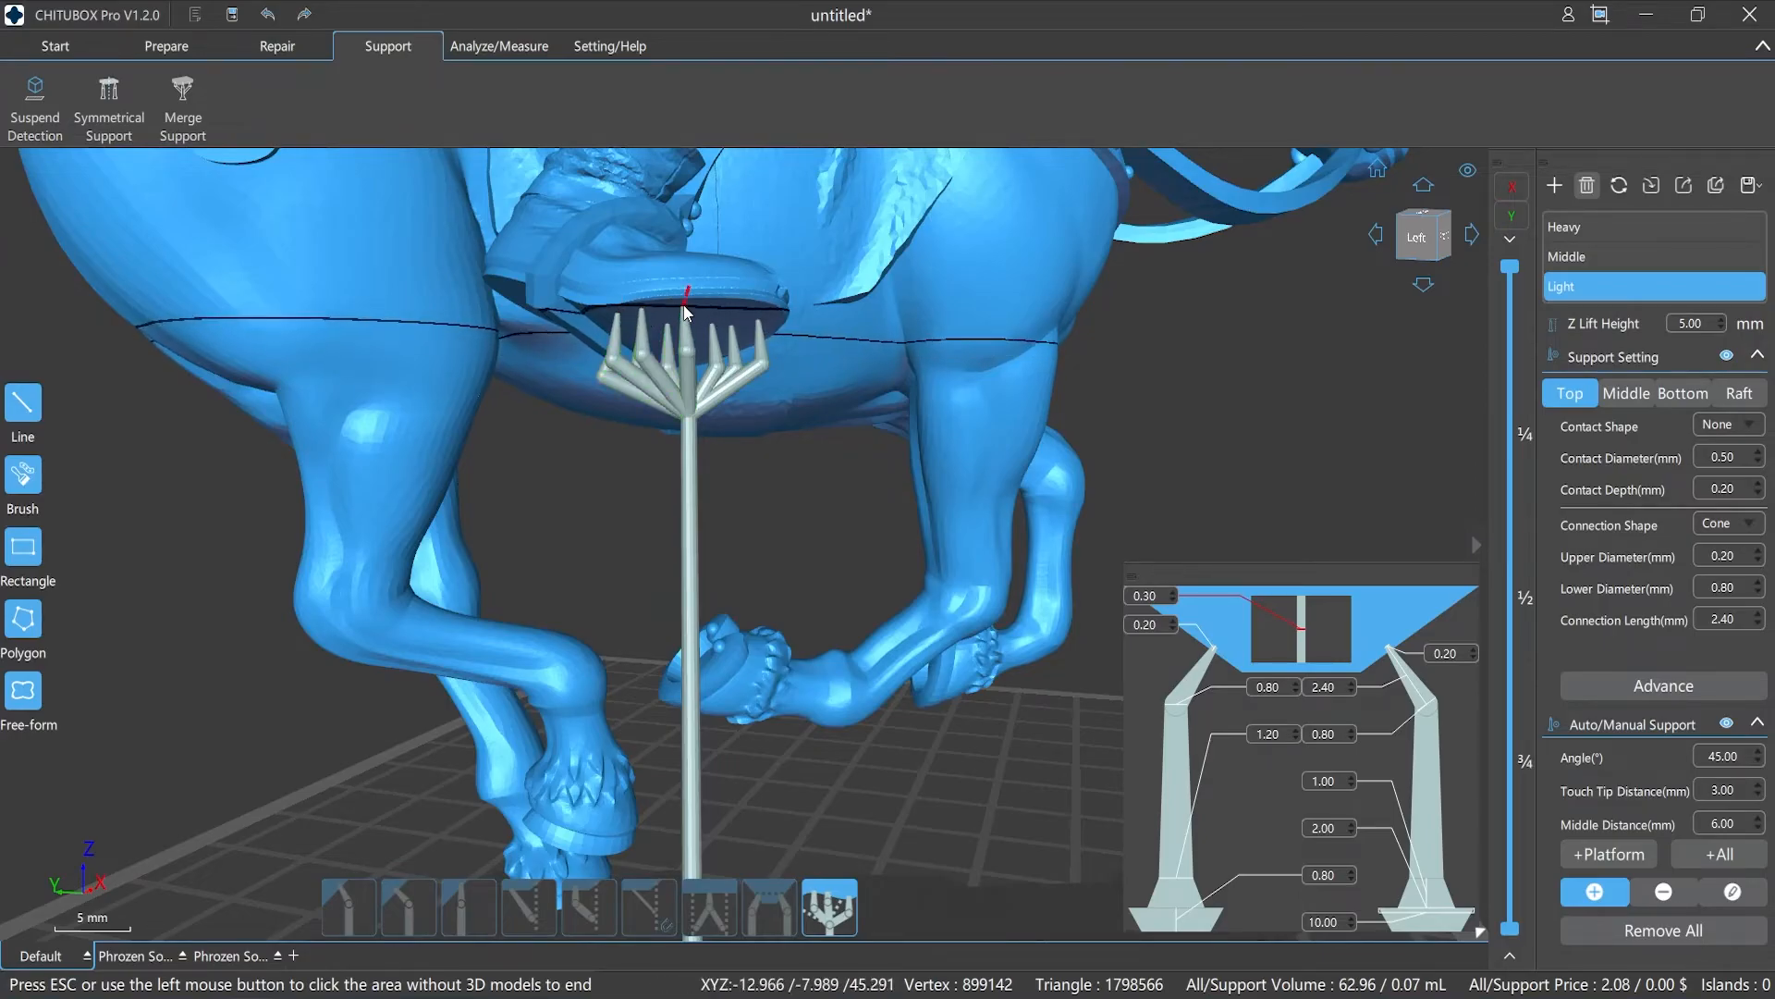
pyautogui.doubleClick(684, 311)
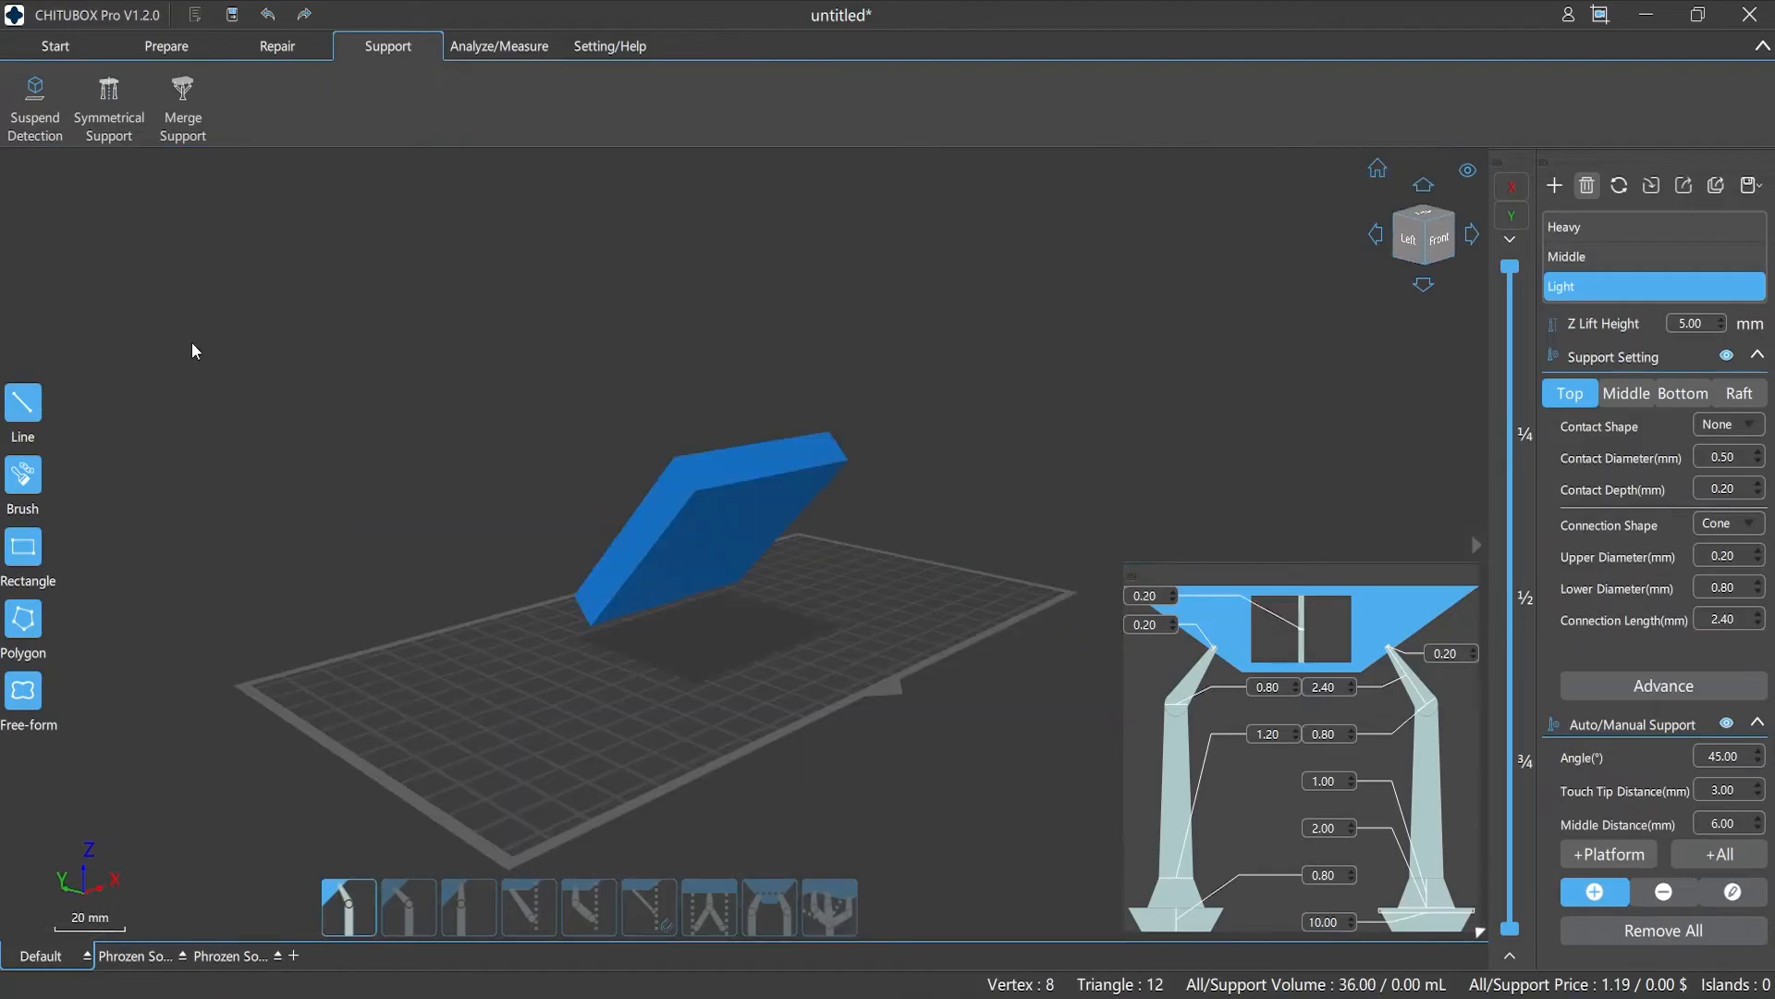
# - Use the toolbar to bring the horse model back with its manual supports
pyautogui.click(108, 107)
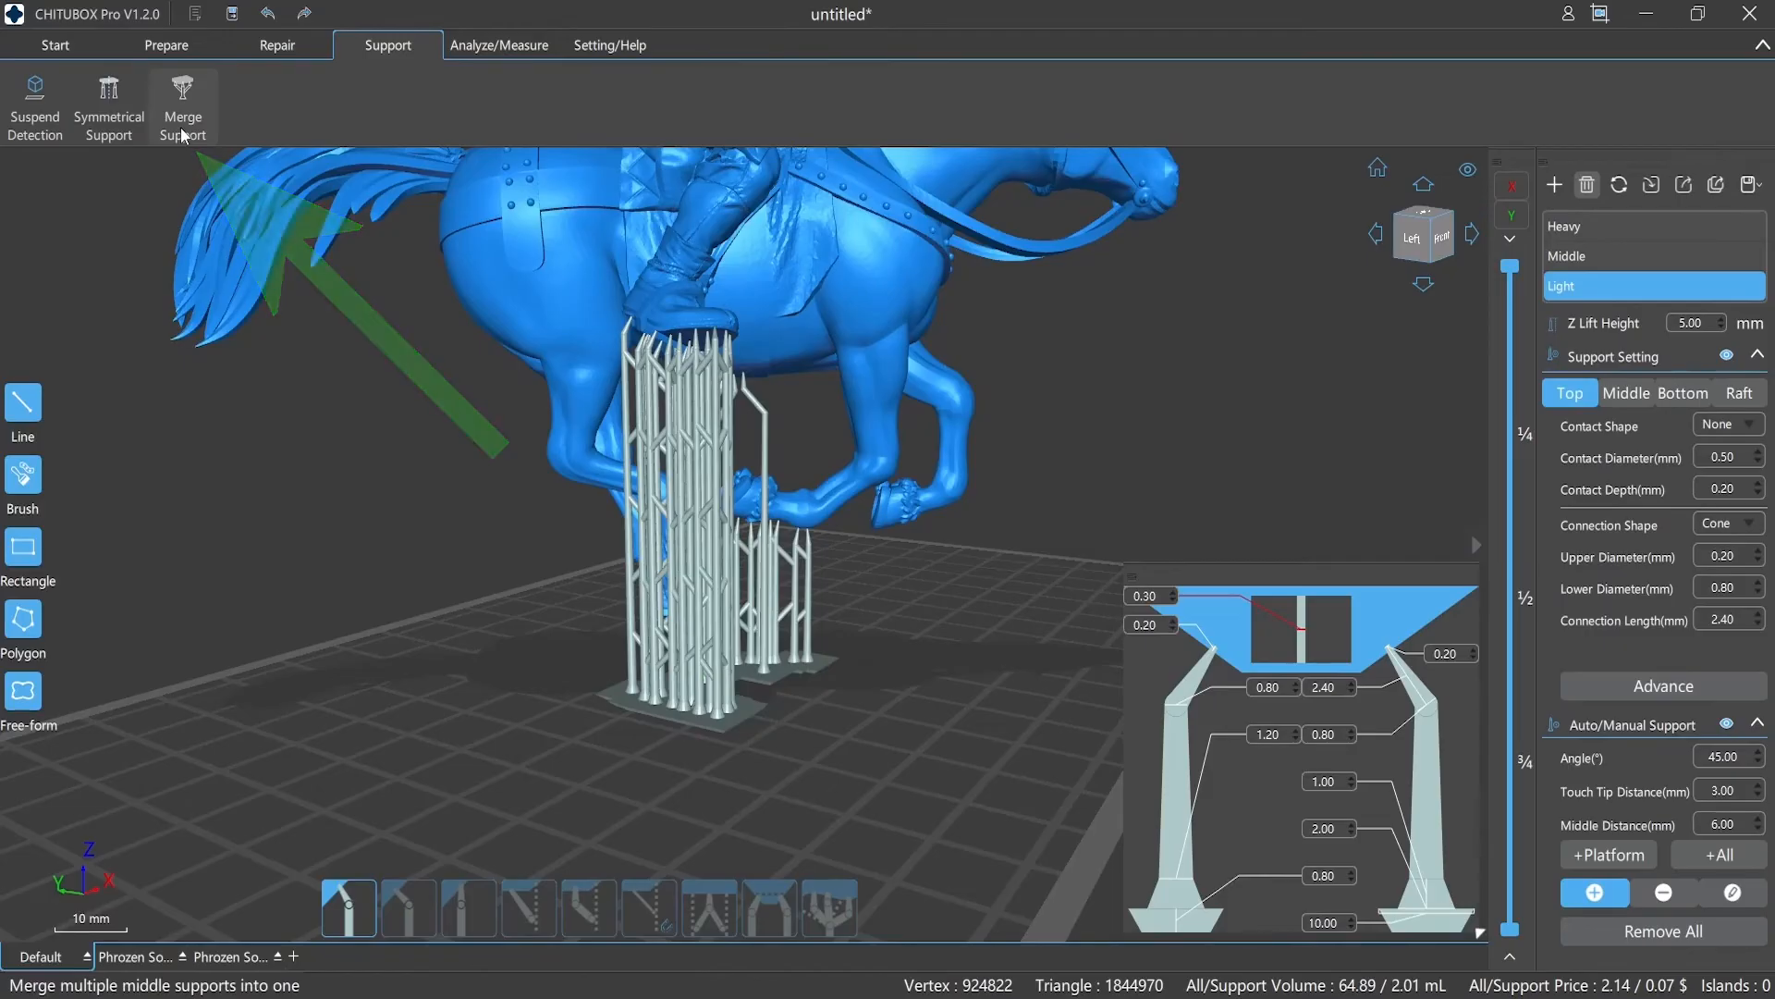
# - Merge the middle supports into one before auto-generating supports for the whole model
pyautogui.click(183, 106)
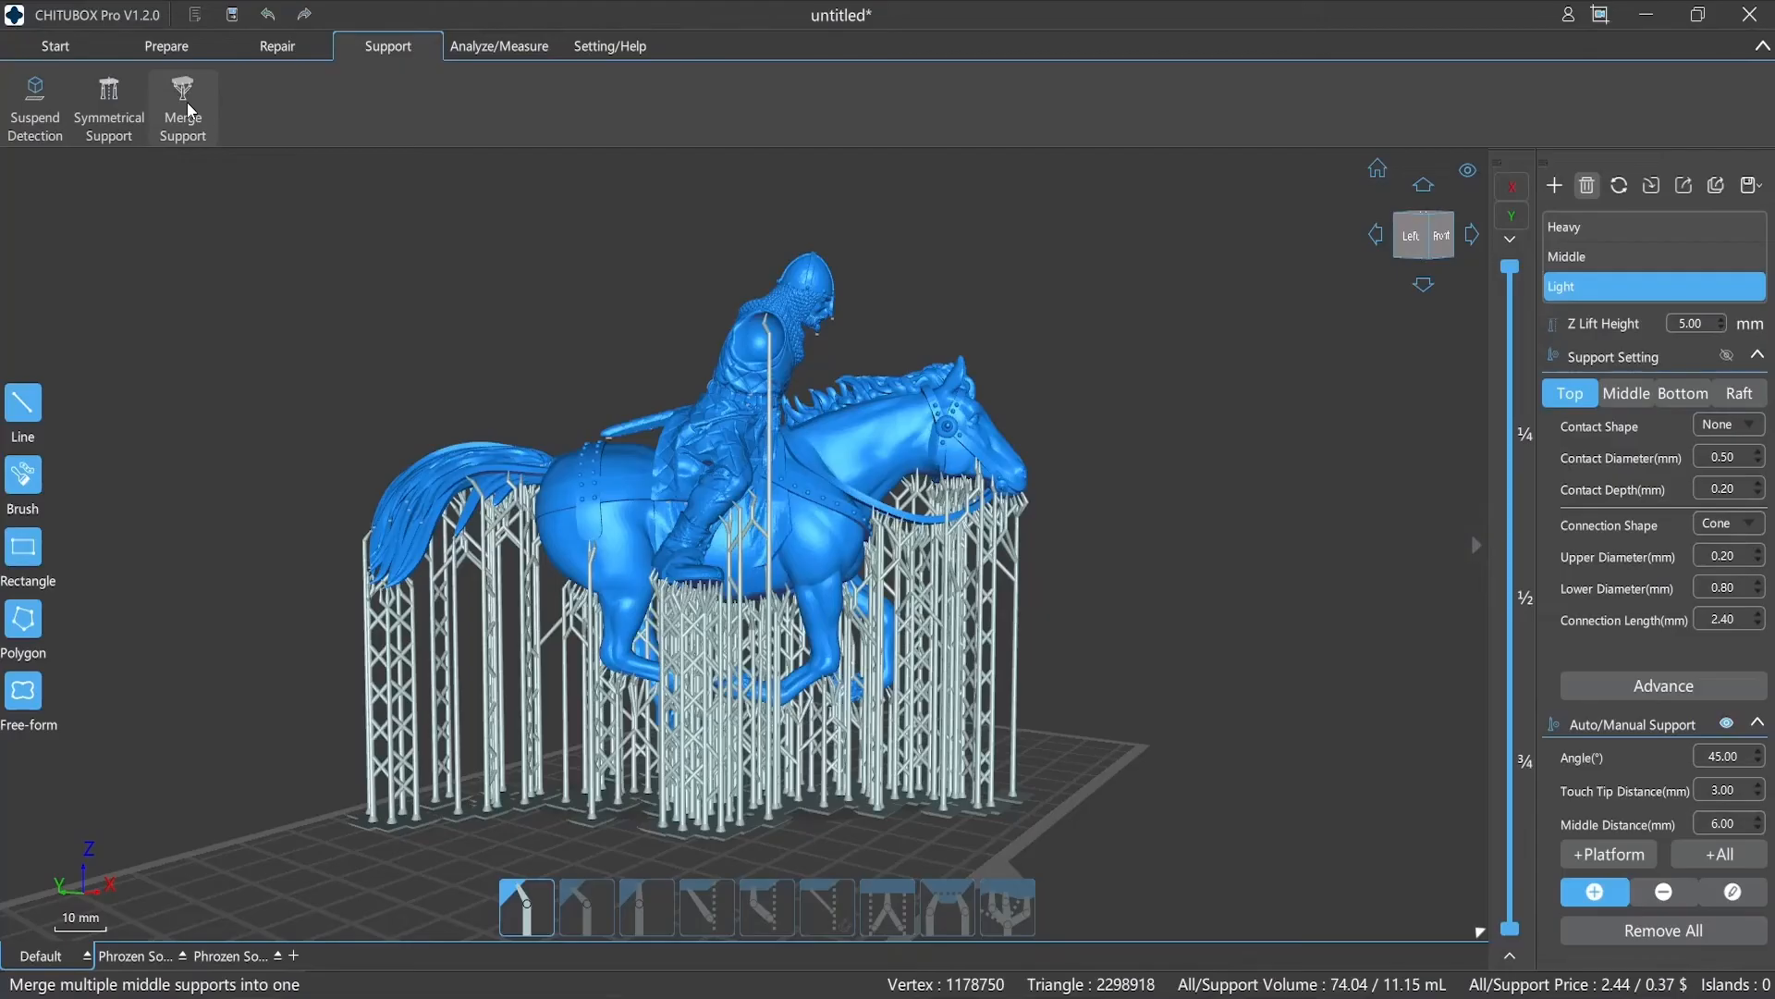
# - Run suspend detection and support the flagged islands on the rider's chest, face and underside
pyautogui.click(33, 107)
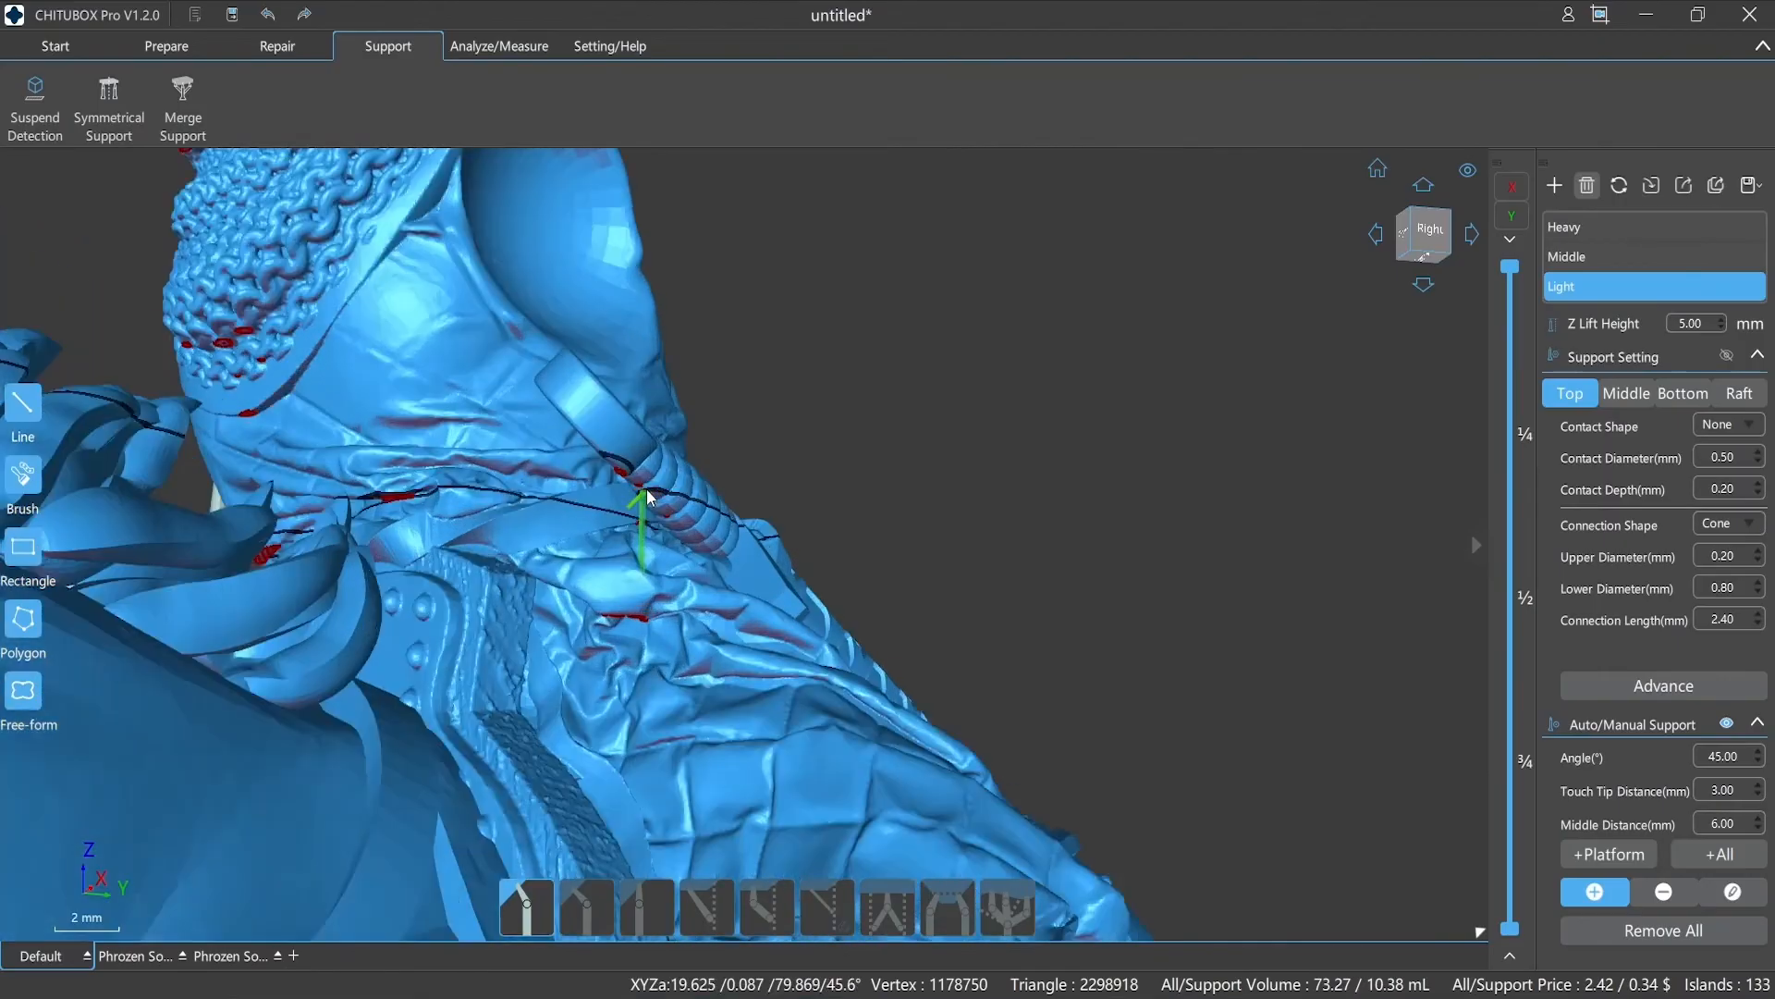
pyautogui.click(645, 612)
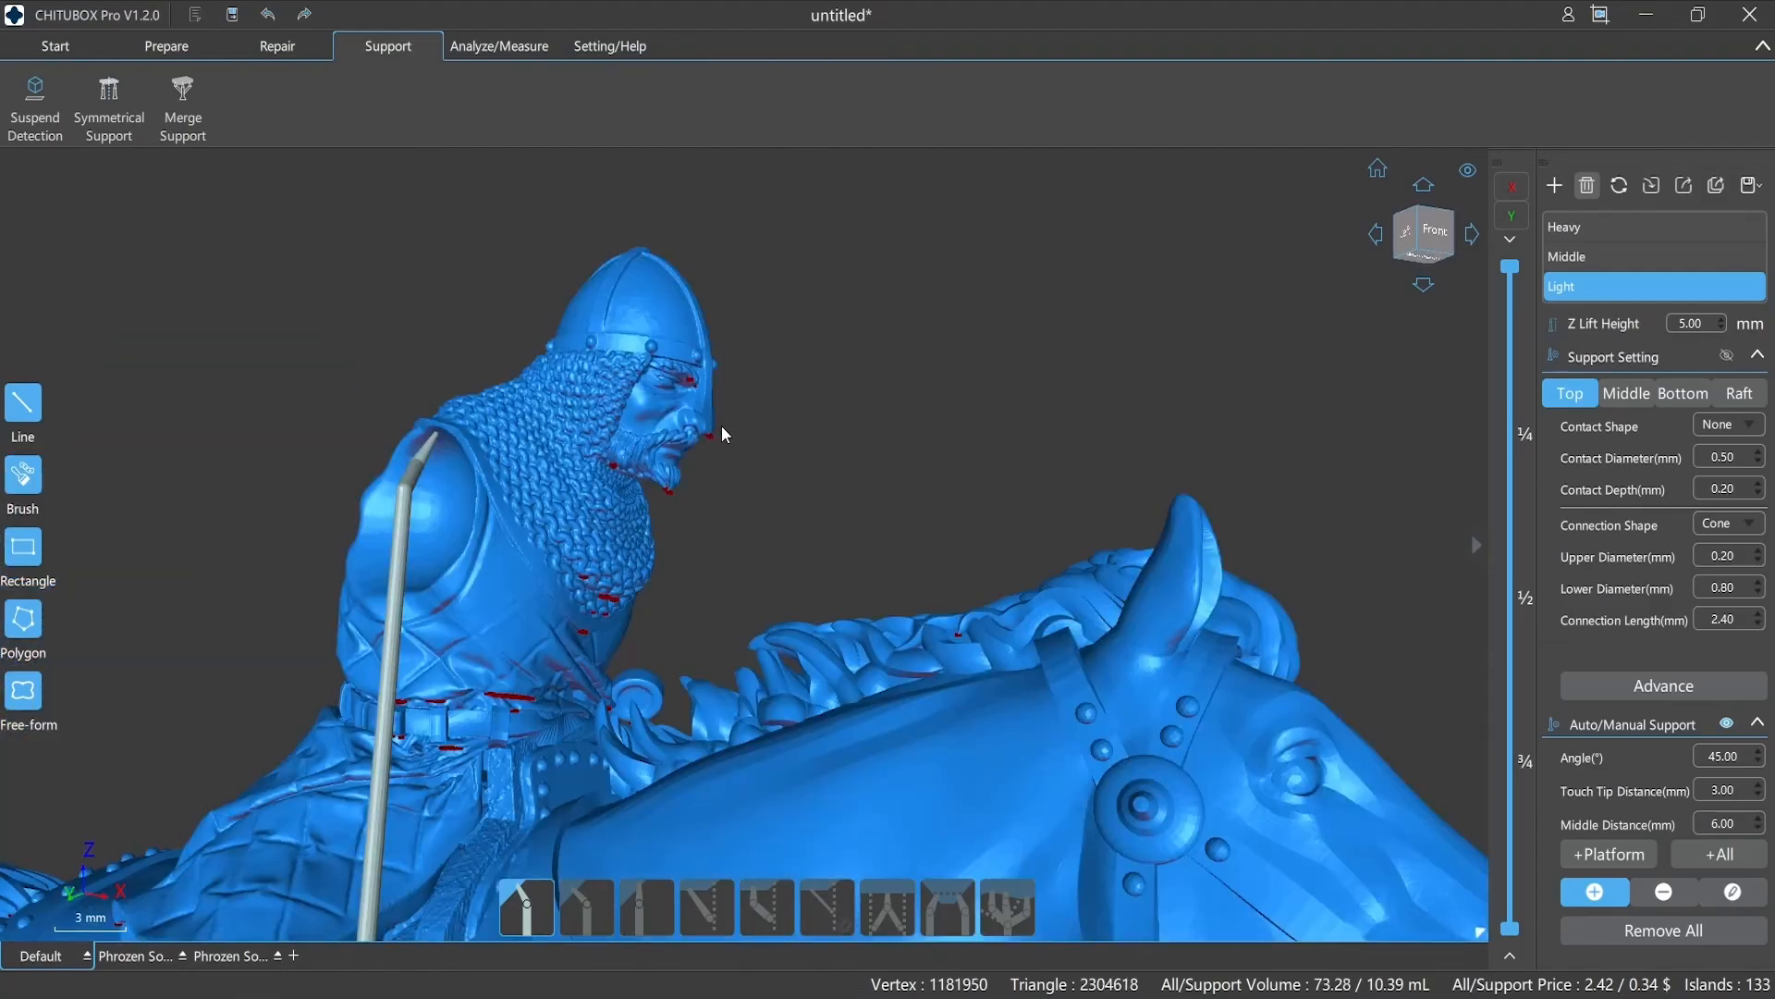
pyautogui.click(717, 498)
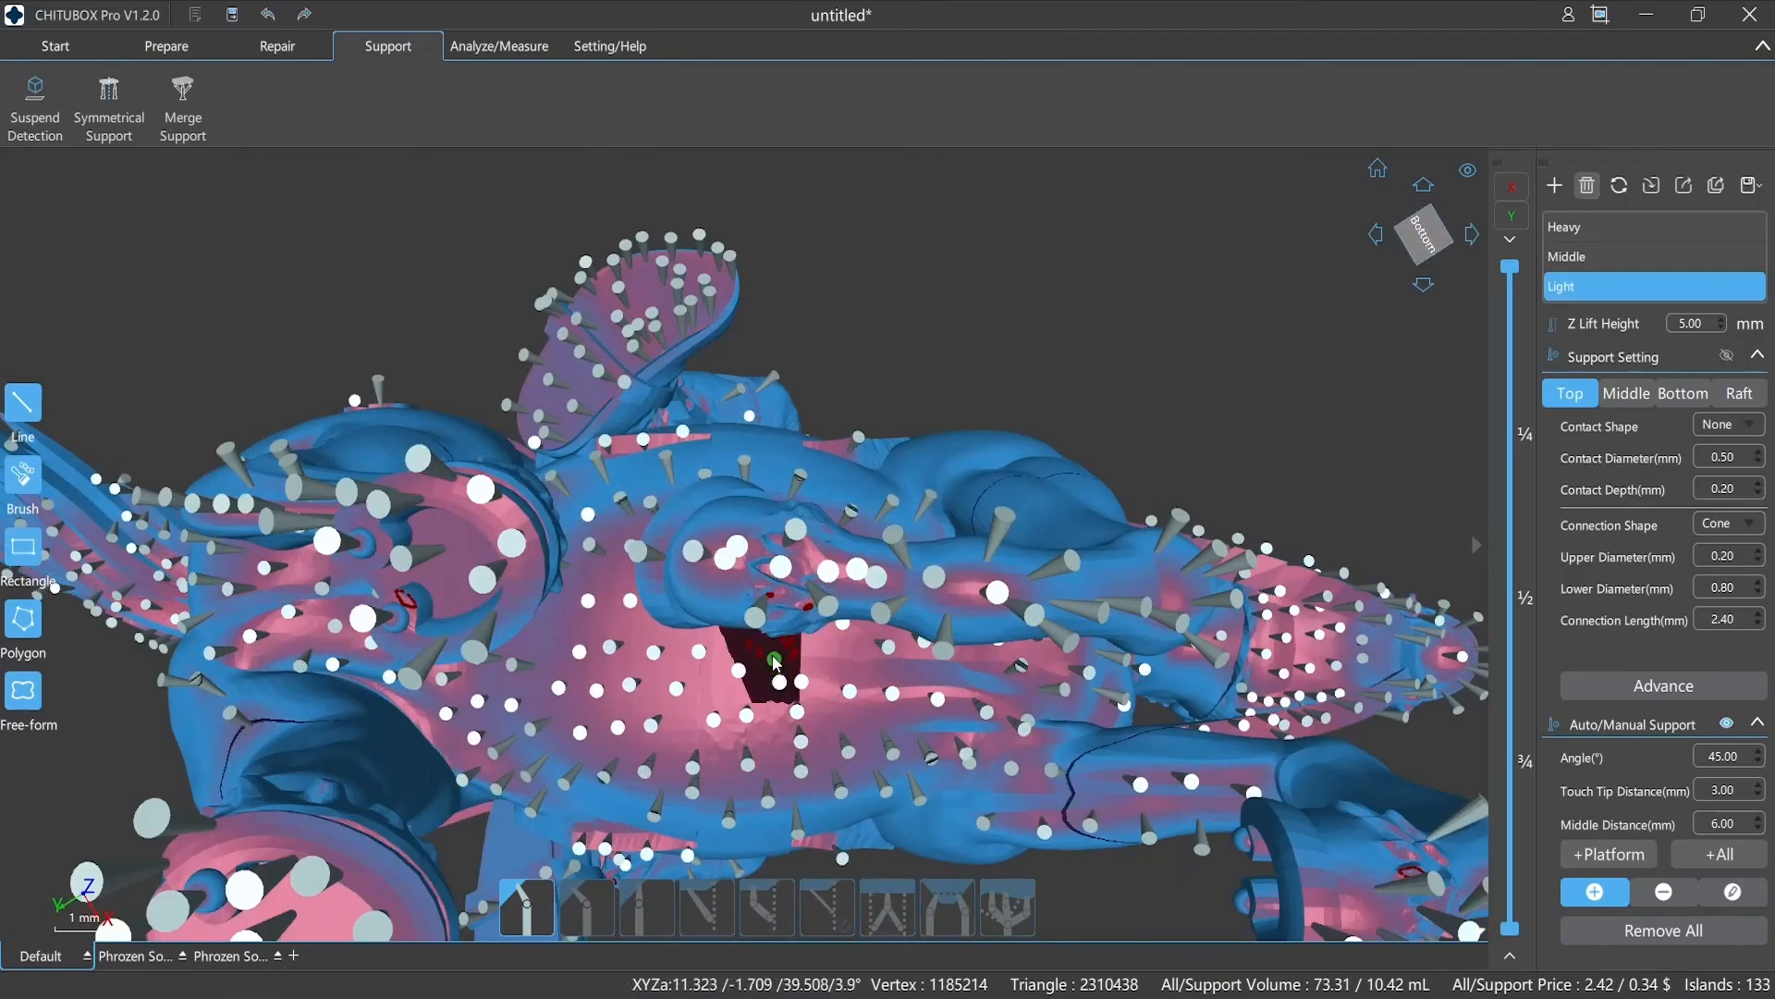
pyautogui.click(775, 660)
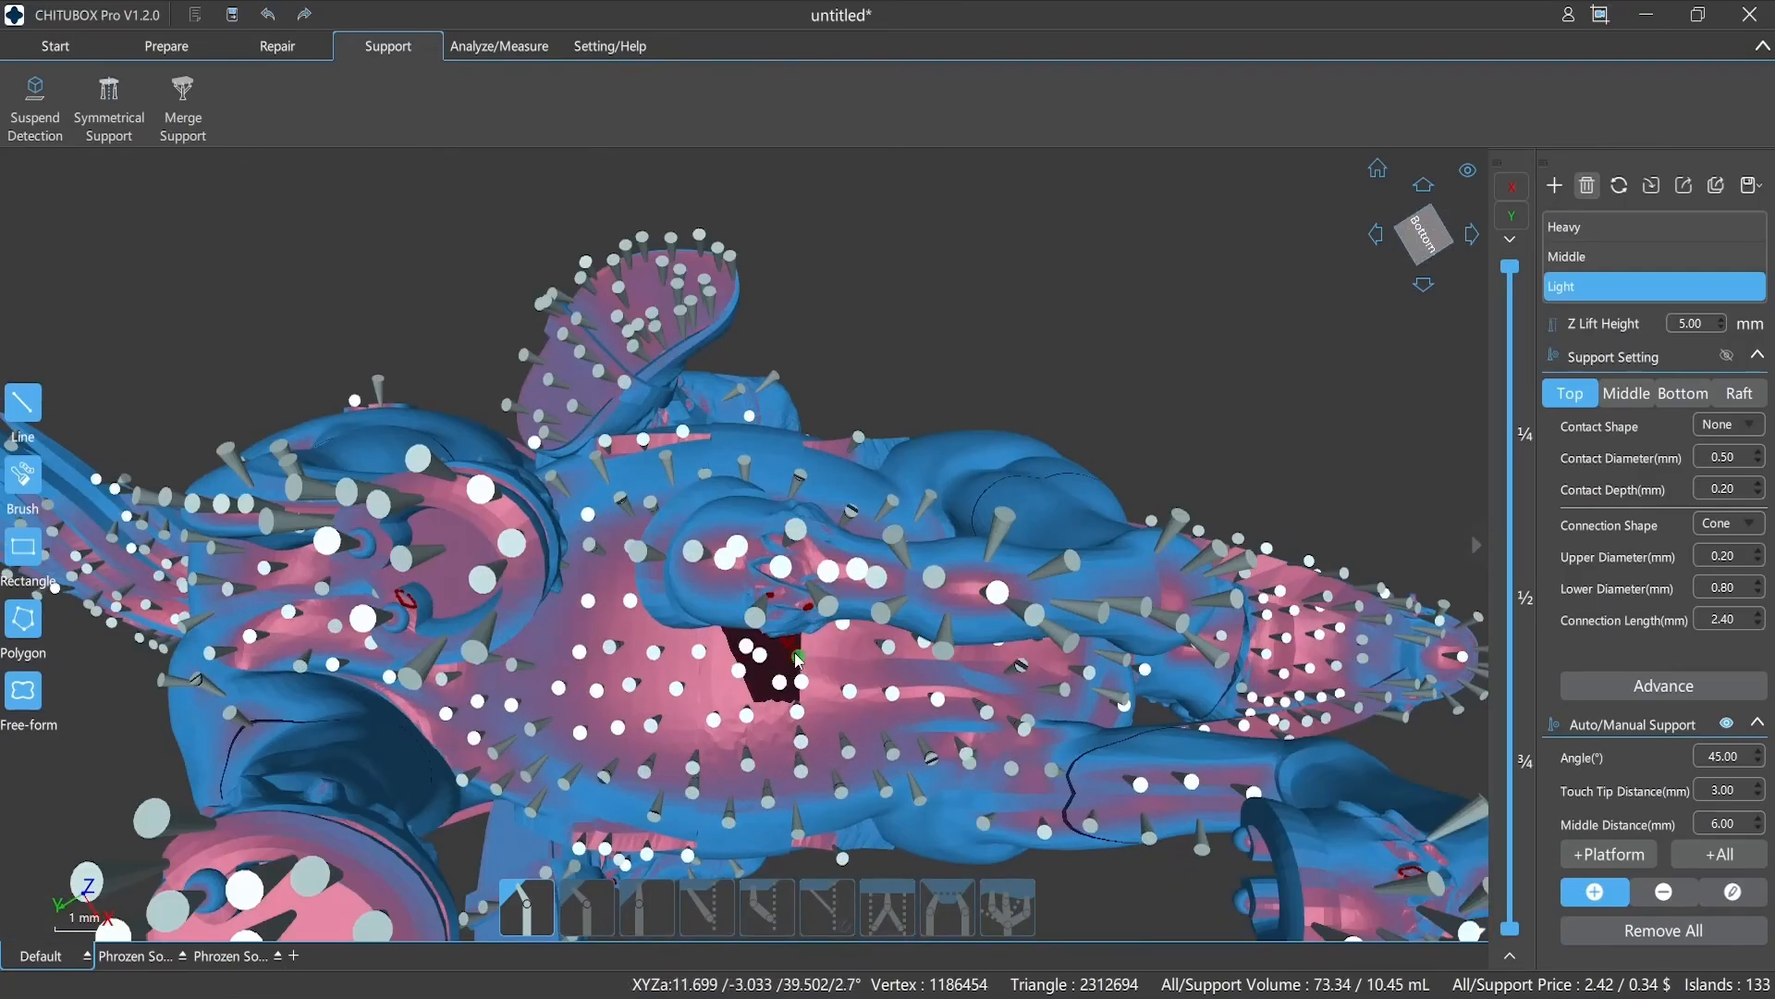
pyautogui.scroll(-3)
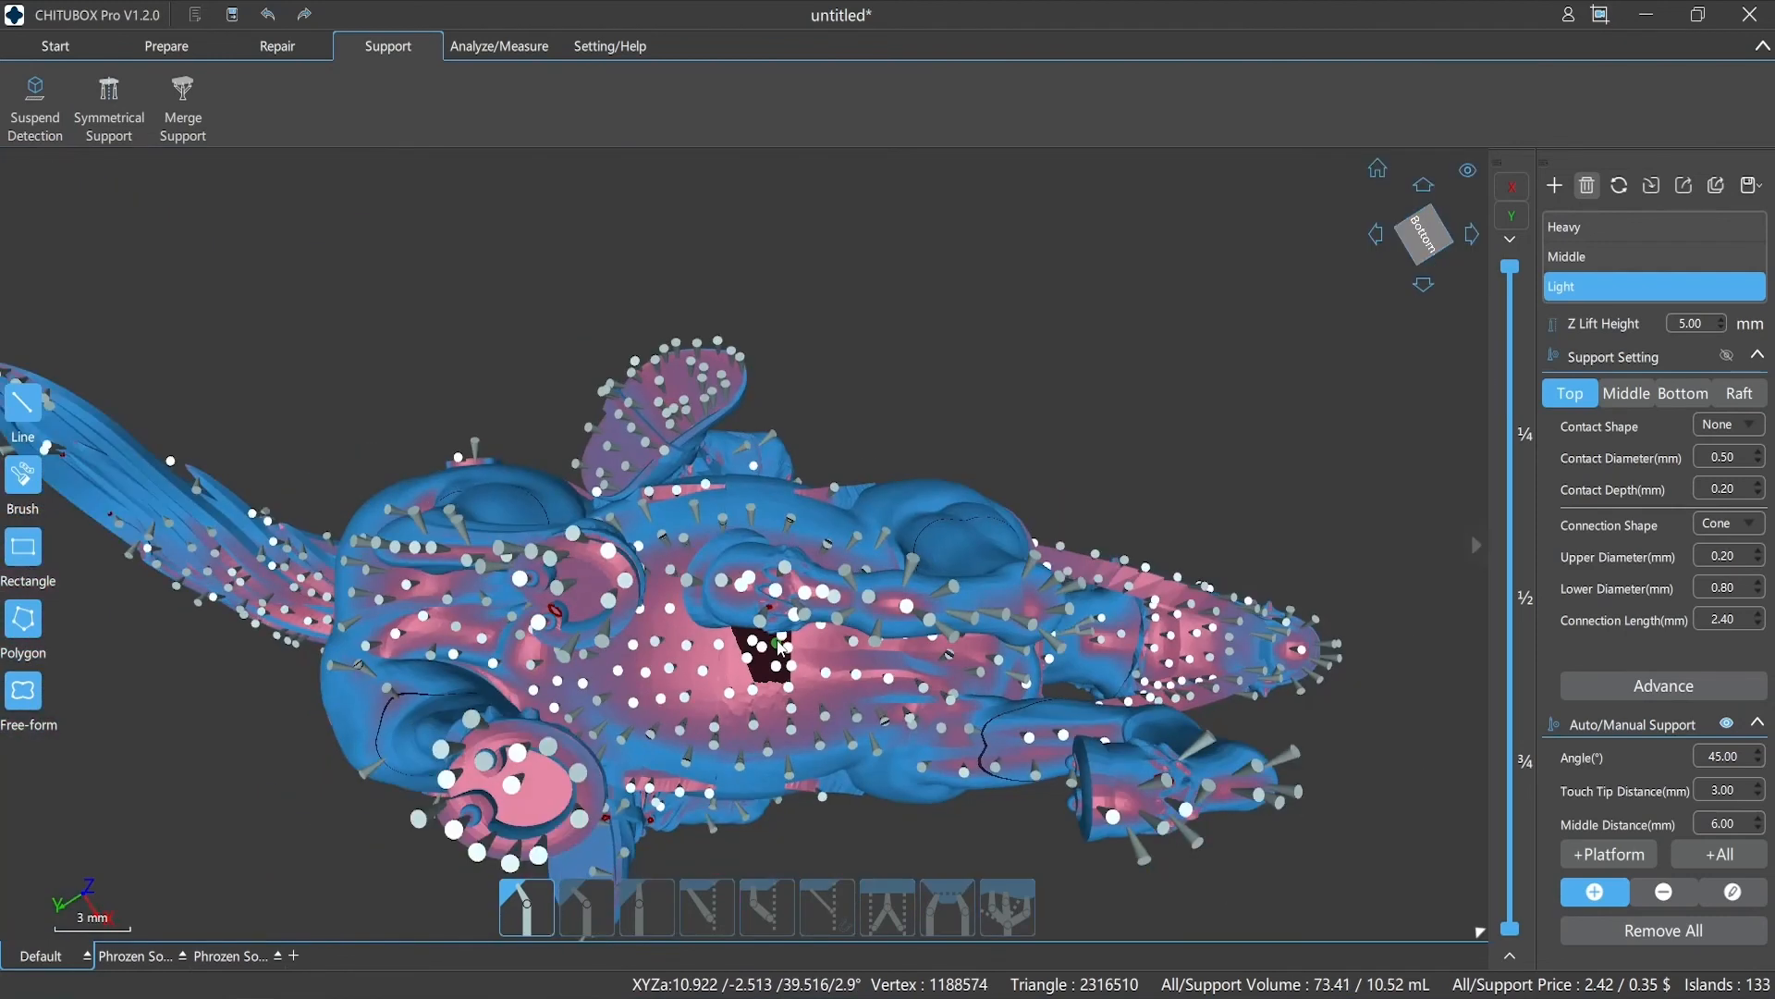
pyautogui.scroll(3)
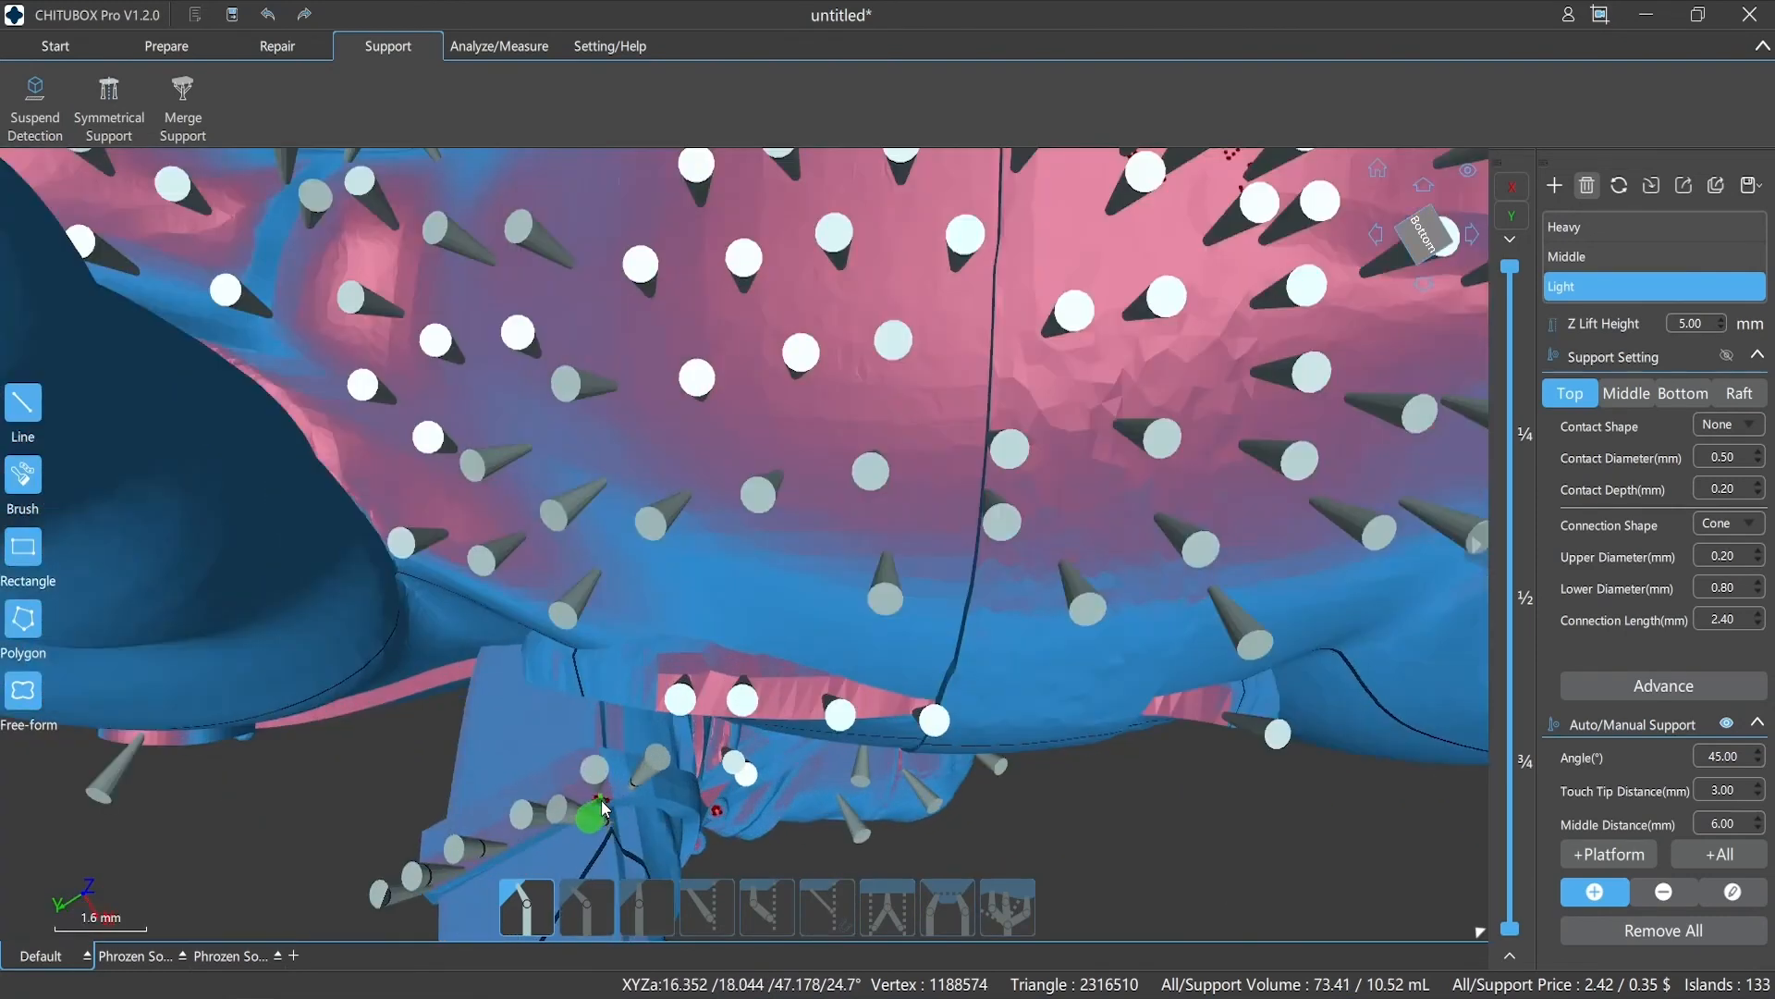